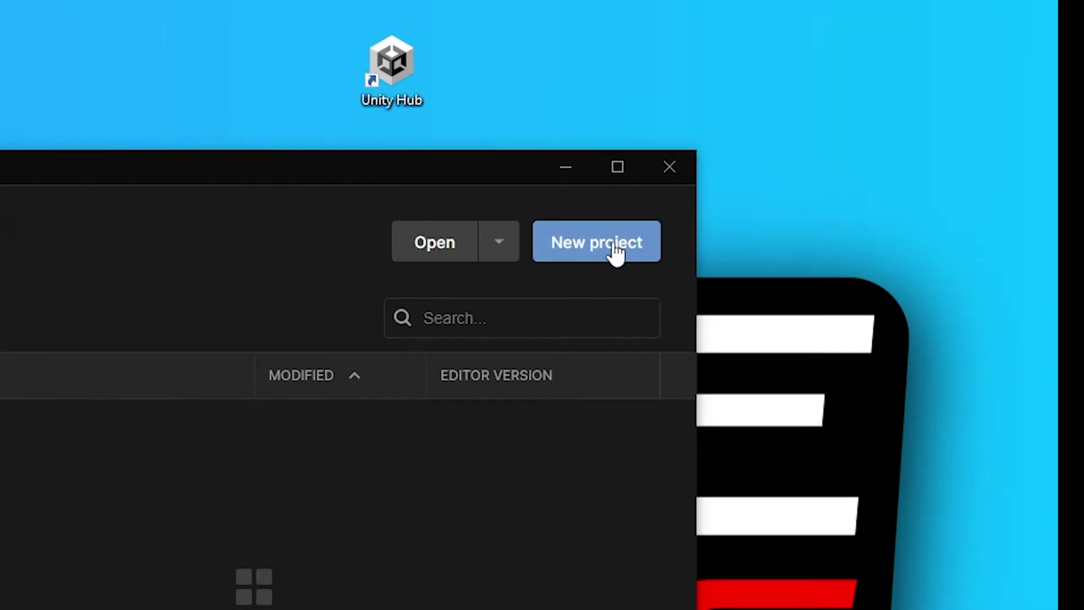
# Create a 2D Core project named '2D Platformer' in a new C:\Make a game folder.
pyautogui.click(597, 242)
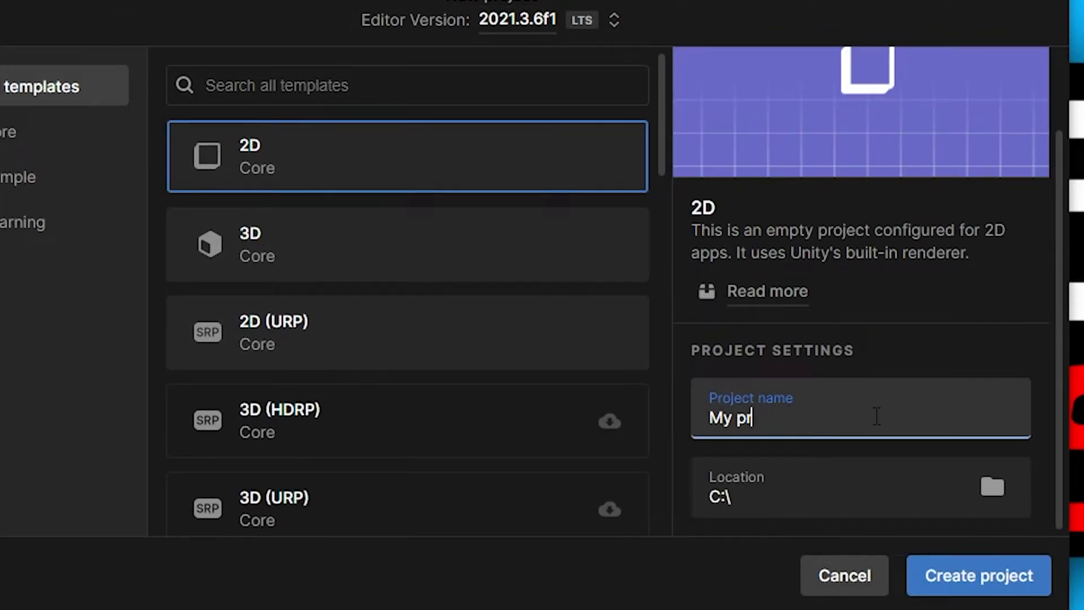
pyautogui.write('2D Platformer')
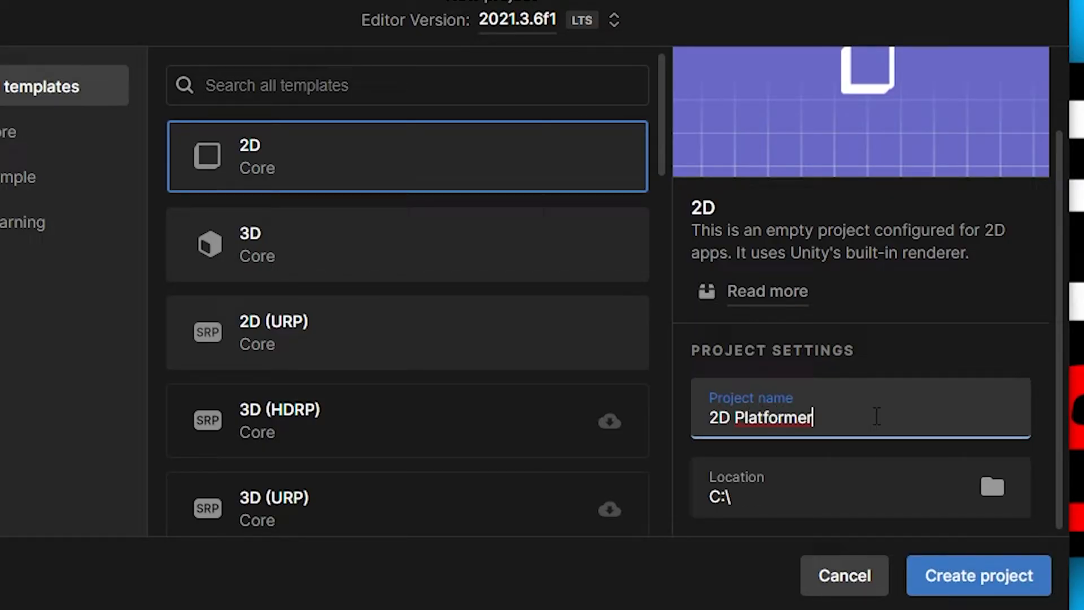
pyautogui.click(992, 486)
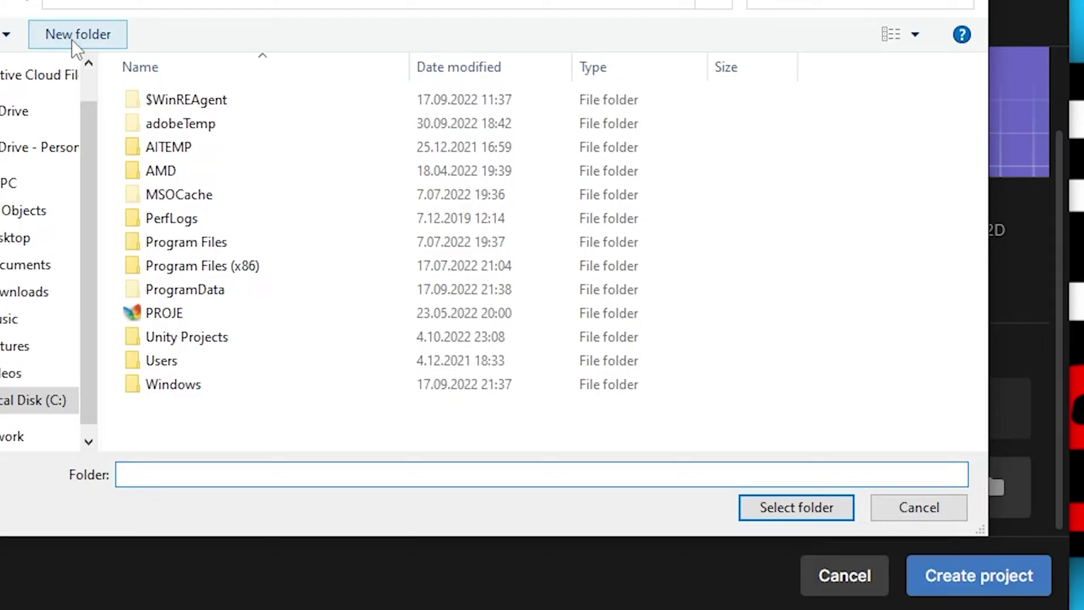
pyautogui.click(77, 34)
pyautogui.write('Make a game')
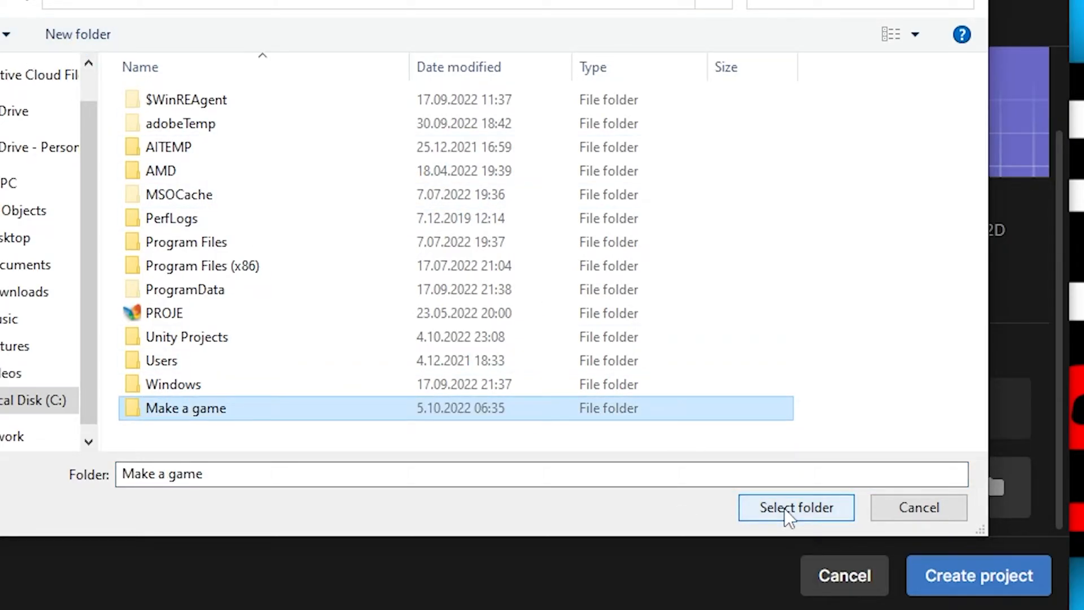
pyautogui.click(796, 508)
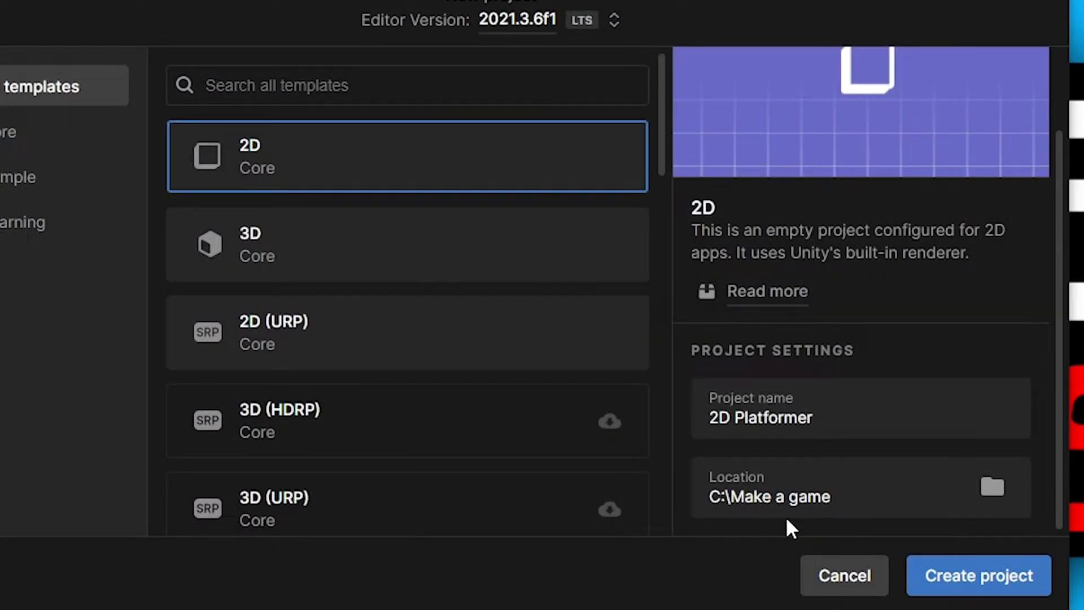
pyautogui.click(978, 576)
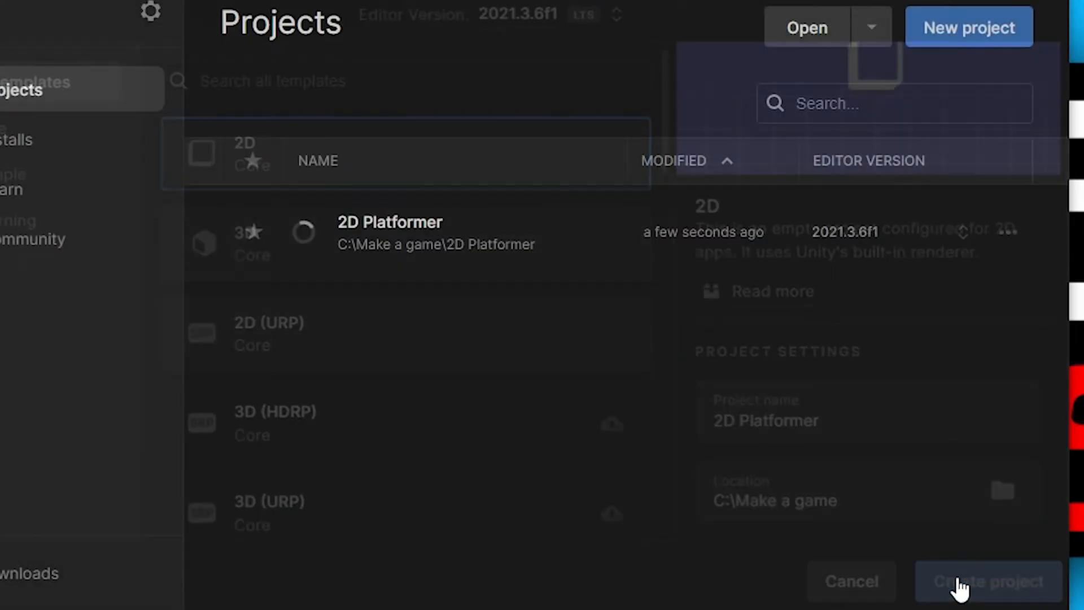
pyautogui.click(988, 582)
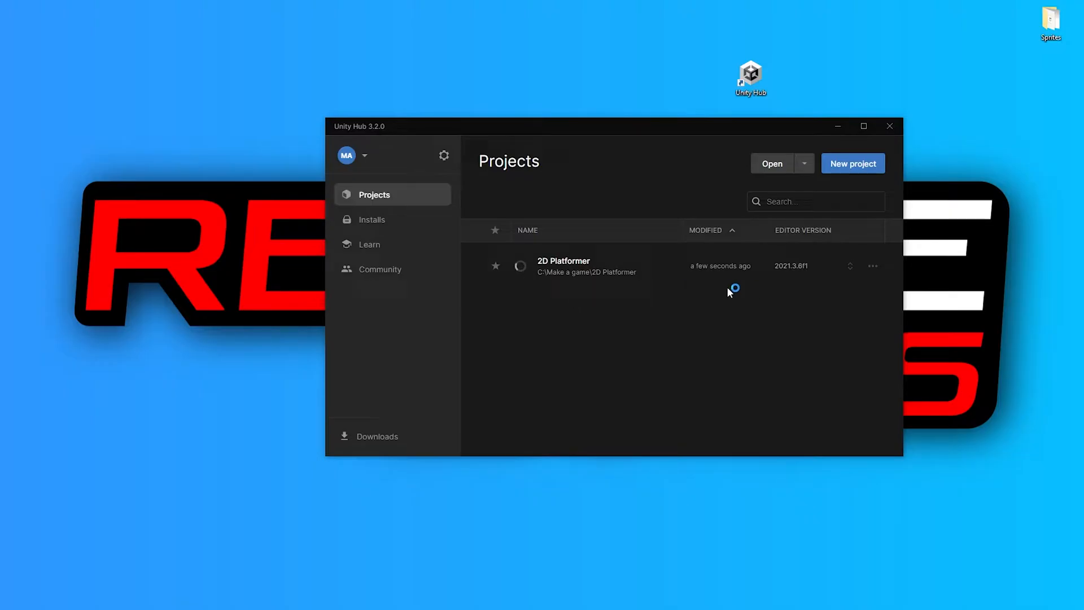
pyautogui.moveTo(785, 290)
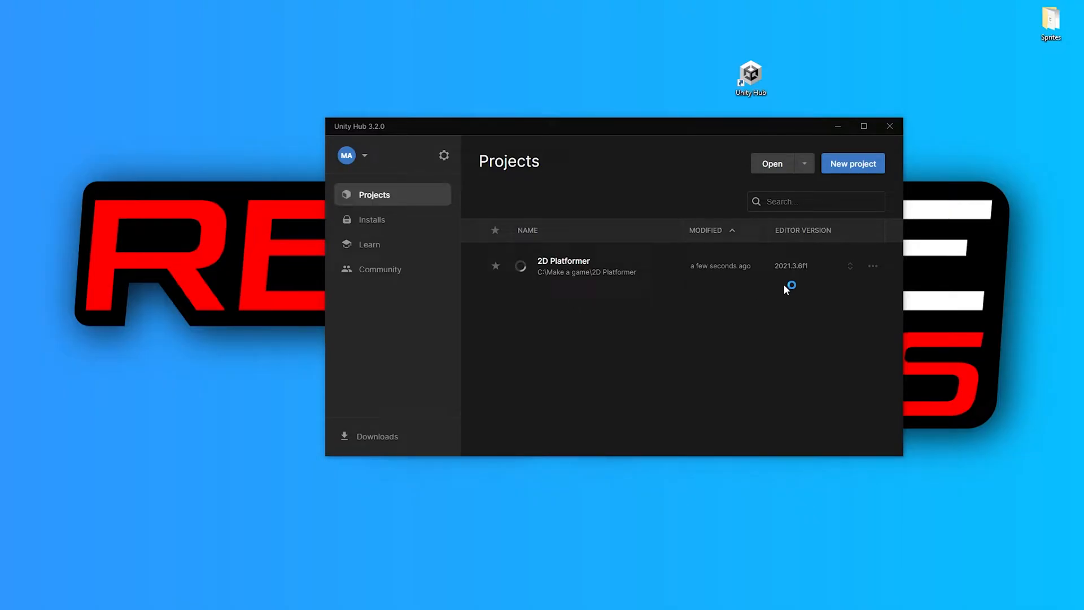
# Maximize the Unity editor and apply the saved RG window layout.
pyautogui.doubleClick(563, 266)
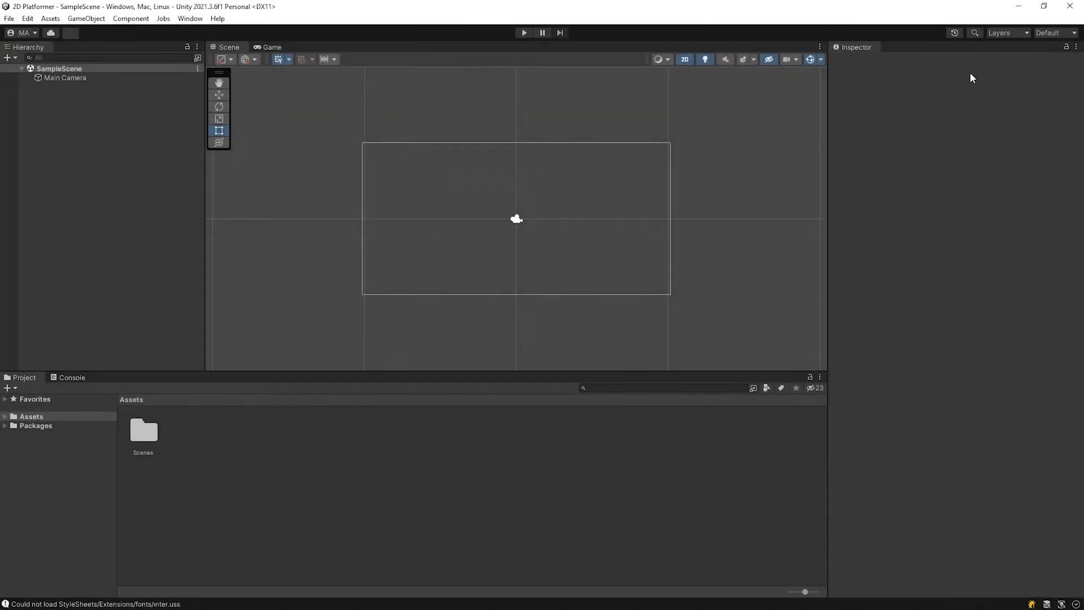
pyautogui.click(1050, 32)
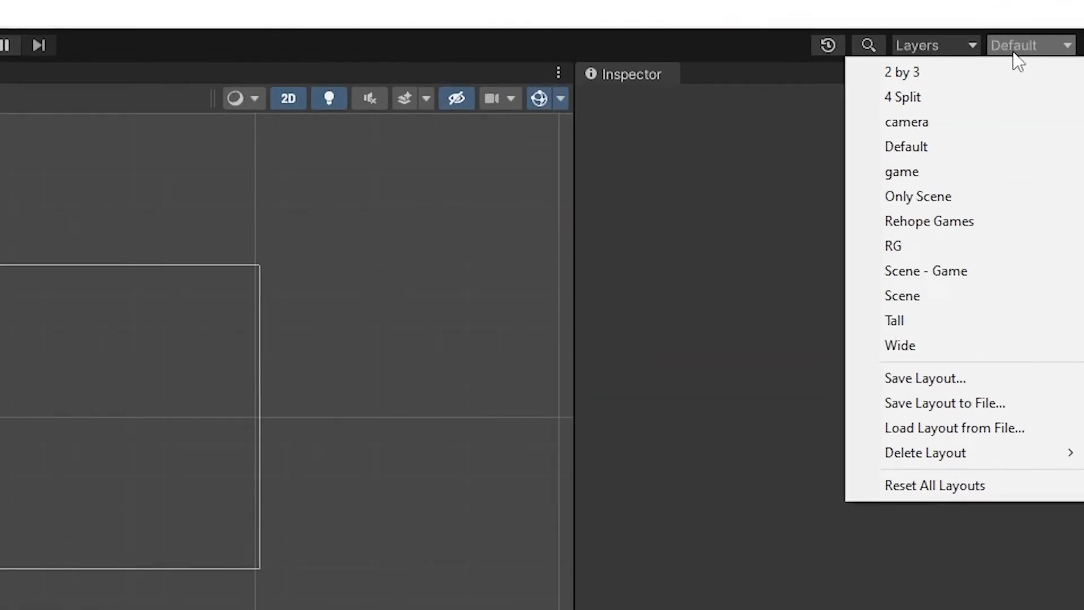
pyautogui.click(893, 246)
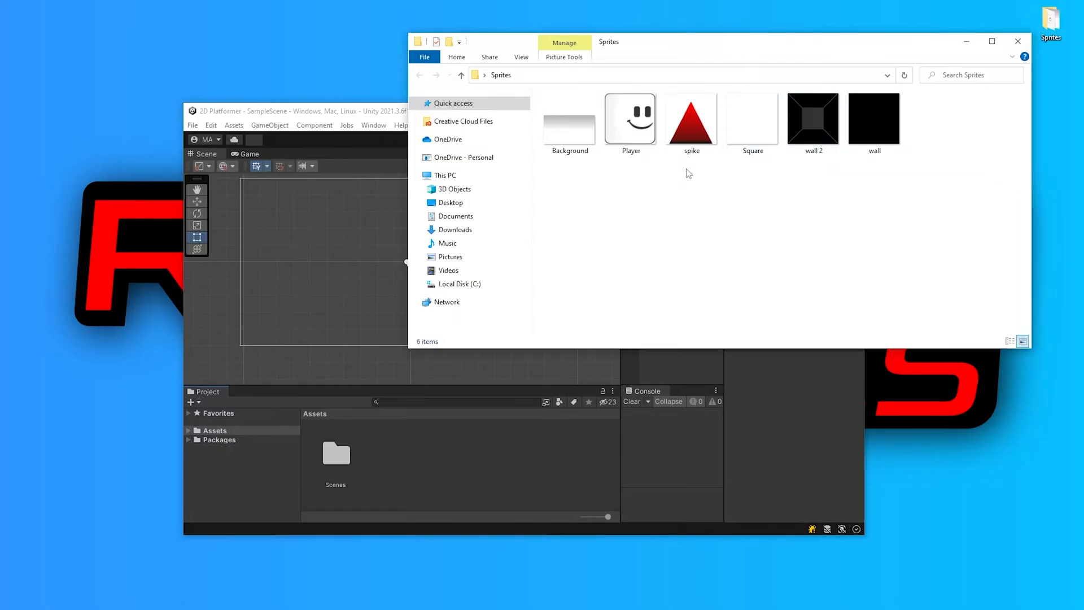
# Import all six sprite images into Assets and begin creating a Sprites folder.
pyautogui.press('ctrl+a')
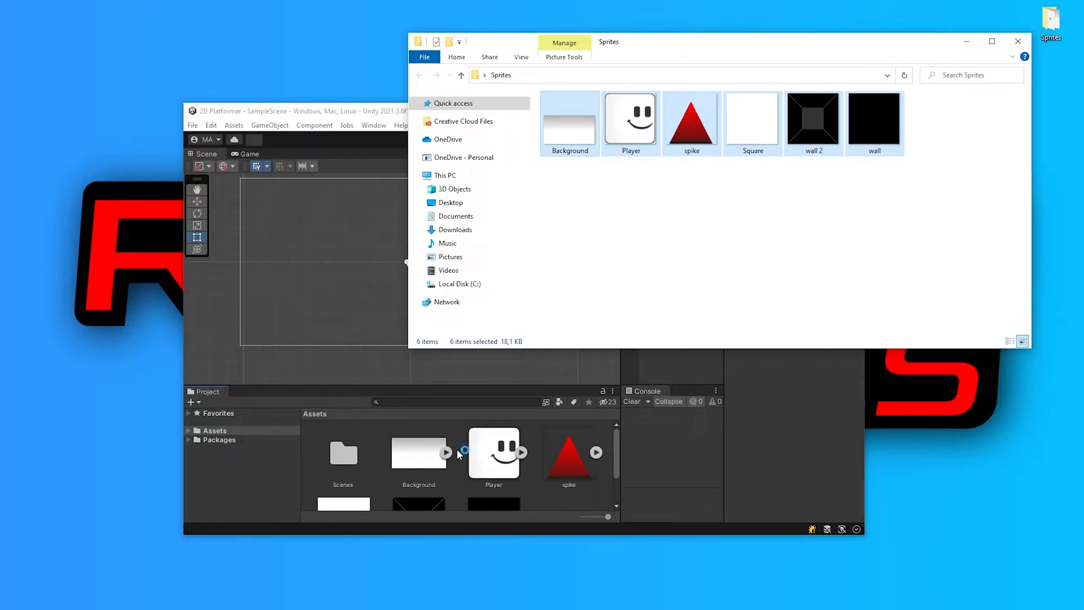
pyautogui.click(1015, 42)
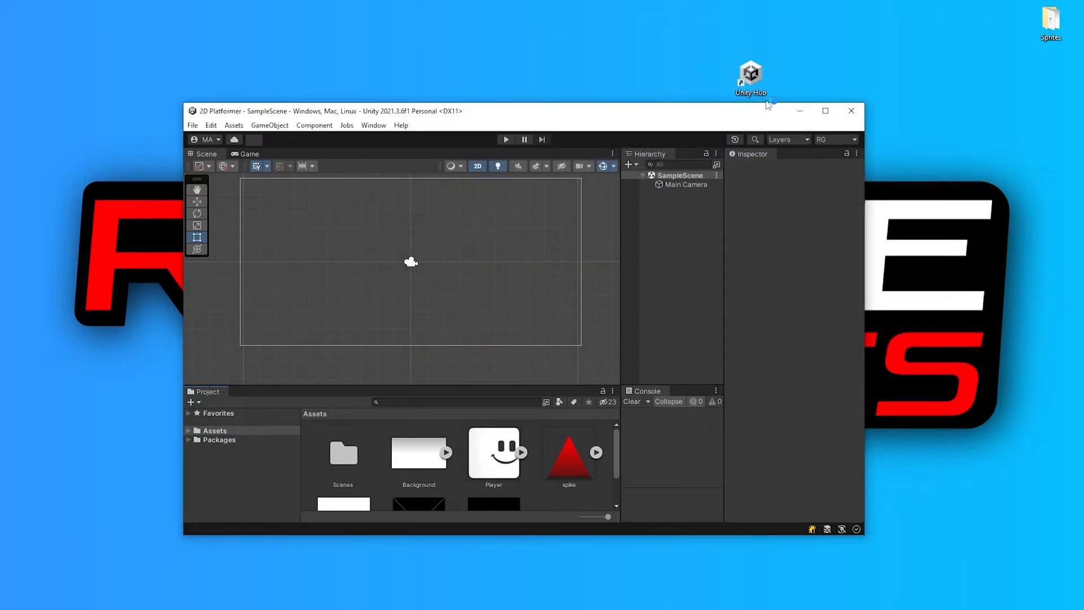
pyautogui.click(825, 111)
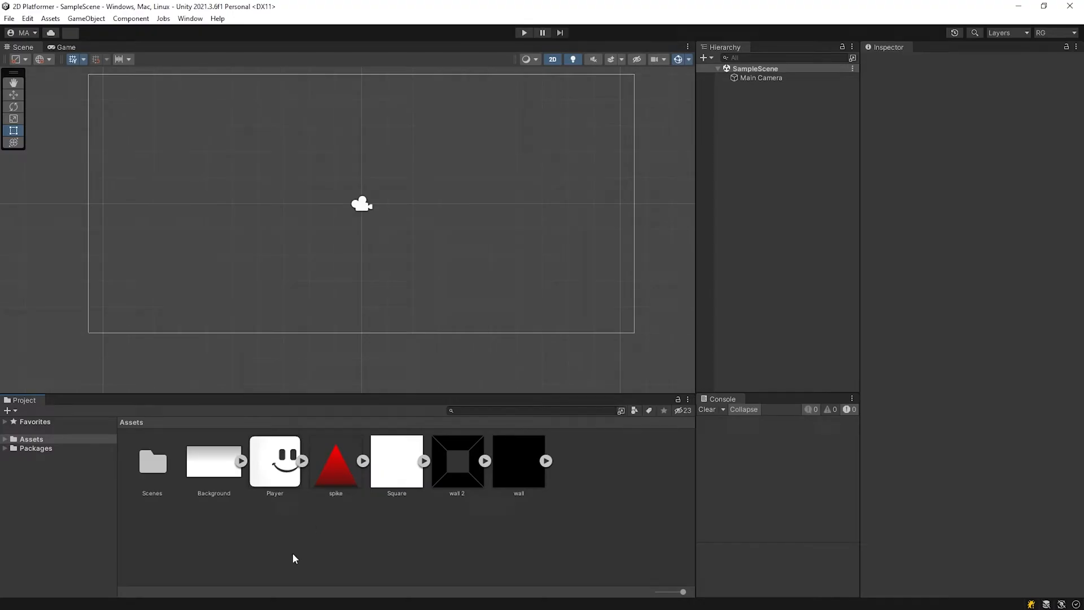
pyautogui.rightClick(294, 558)
pyautogui.write('Sprites')
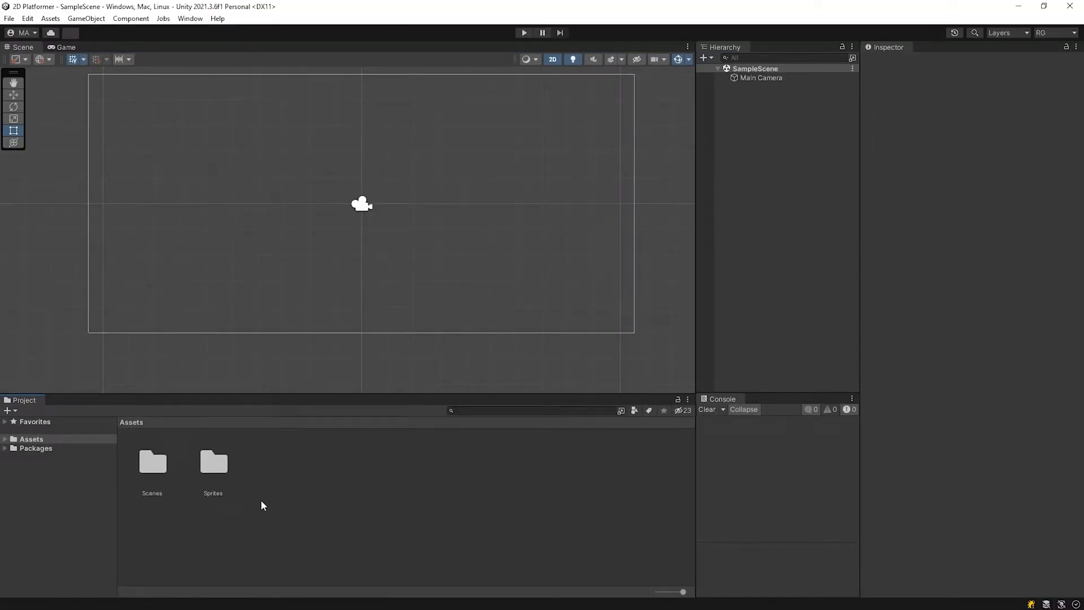
# Place the Player sprite from Sprites and give it Box Collider 2D and Rigidbody 2D.
pyautogui.doubleClick(213, 462)
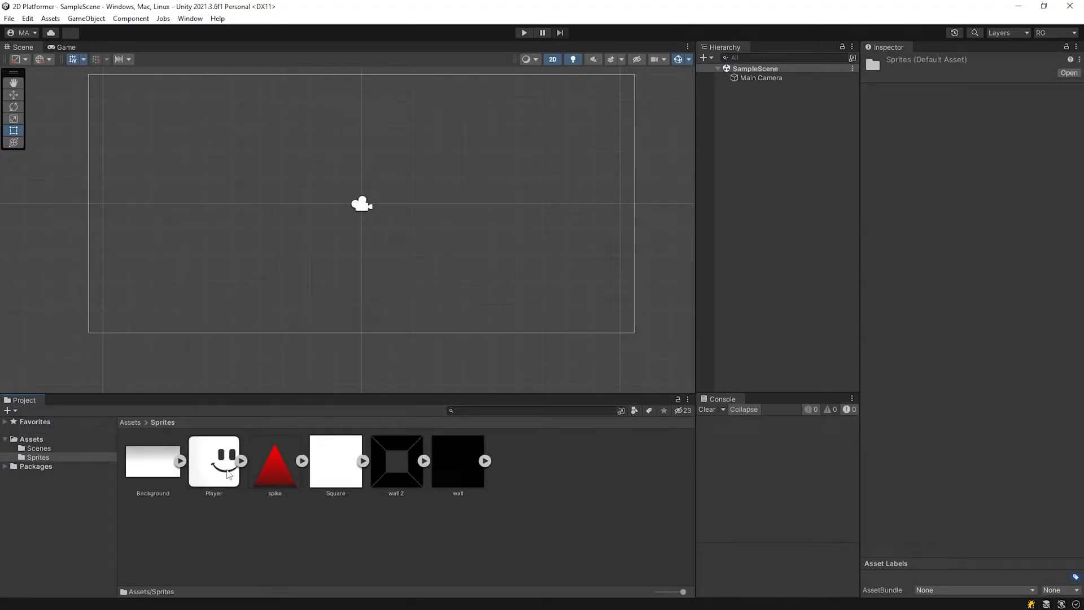
pyautogui.moveTo(301, 311)
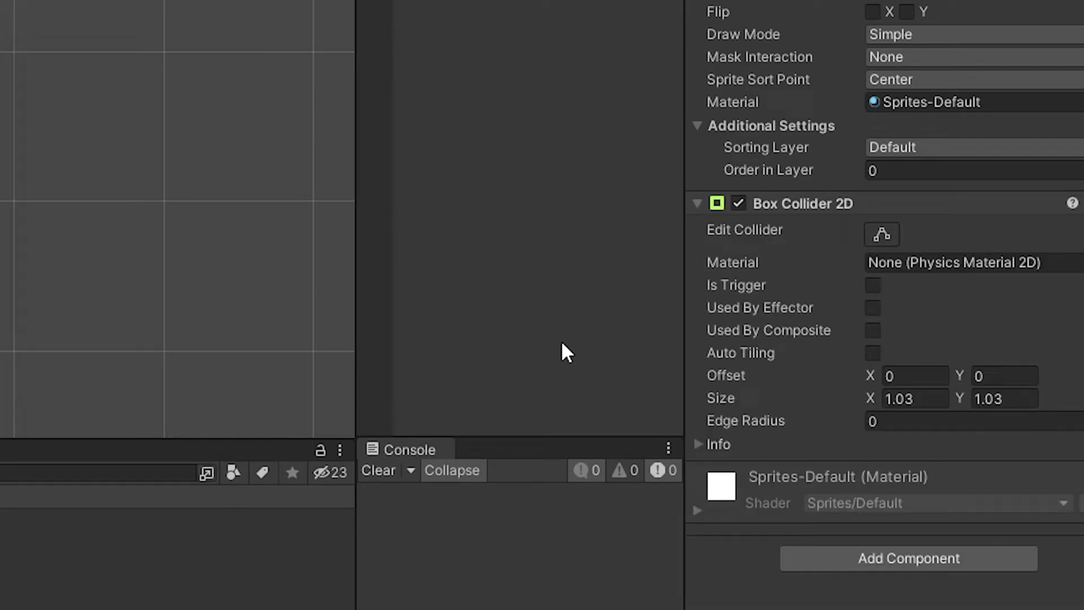
pyautogui.click(698, 203)
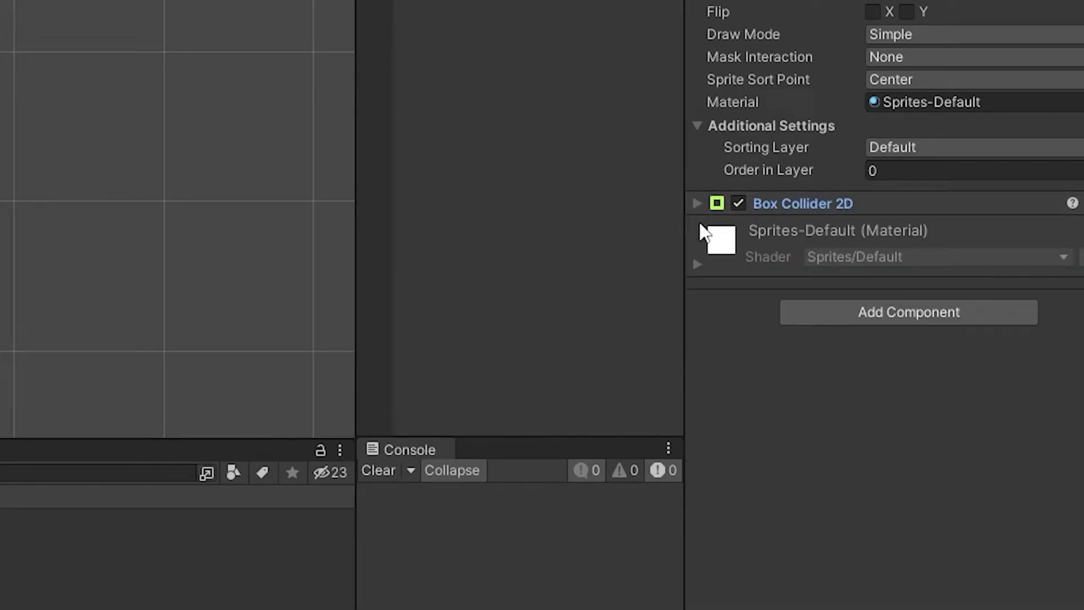
pyautogui.click(909, 312)
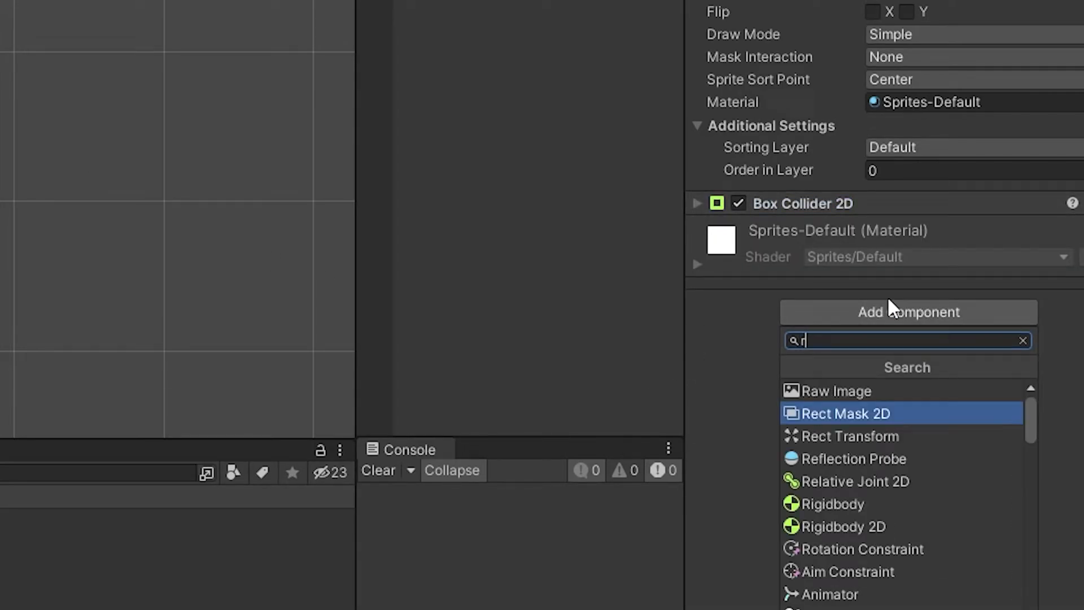
pyautogui.click(834, 526)
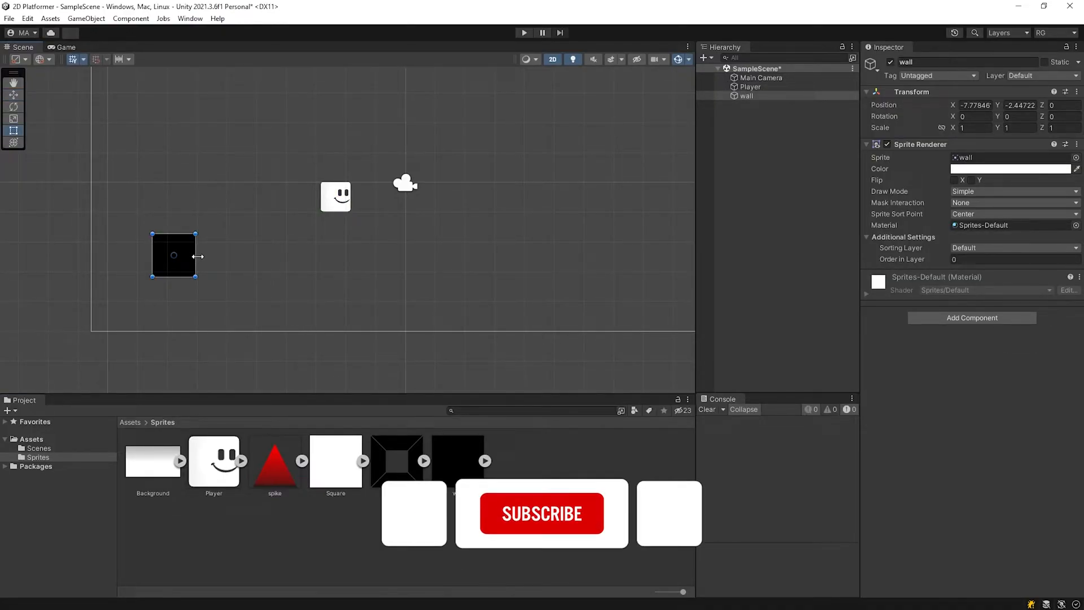
# Stretch the wall into a long Ground floor with a Box Collider 2D, then run Play.
pyautogui.moveTo(194, 256); pyautogui.dragTo(594, 302)
pyautogui.write('bo')
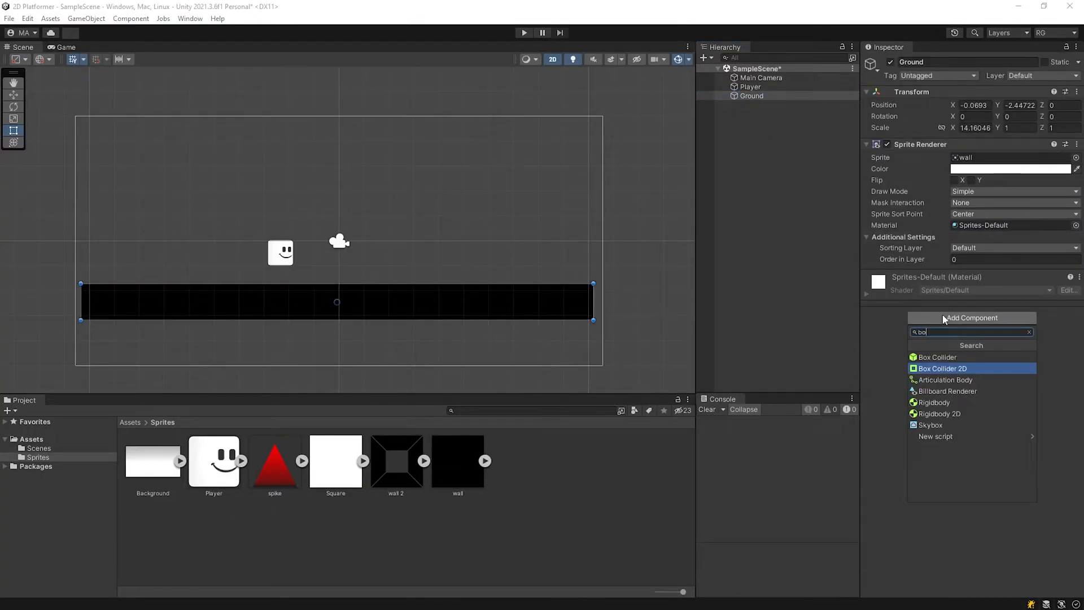
pyautogui.click(942, 368)
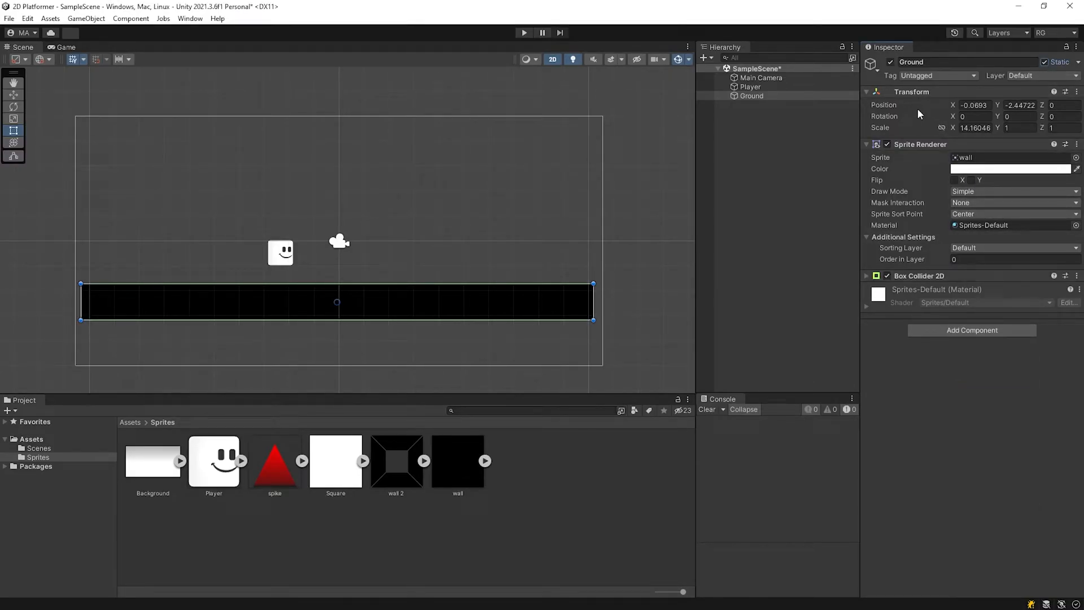
pyautogui.click(867, 144)
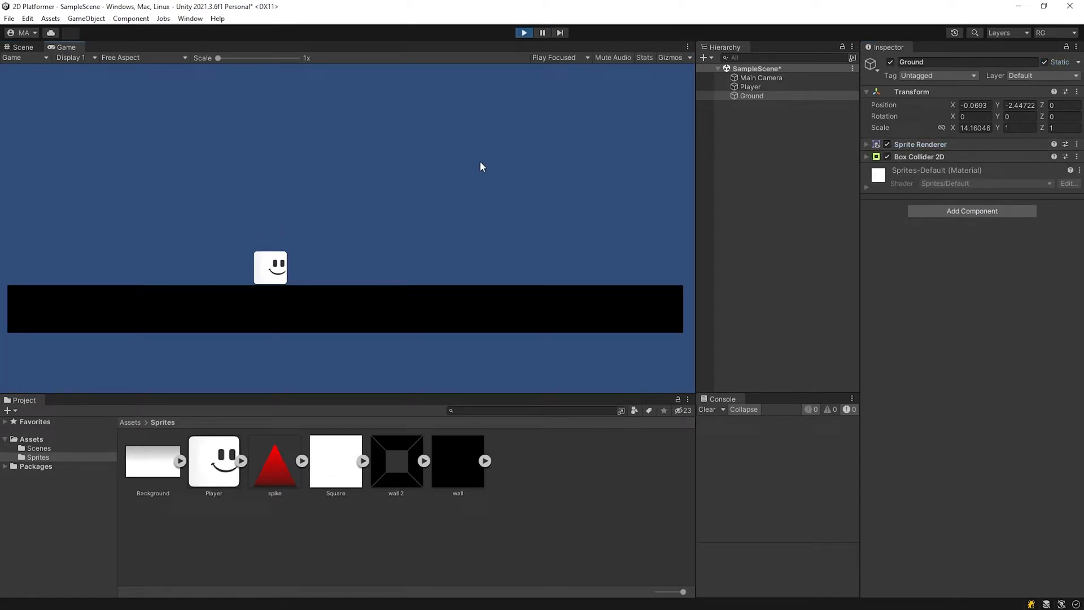
pyautogui.moveTo(484, 311)
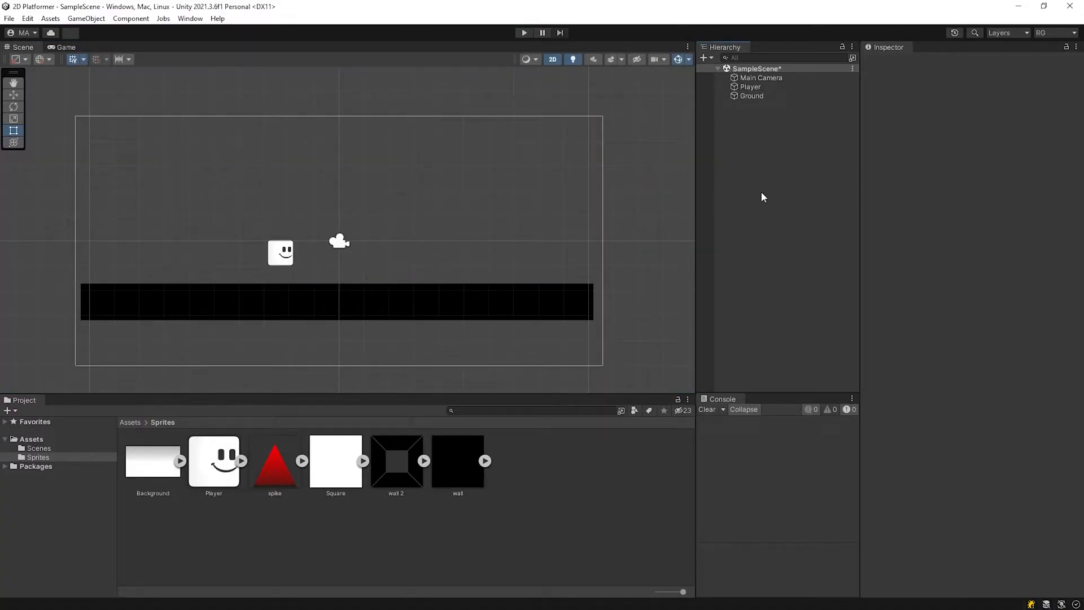
# Attach a new MovementController script component to the Player.
pyautogui.click(751, 87)
pyautogui.write('MovementController')
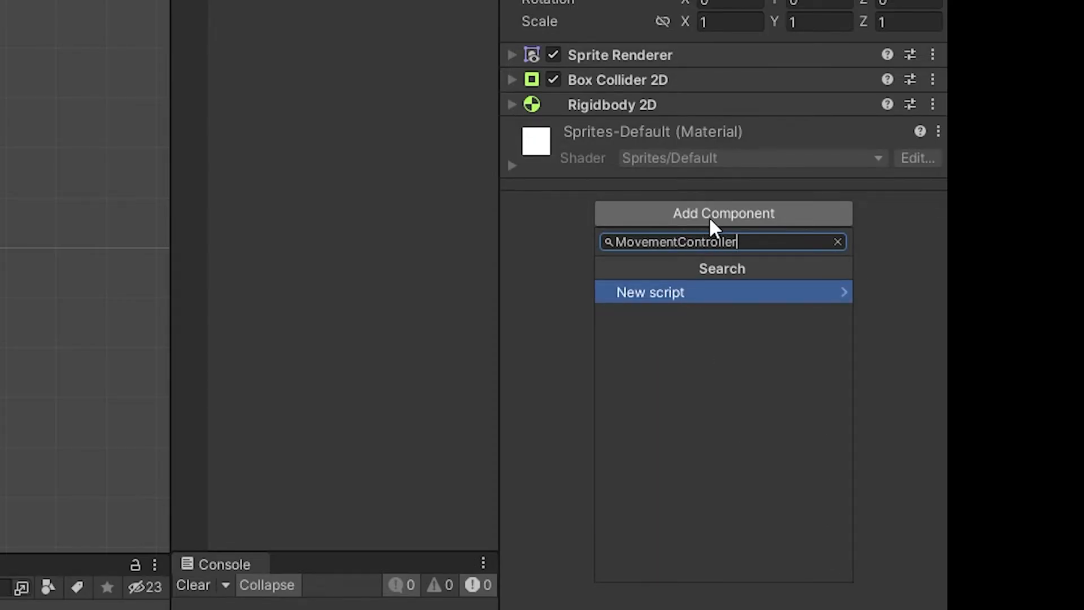
pyautogui.click(650, 292)
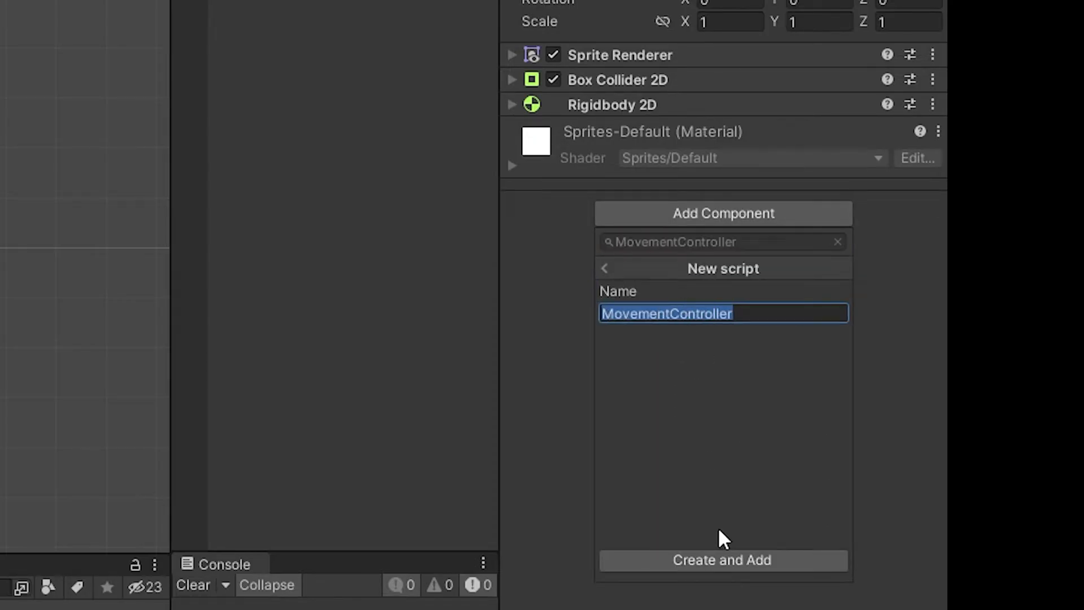
pyautogui.click(723, 560)
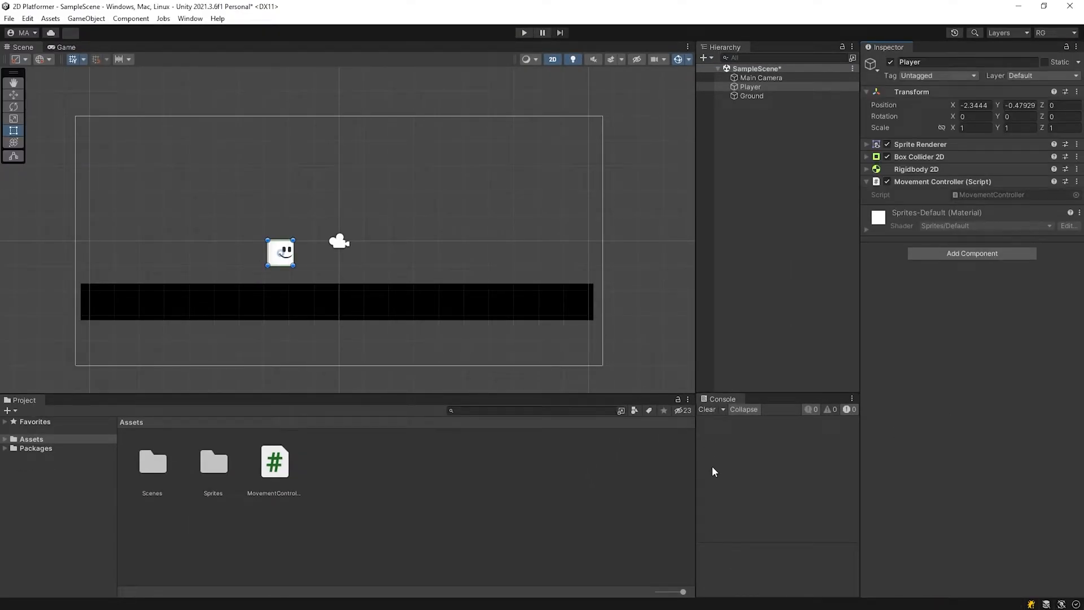
# Create a Scripts folder in Assets and open MovementController for editing.
pyautogui.rightClick(392, 500)
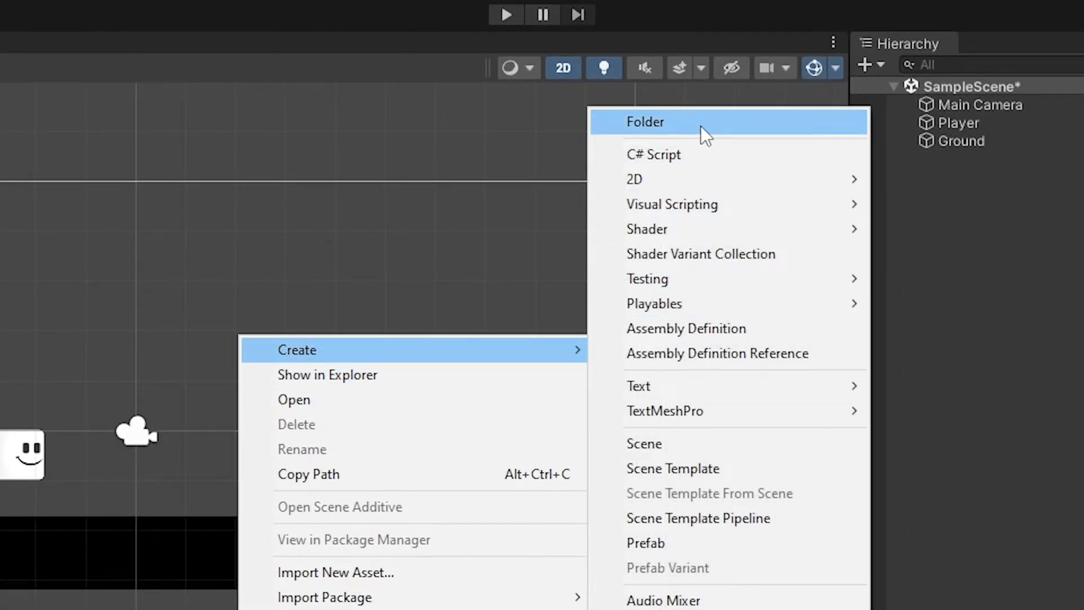
pyautogui.click(645, 122)
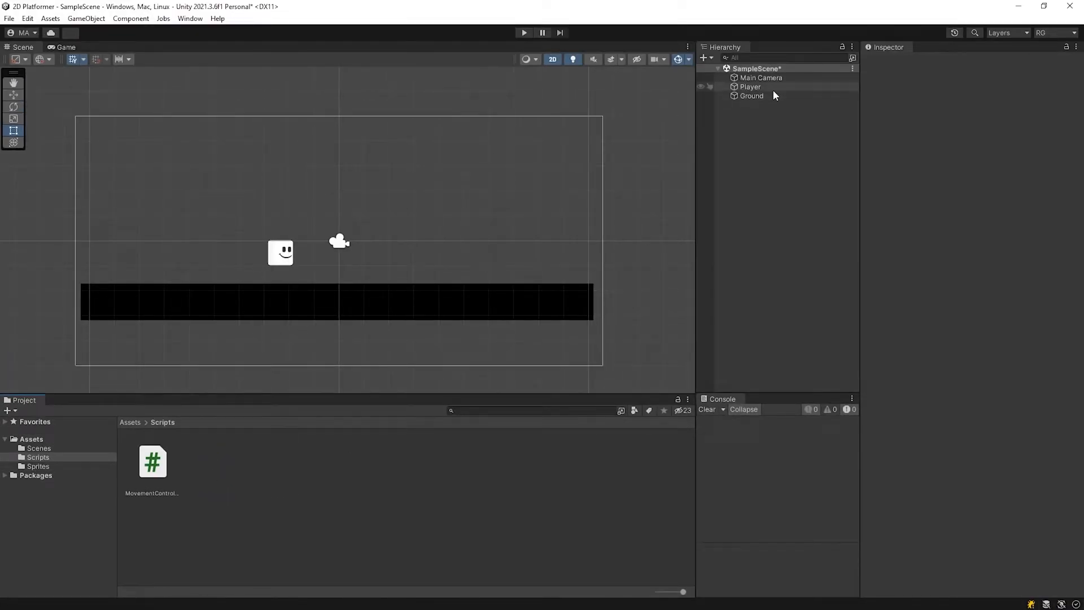
pyautogui.click(750, 87)
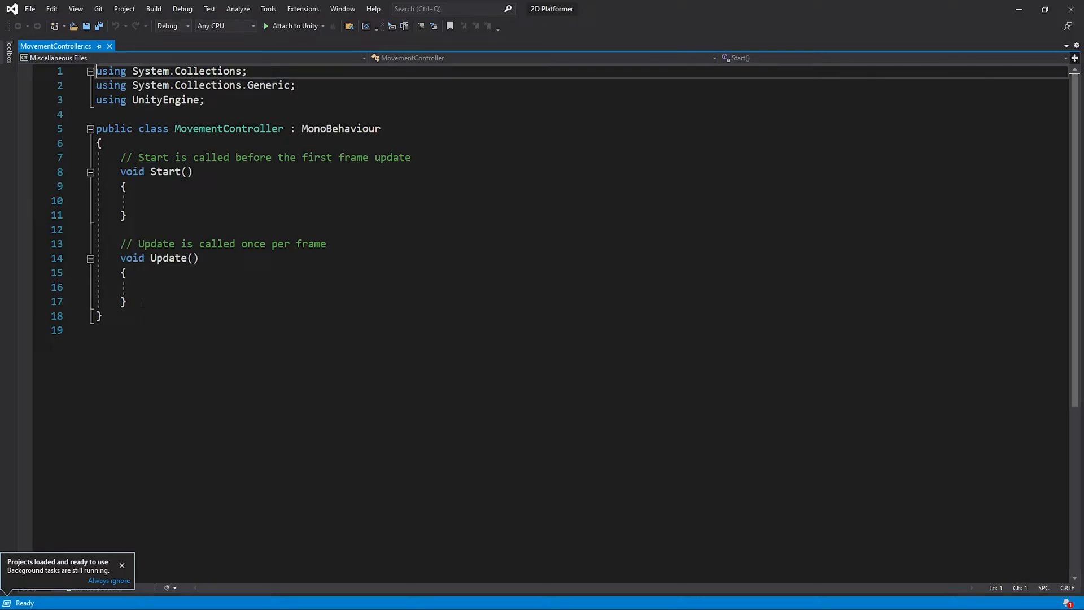
# Replace Start and Update with a Rigidbody2D rb field fetched in Awake.
pyautogui.moveTo(121, 157); pyautogui.dragTo(124, 302)
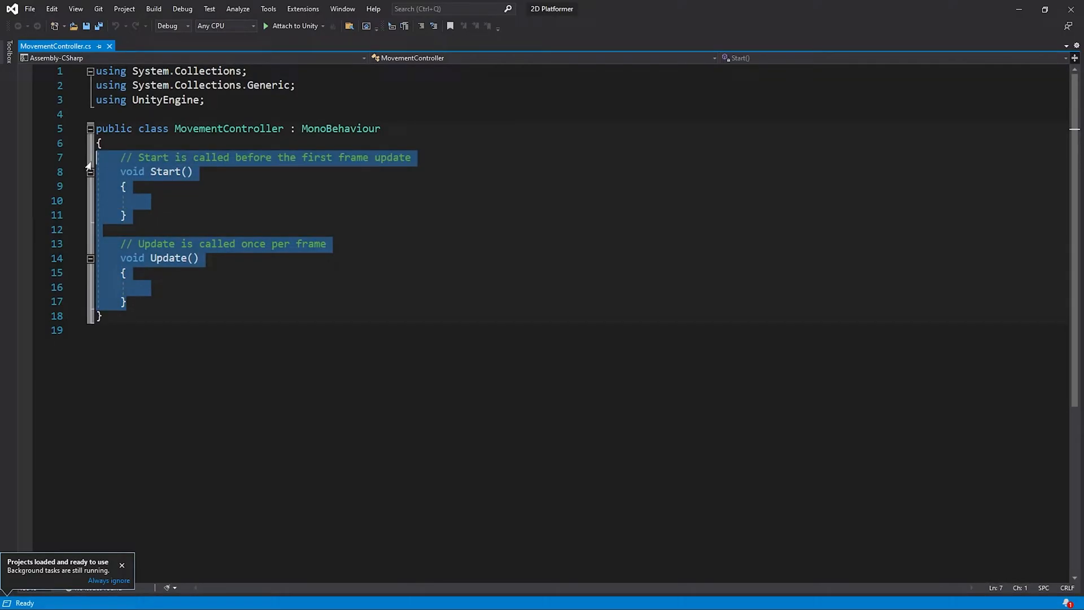
pyautogui.press('Delete')
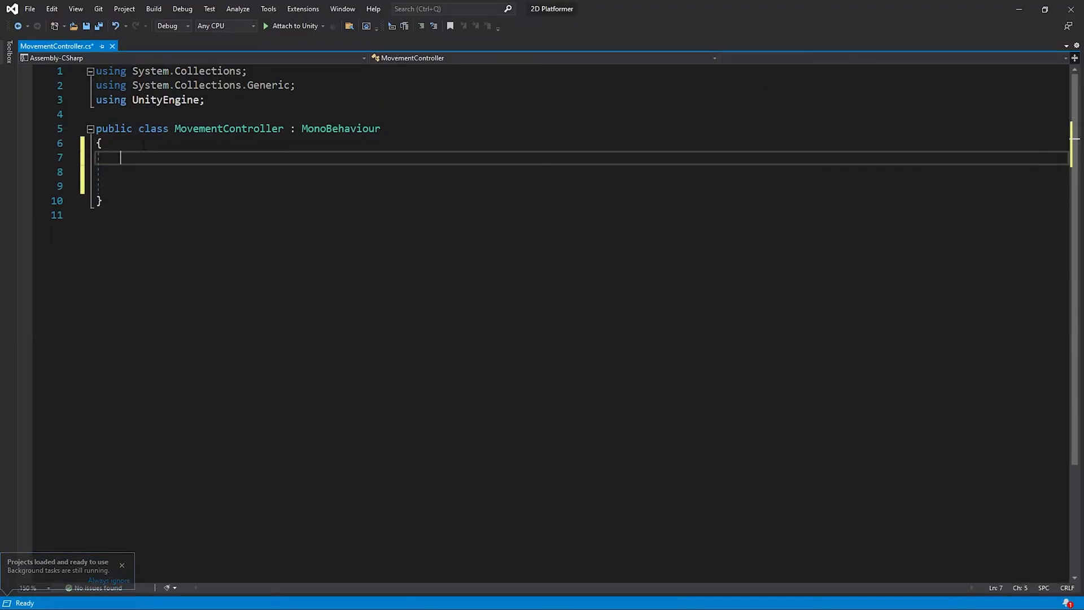
pyautogui.write('Rigidbody2D rb;')
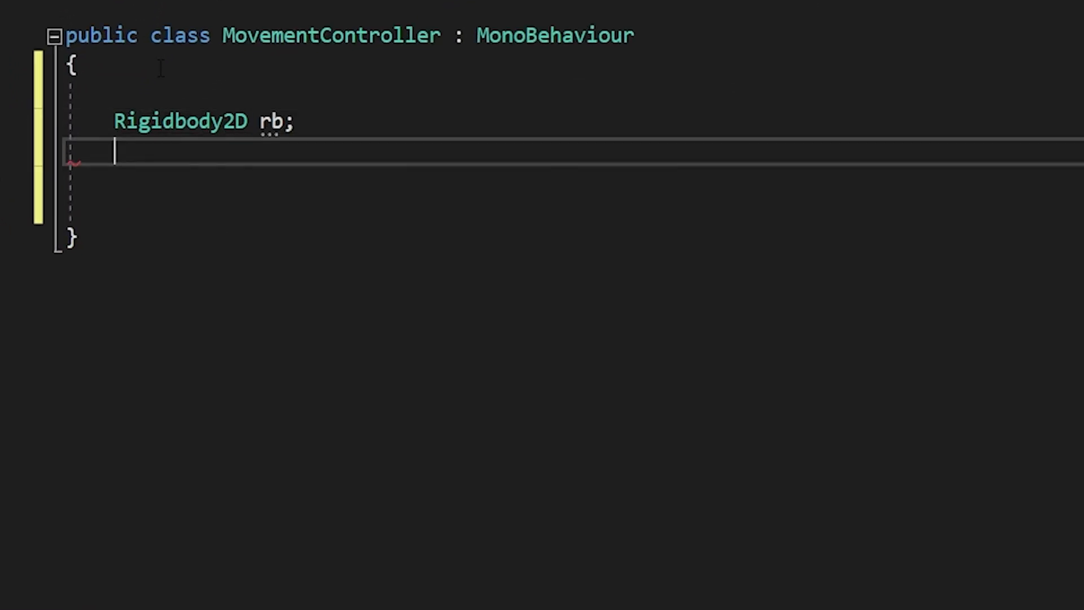
pyautogui.write('private void Awake()')
pyautogui.write('int spee')
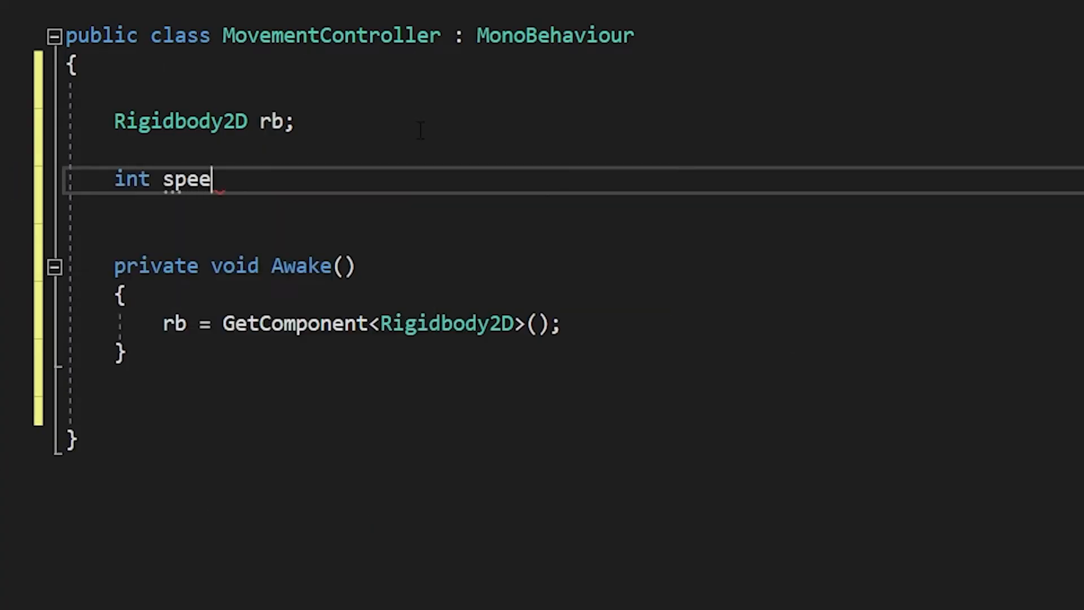
pyautogui.write('d;')
pyautogui.write('float speedMultiplier;')
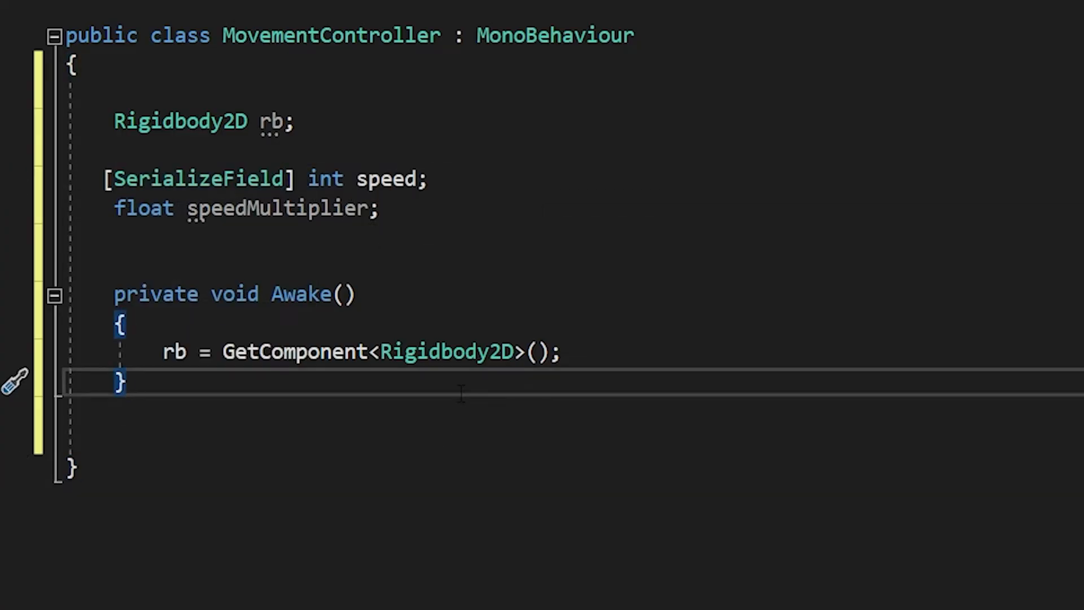
# Add FixedUpdate setting rb.velocity from targetSpeed = speed*speedMultiplier.
pyautogui.write('private void FixedUpdate()')
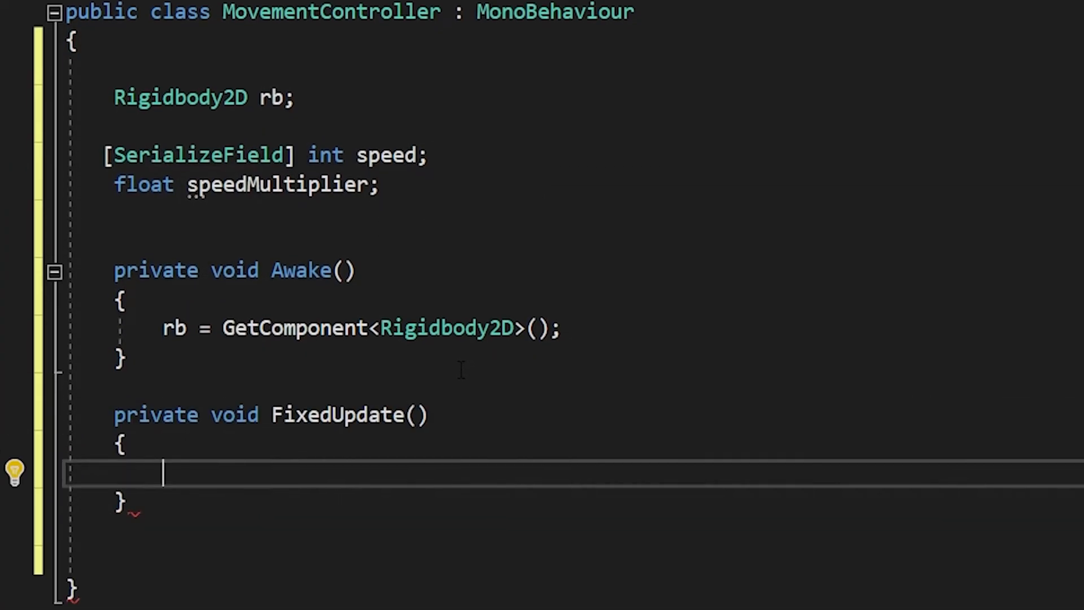
pyautogui.write('float targetSpeed')
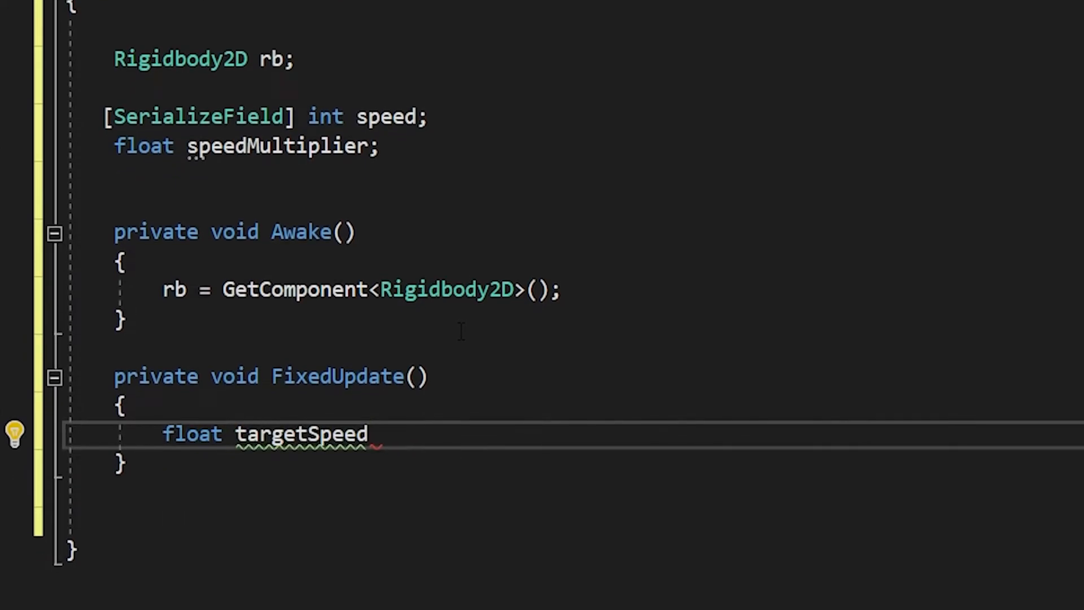
pyautogui.write('= speed*speedMultiplier;')
pyautogui.write('rb.velocity= new Vector2')
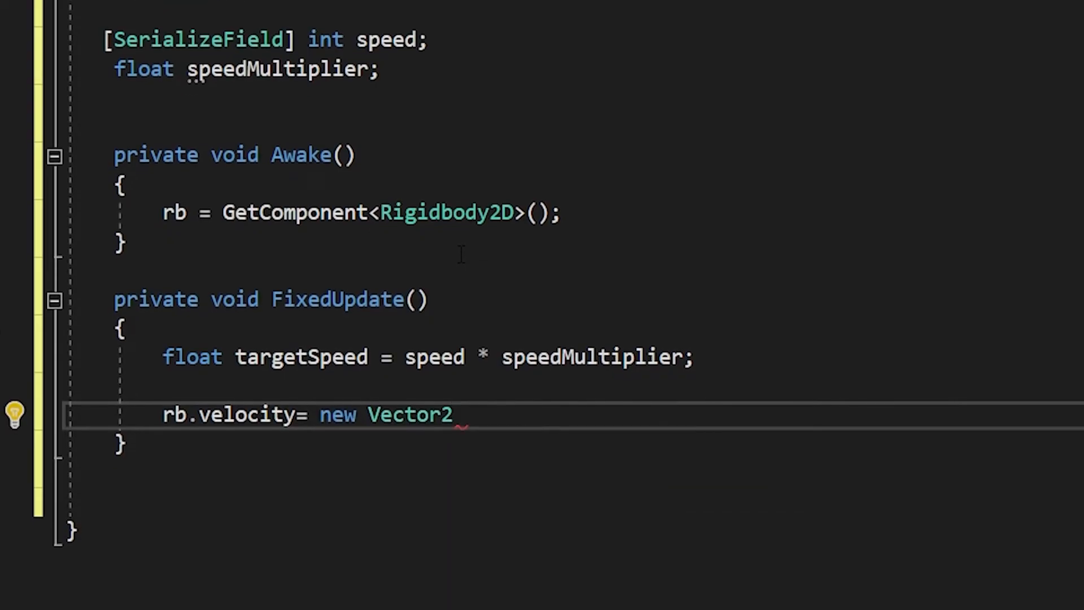
pyautogui.write('(targetSpeed,rb.velocity.')
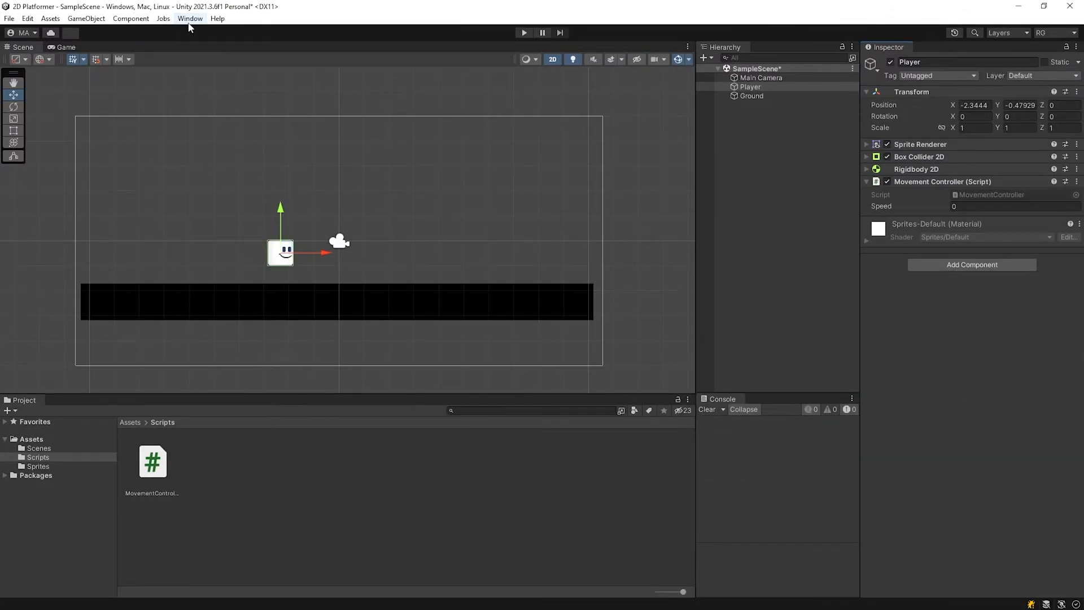
# Install the Input System package from the Unity Registry in Package Manager.
pyautogui.click(190, 18)
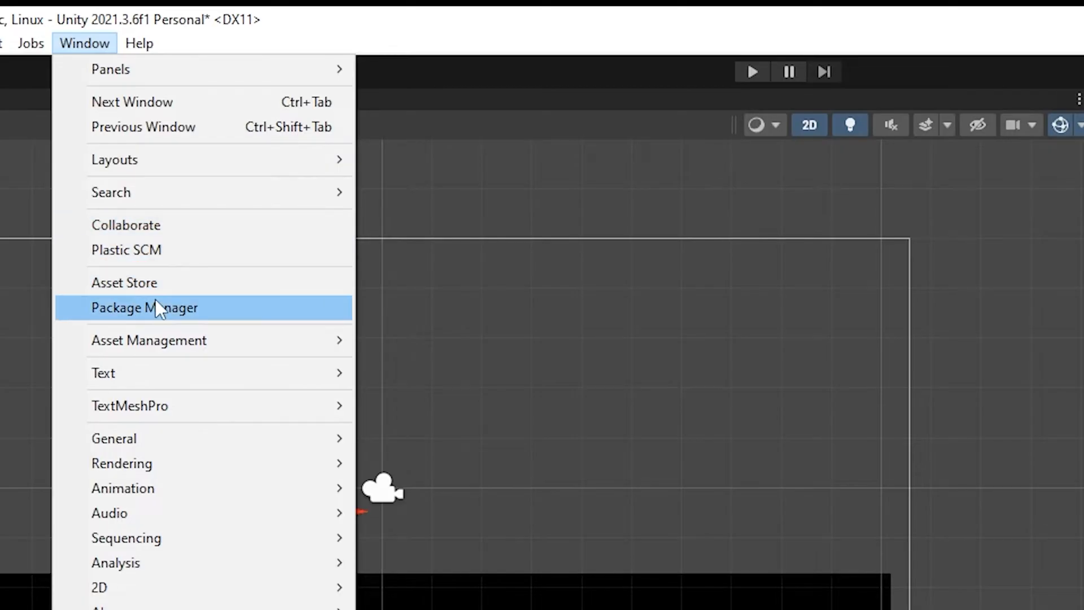
pyautogui.click(144, 307)
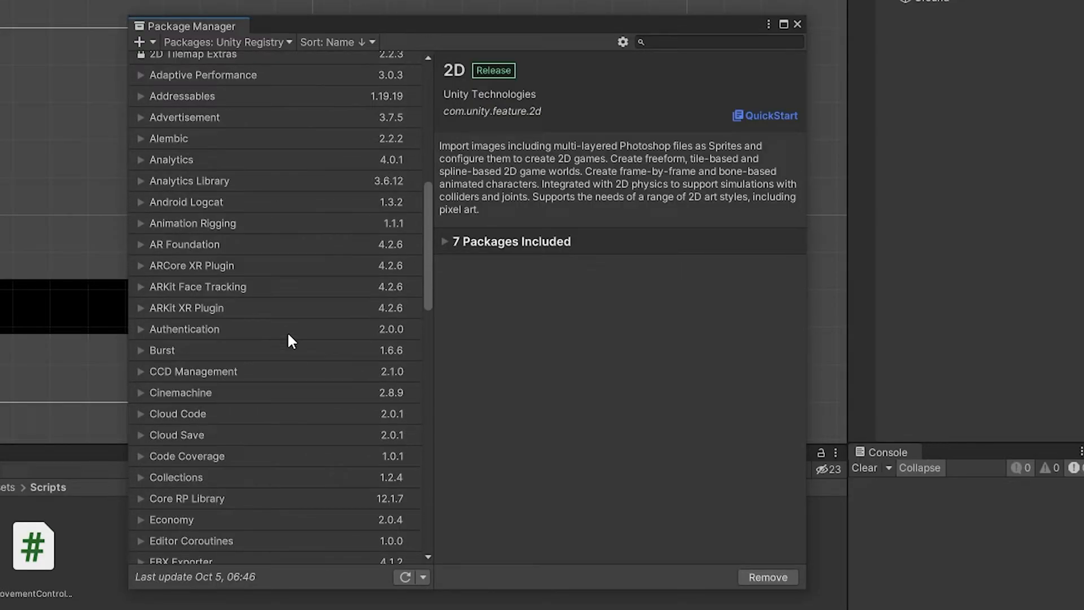
pyautogui.scroll(-3)
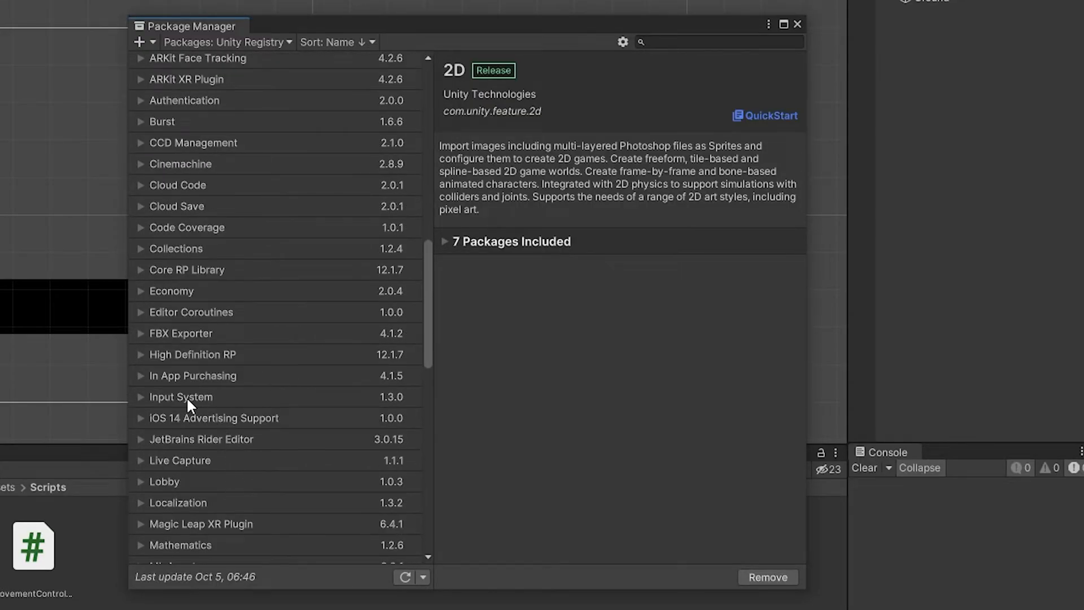
pyautogui.click(181, 397)
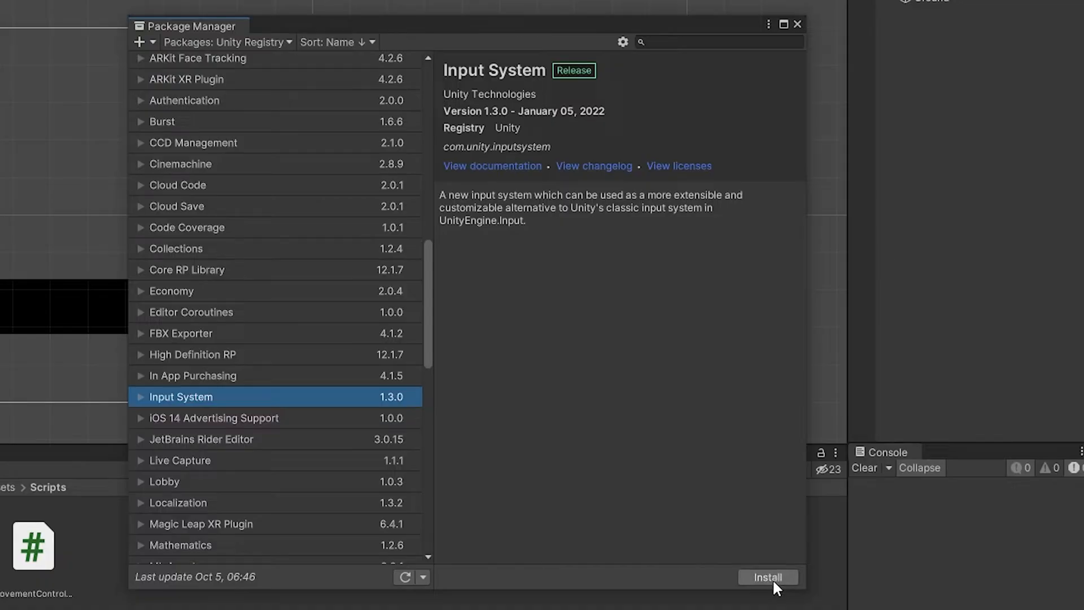
pyautogui.click(768, 577)
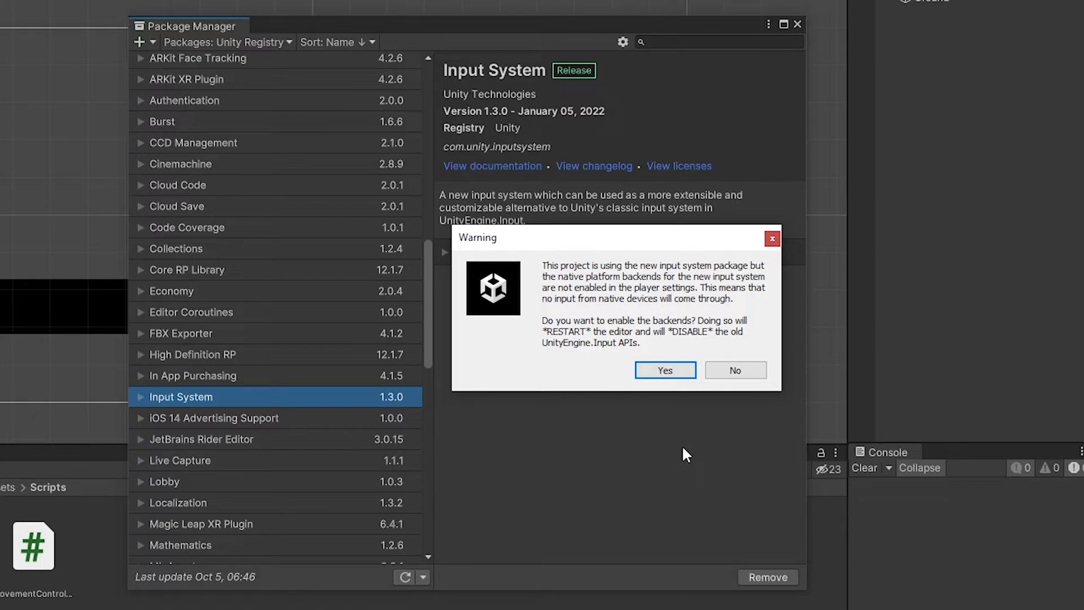
pyautogui.moveTo(684, 378)
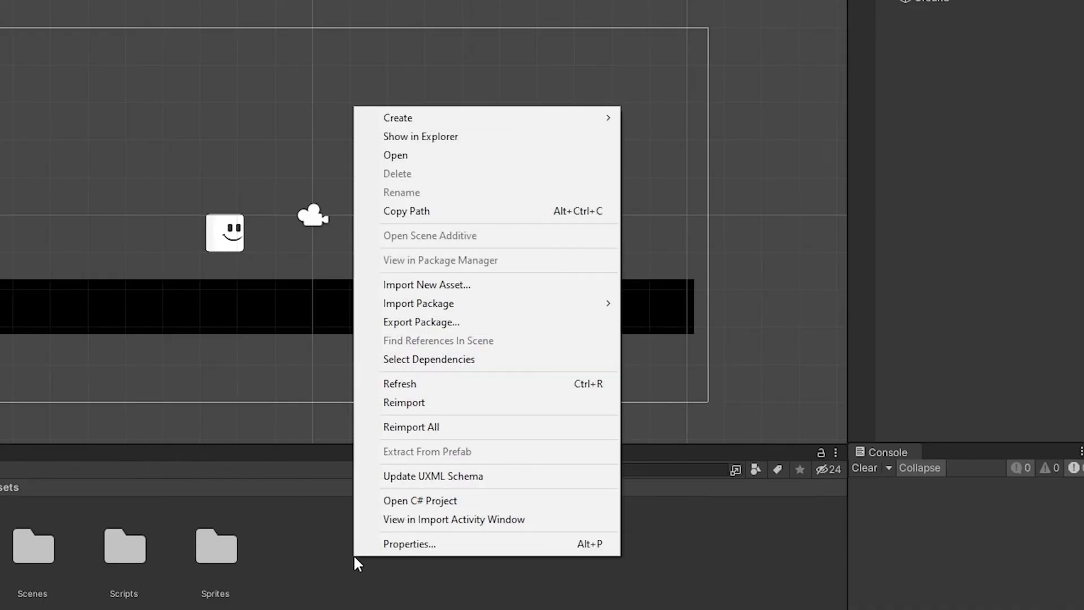
pyautogui.moveTo(522, 131)
pyautogui.write('PlayerActions')
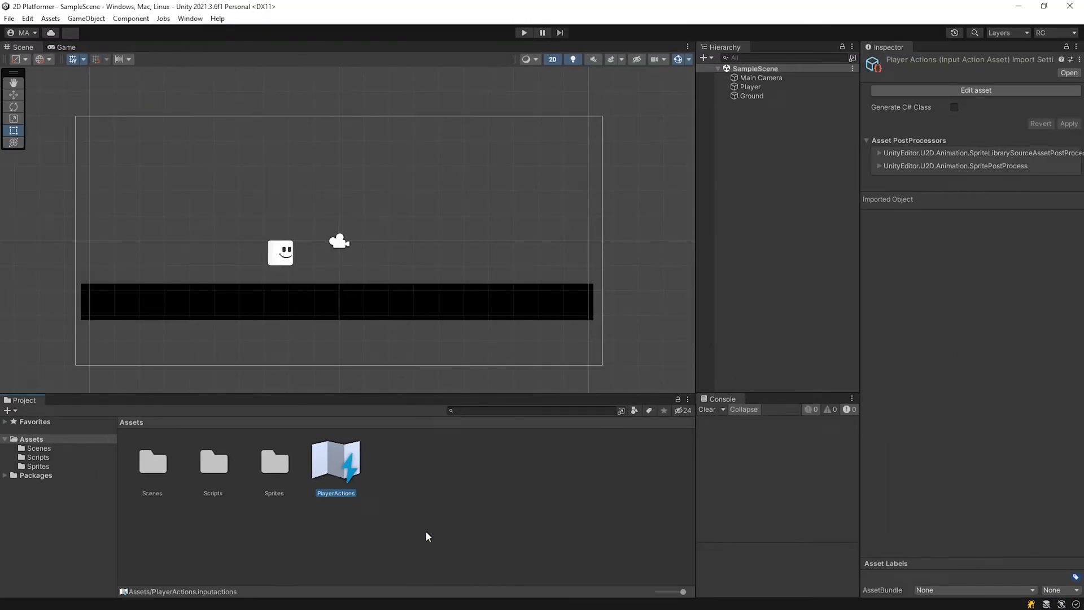
# Open the PlayerActions asset in the Input Actions editor.
pyautogui.doubleClick(336, 464)
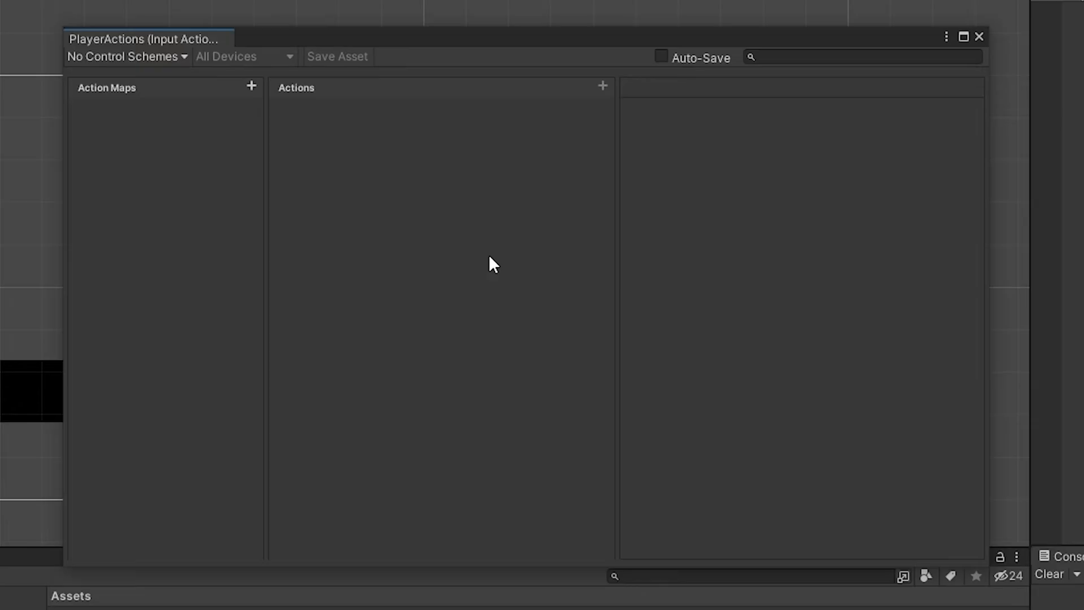
pyautogui.moveTo(251, 88)
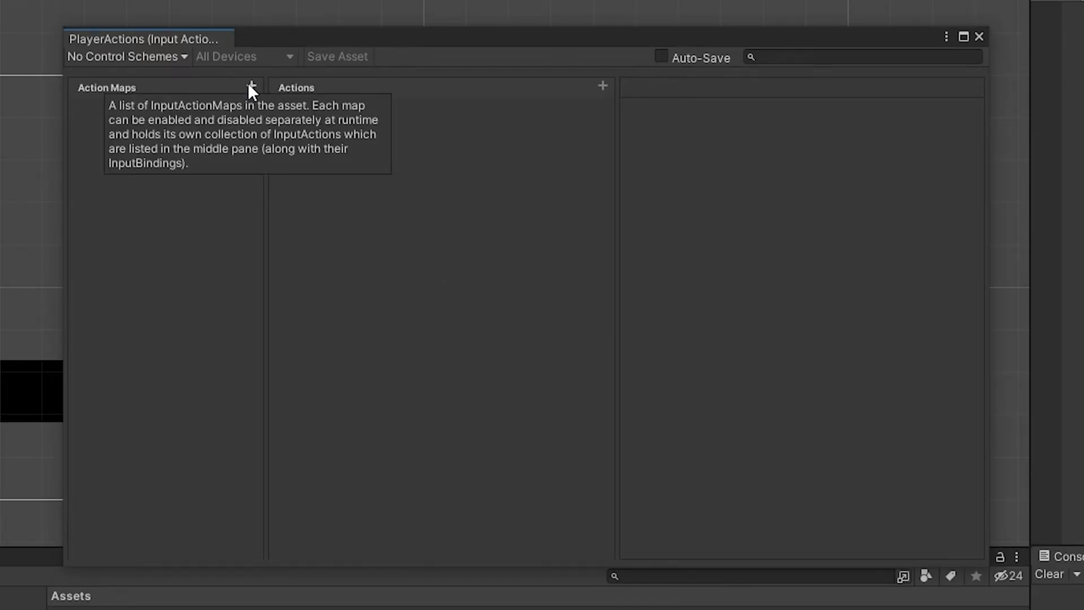
pyautogui.moveTo(295, 101)
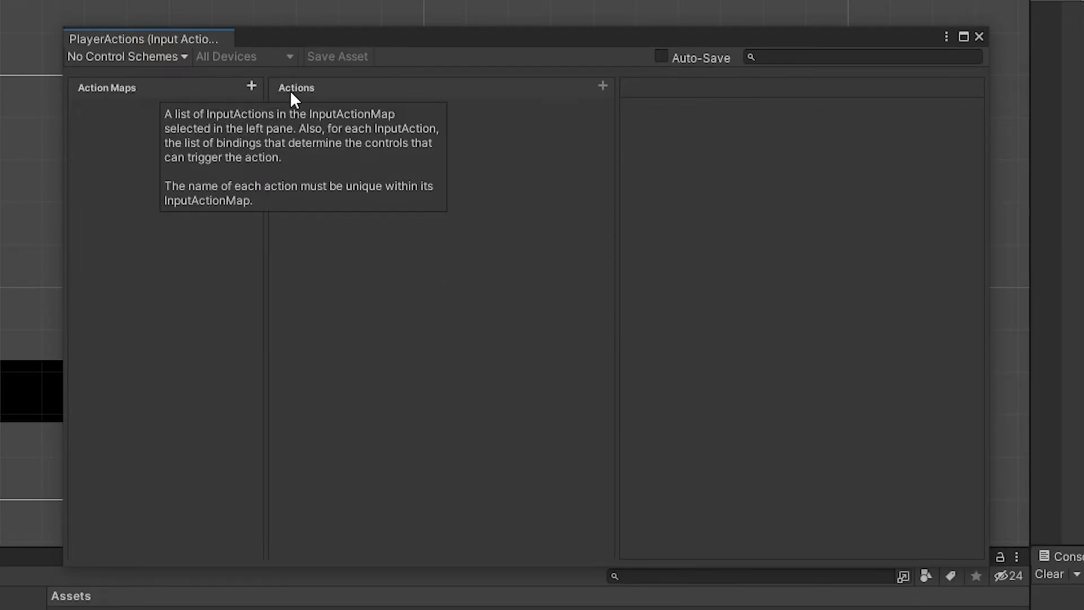
# Add a Player action map with a Movement action bound to Space, and save it.
pyautogui.click(251, 86)
pyautogui.write('Player')
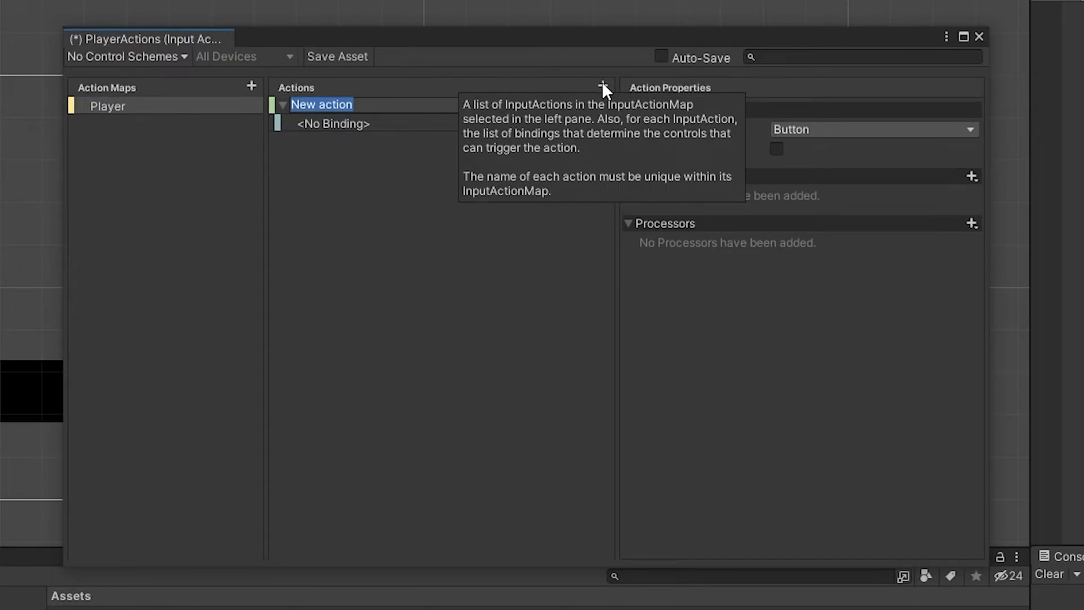
pyautogui.write('Movement')
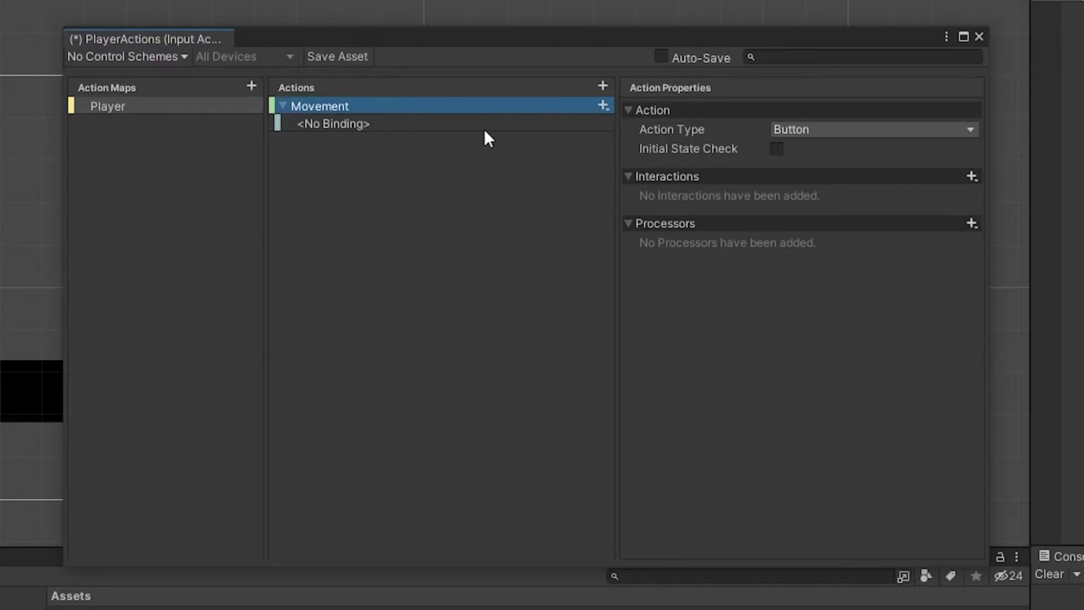
pyautogui.click(332, 123)
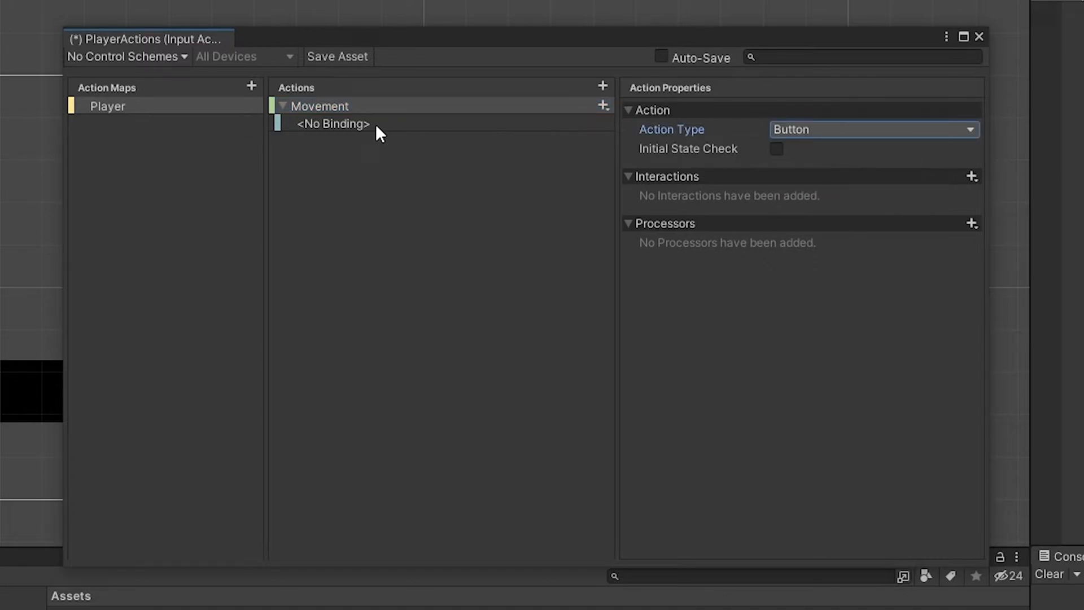
pyautogui.click(332, 123)
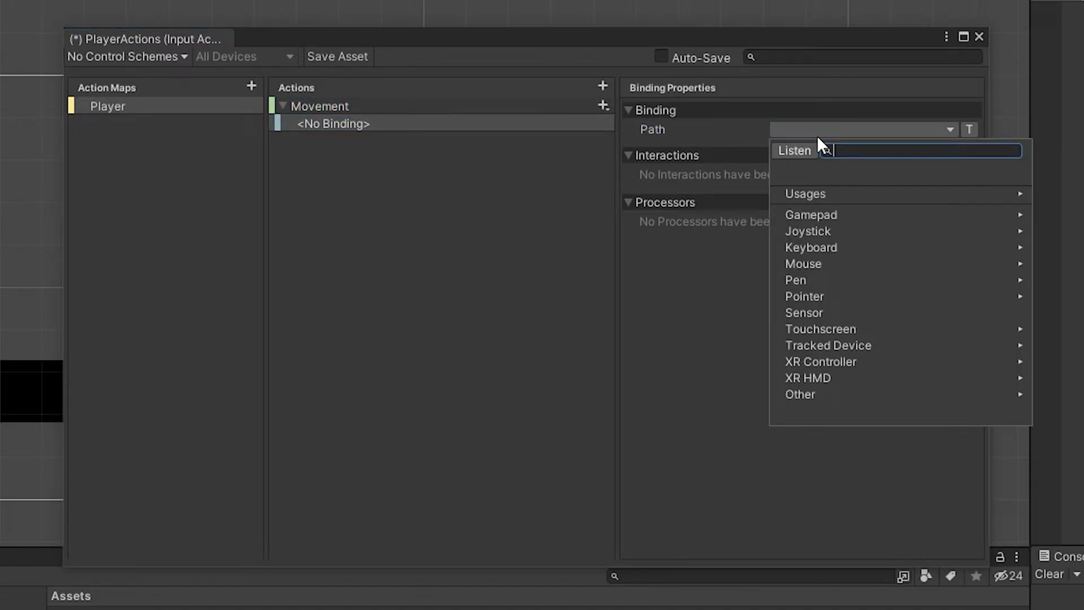
pyautogui.click(794, 151)
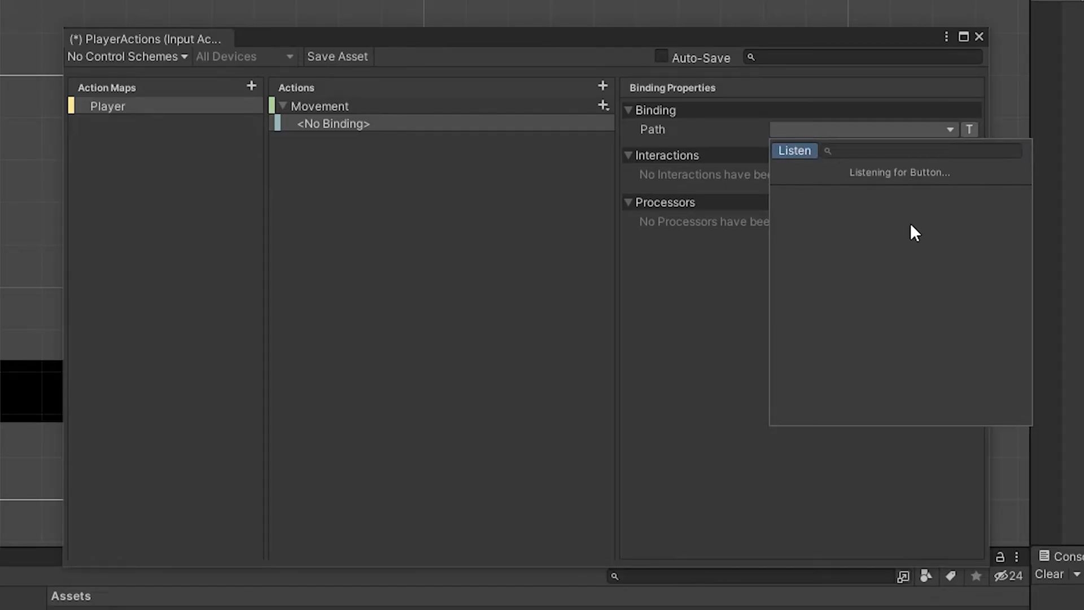
pyautogui.press('space')
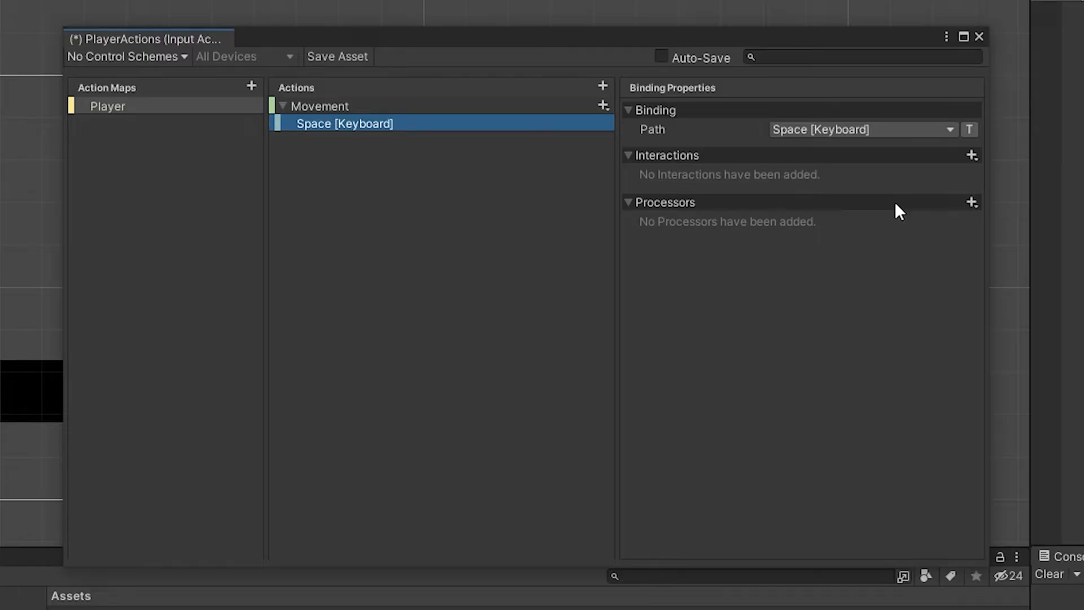
pyautogui.moveTo(464, 159)
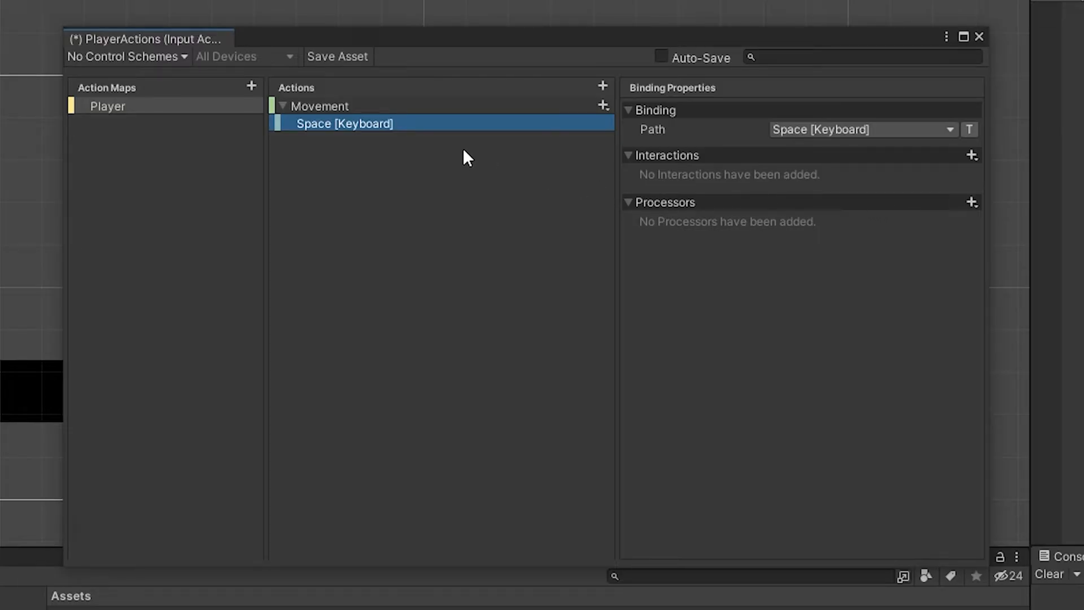
pyautogui.moveTo(530, 185)
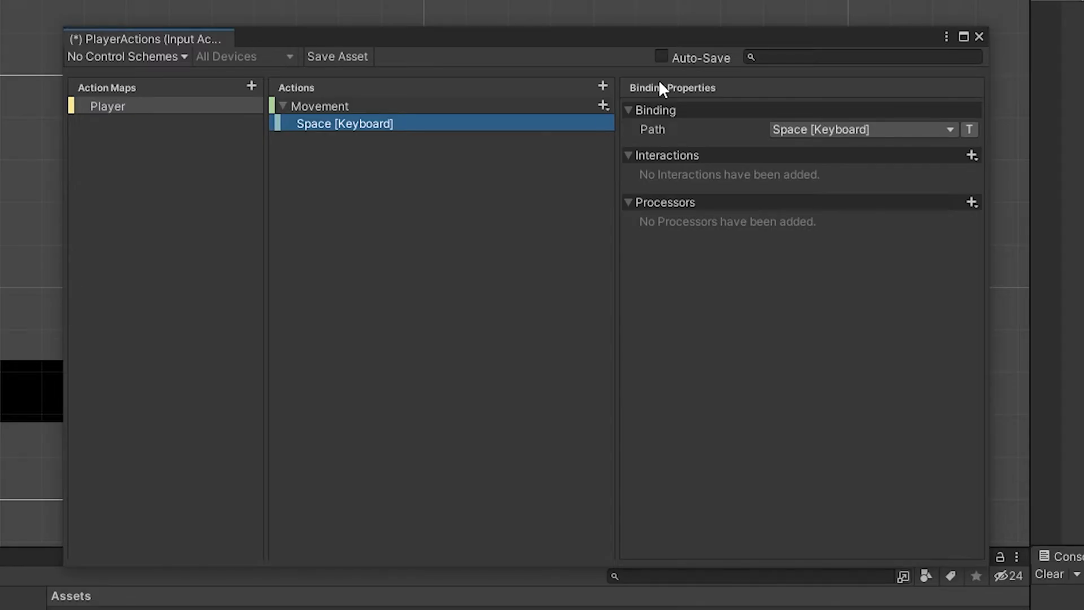
pyautogui.click(660, 58)
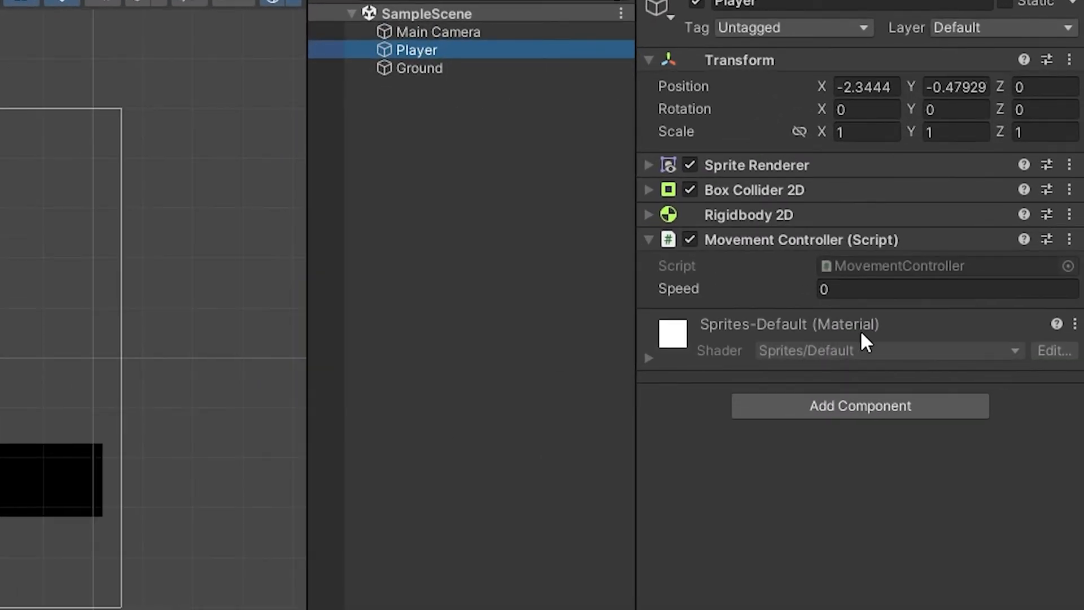
# Add a Player Input component to Player using PlayerActions, with Player as default map.
pyautogui.click(860, 406)
pyautogui.write('input')
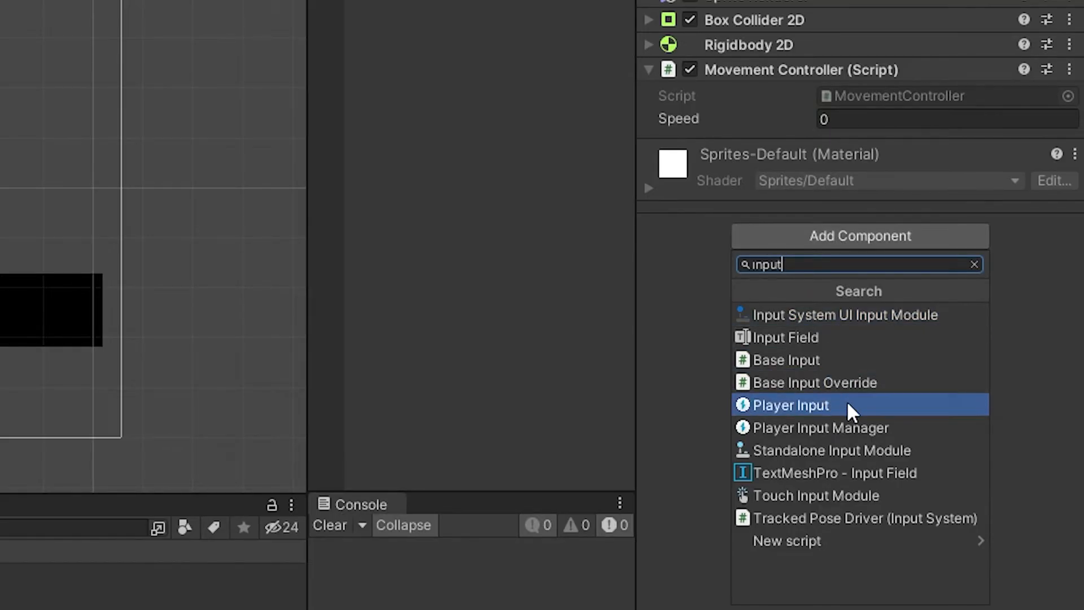
pyautogui.click(790, 406)
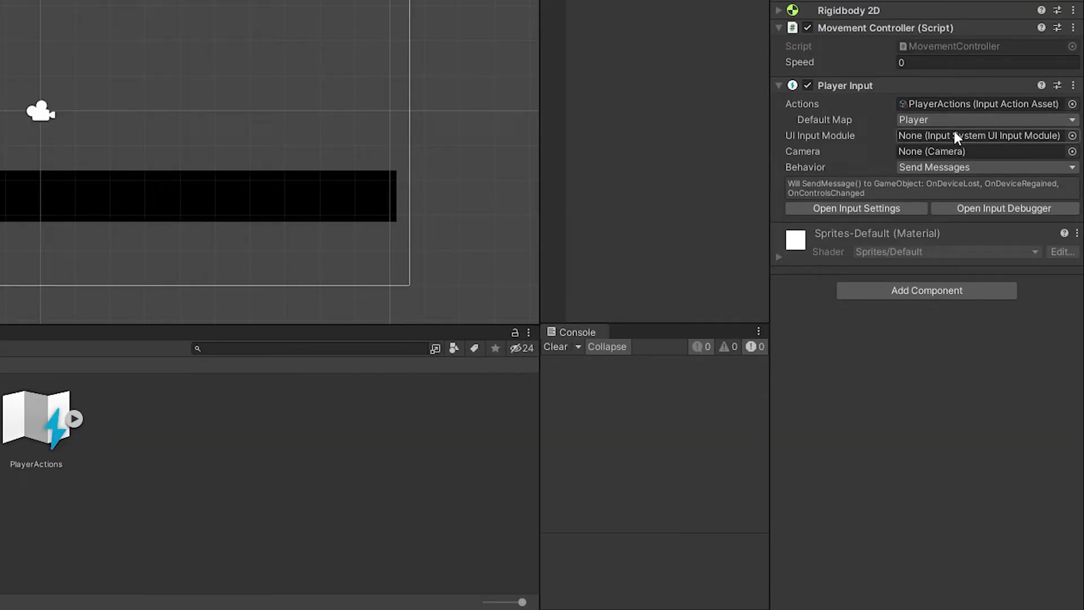
pyautogui.click(987, 167)
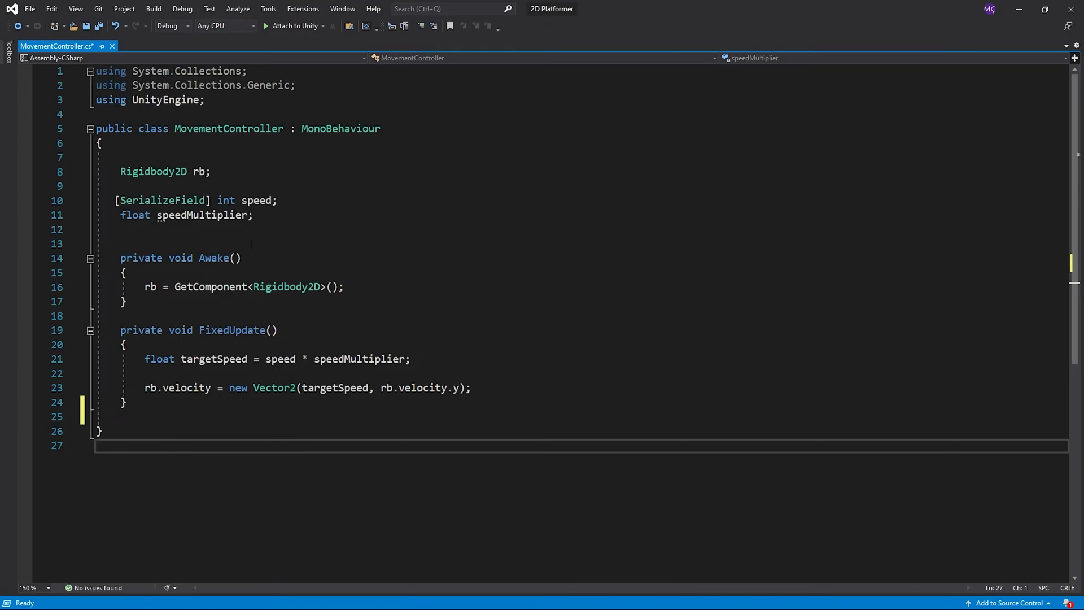
# Import UnityEngine.InputSystem, declare bool btnPressed, and set it true on press, false on release.
pyautogui.write('using UnityEngine.InputSystem;')
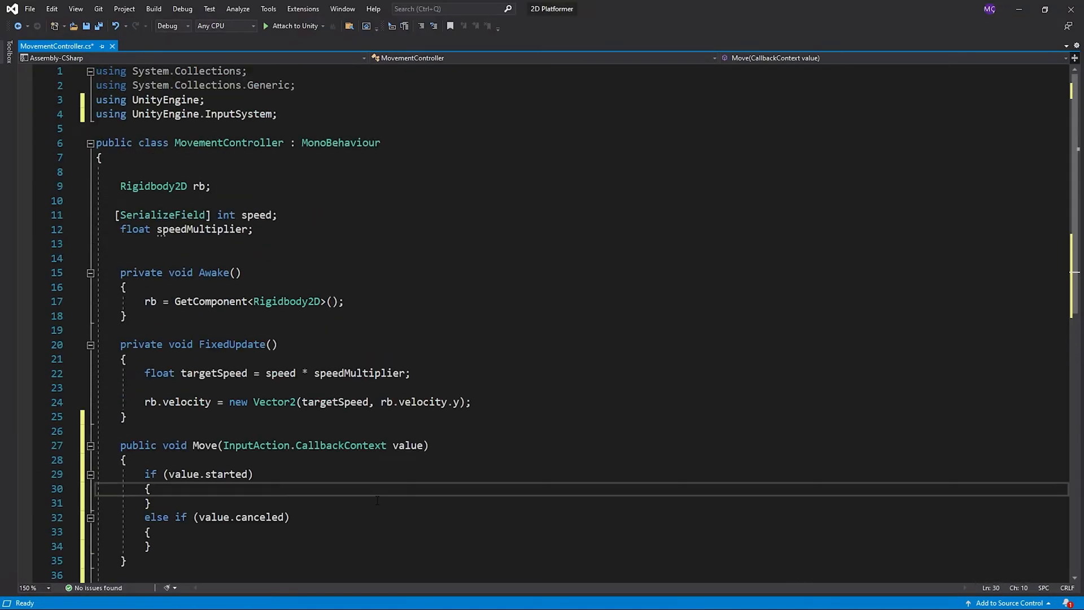
pyautogui.write('bool btn')
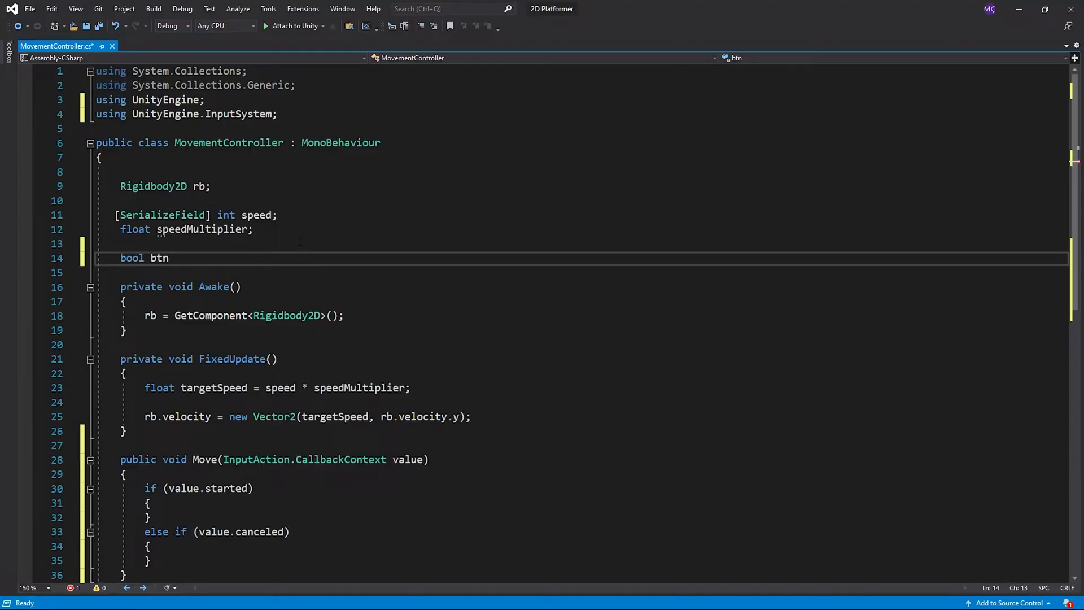
pyautogui.write('Pressed;')
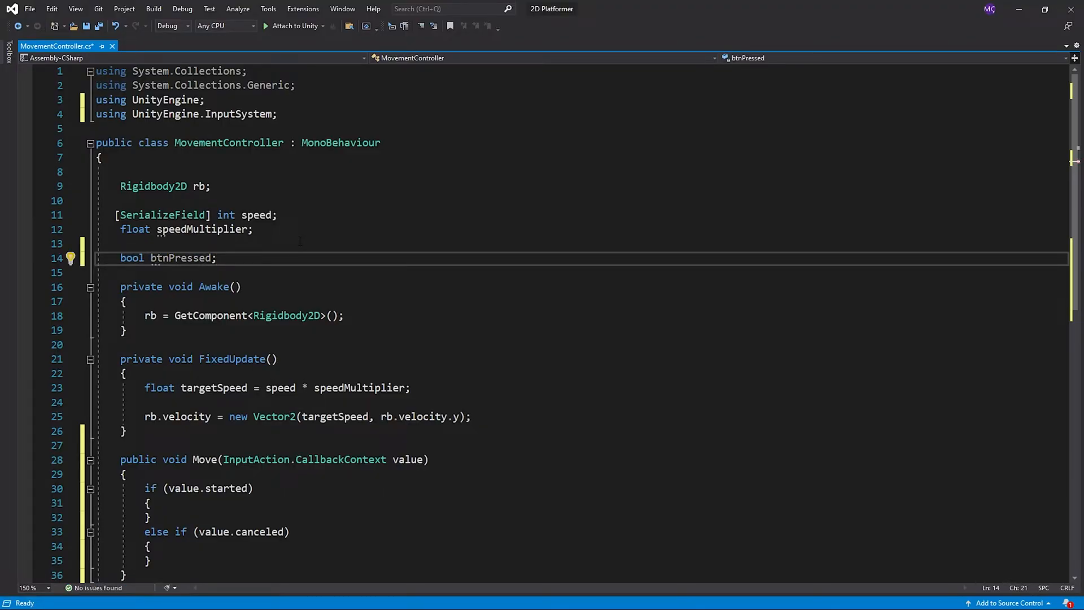
pyautogui.write('btnPressed')
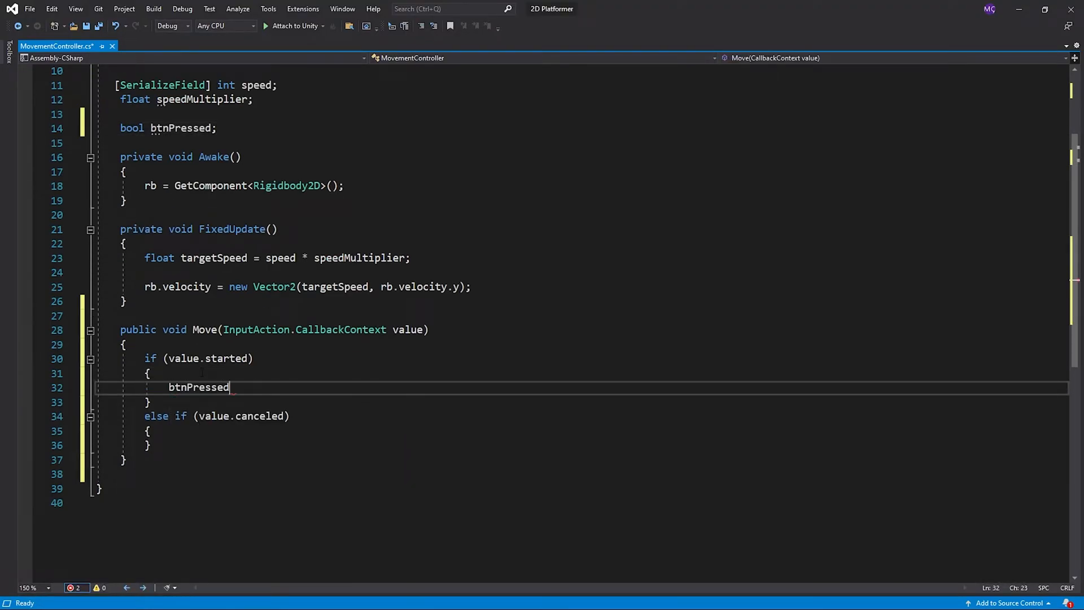
pyautogui.write('= true;')
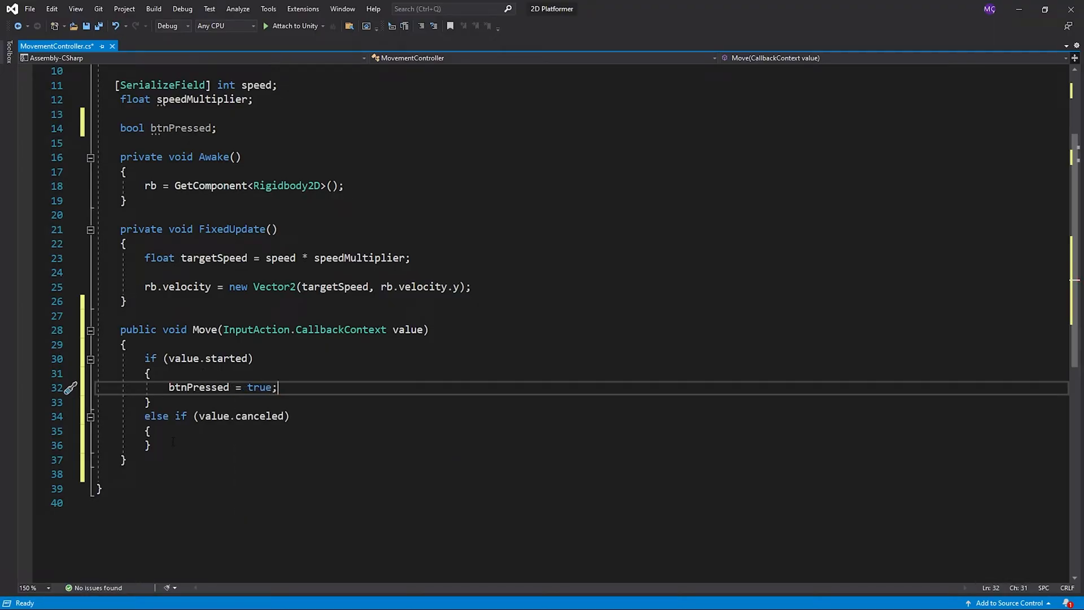
pyautogui.write('btn')
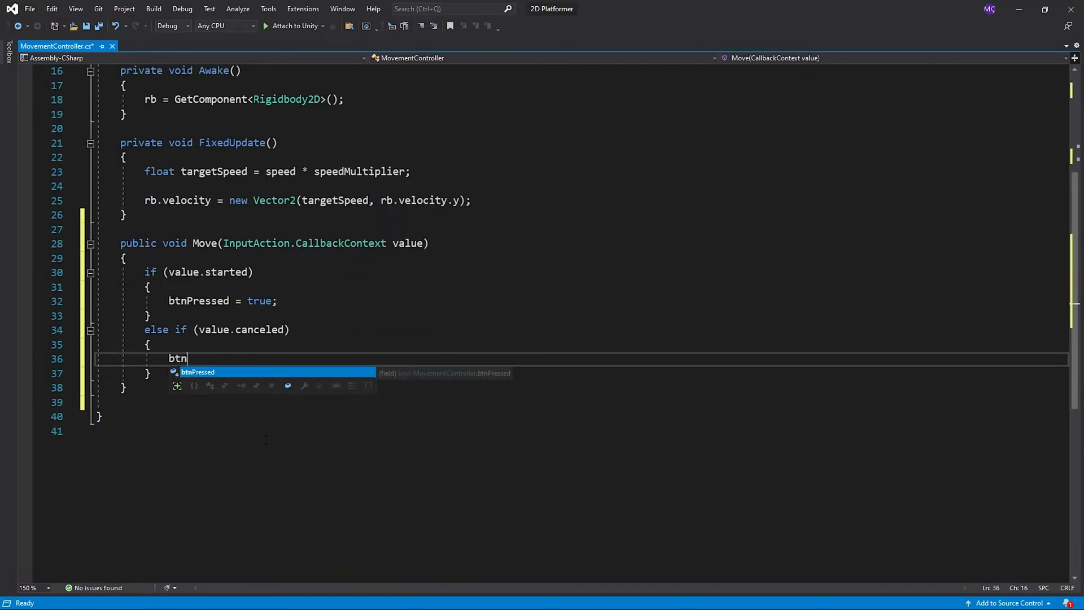
pyautogui.write('Pressed = false;')
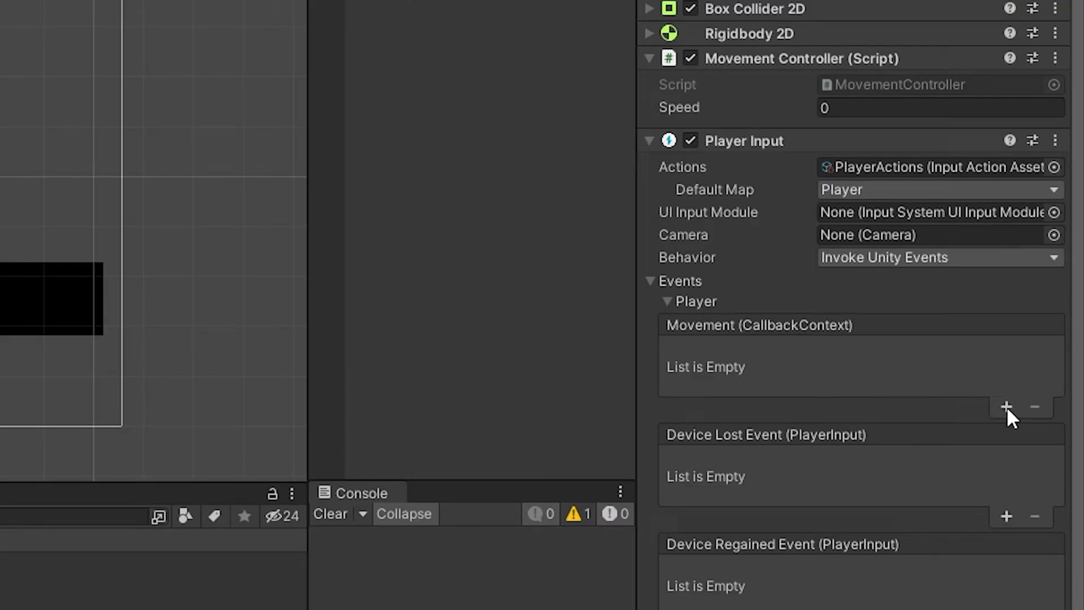
# Add a Movement event listener on Player that calls MovementController.Move.
pyautogui.click(1007, 406)
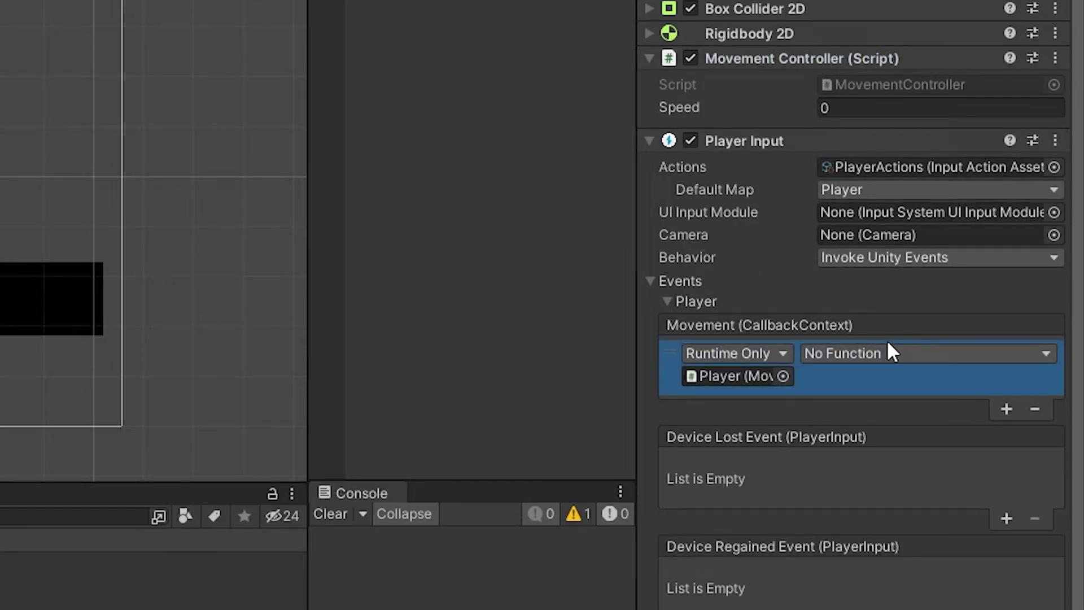
pyautogui.click(927, 354)
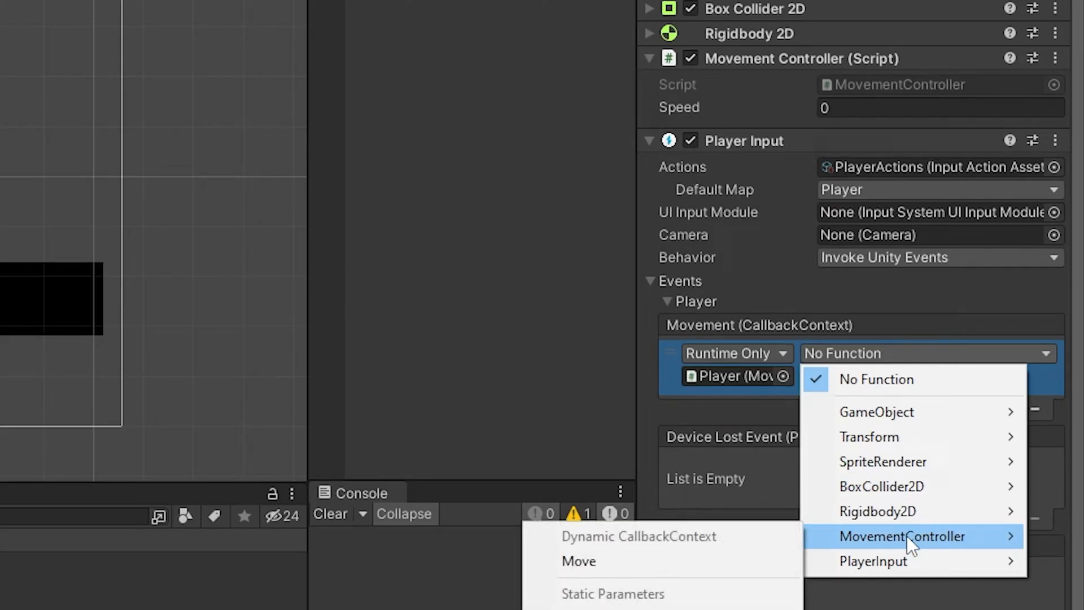
pyautogui.click(580, 562)
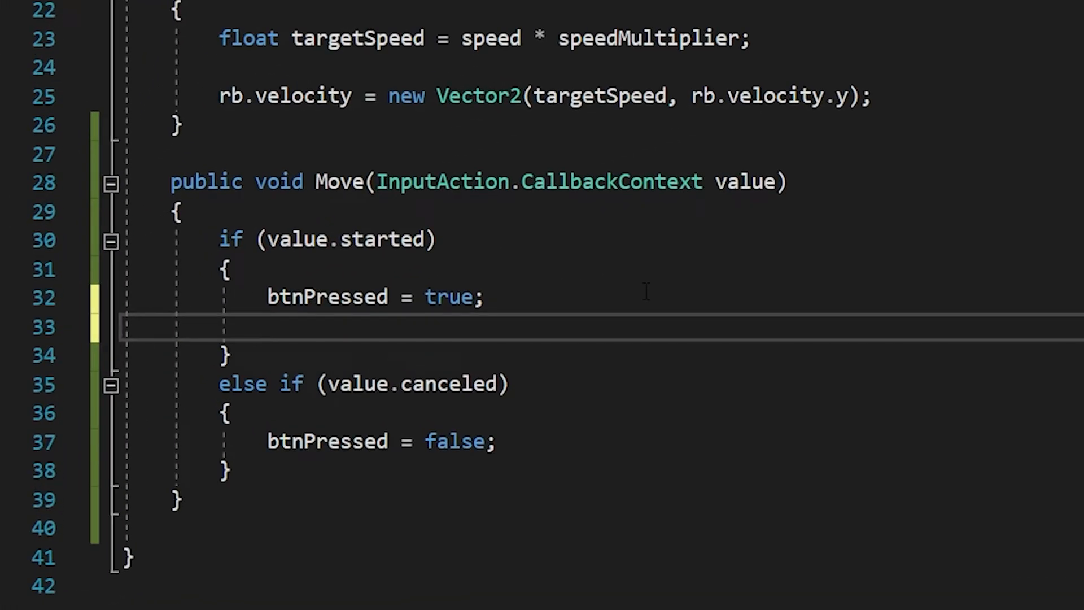
# In Move, set speedMultiplier = 1 on press and speedMultiplier = 0 on release.
pyautogui.write('speedMultiplier=1')
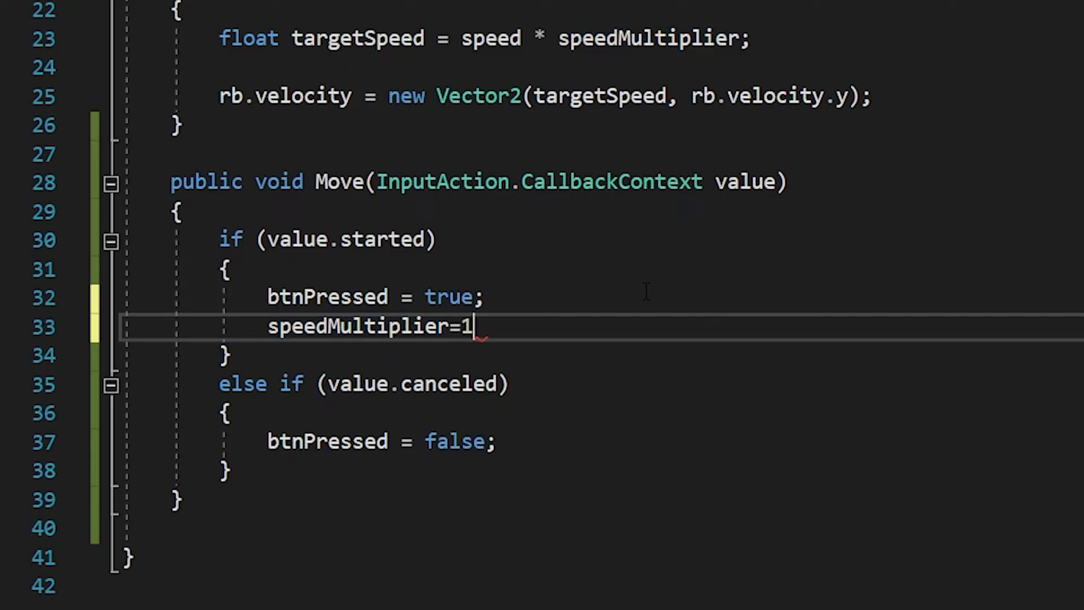
pyautogui.write('spee')
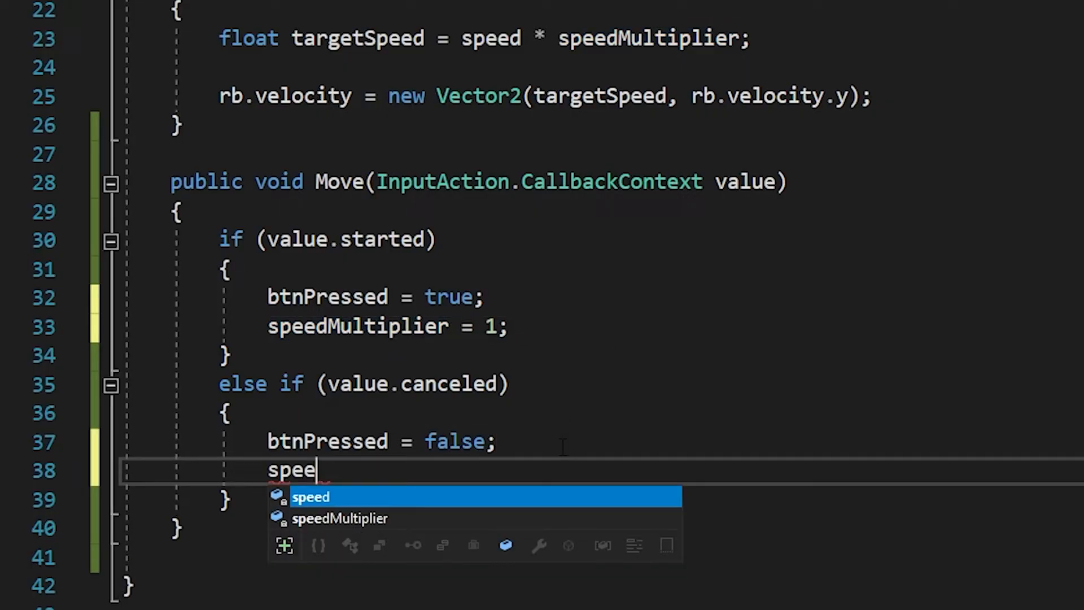
pyautogui.write('Multiplier = 0;')
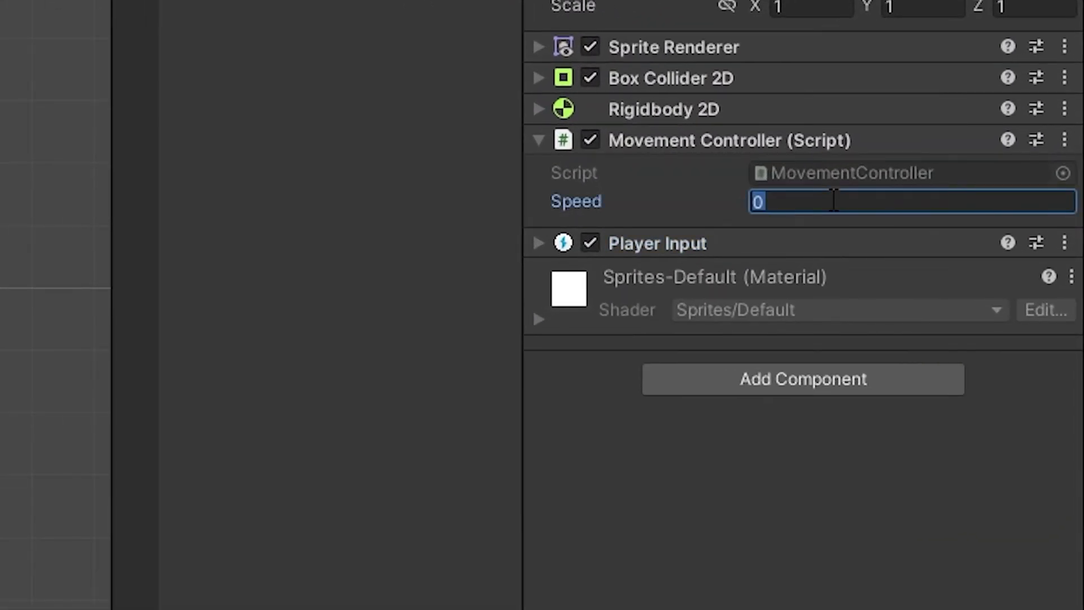
# Set the Movement Controller Speed to 5 and play-test the player moving along the ground.
pyautogui.write('5')
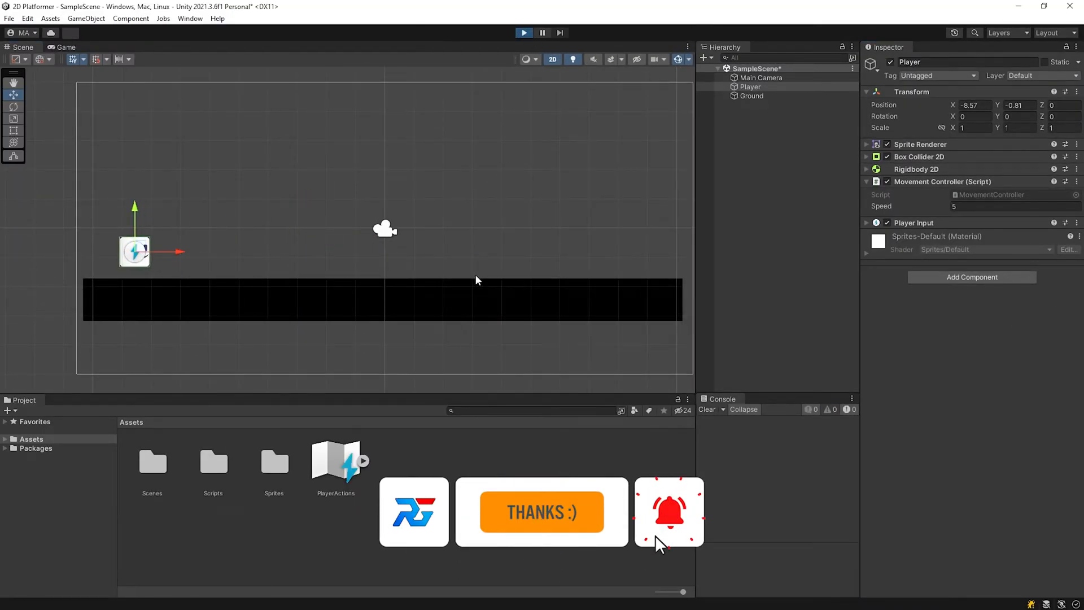
pyautogui.click(64, 47)
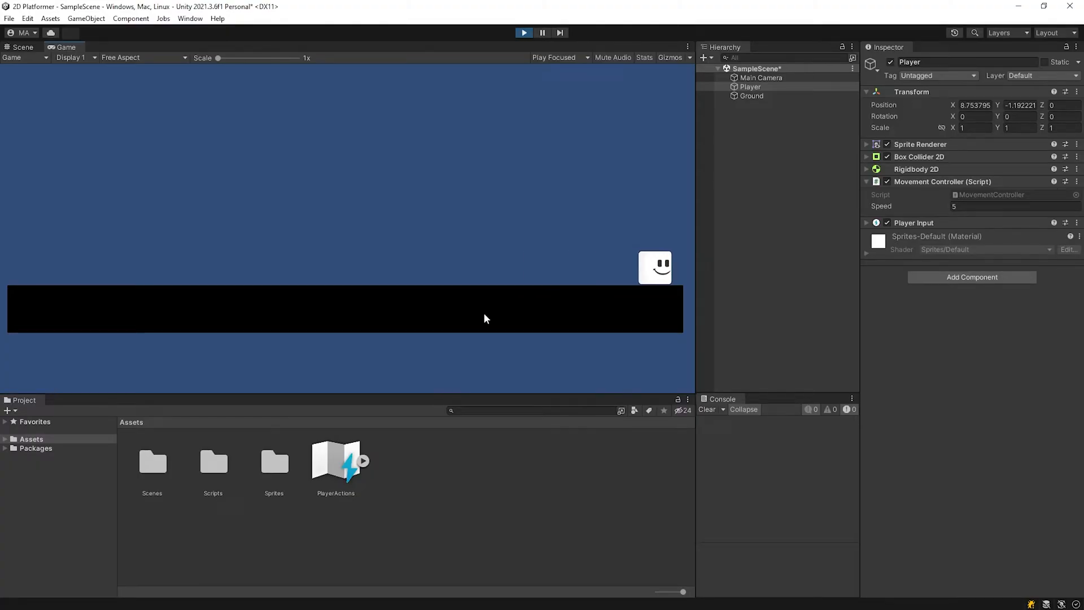
pyautogui.click(525, 32)
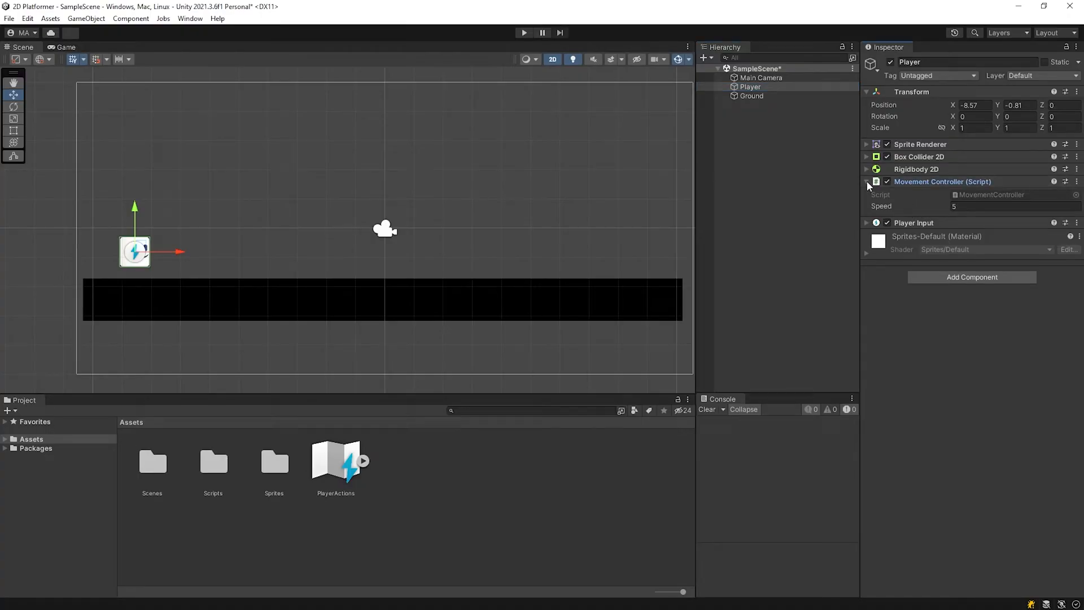
pyautogui.click(866, 169)
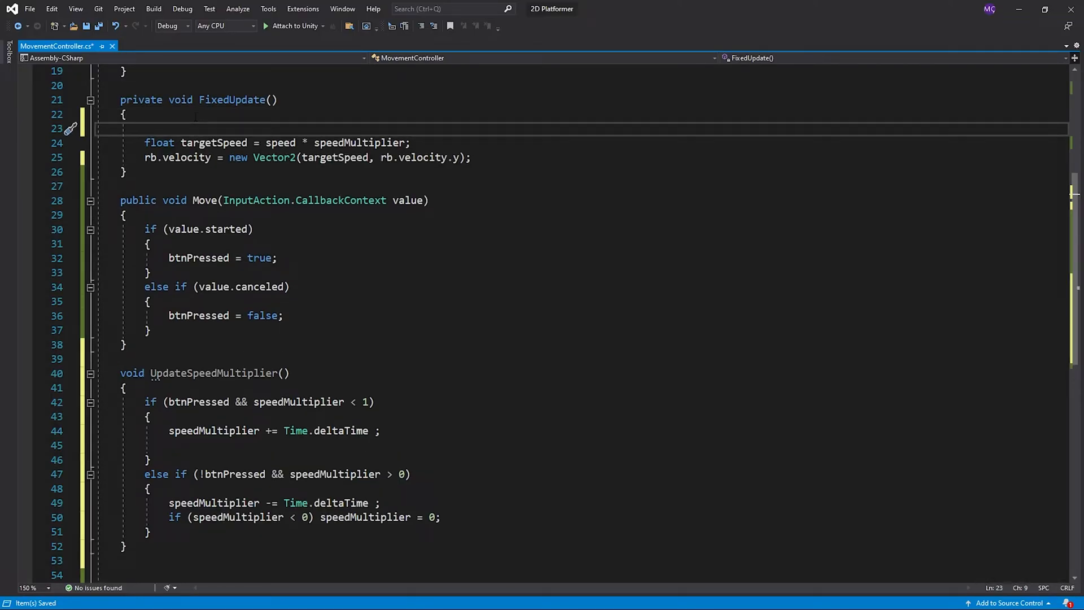
# Call UpdateSpeedMultiplier at the top of FixedUpdate using IntelliSense autocomplete.
pyautogui.write('Update')
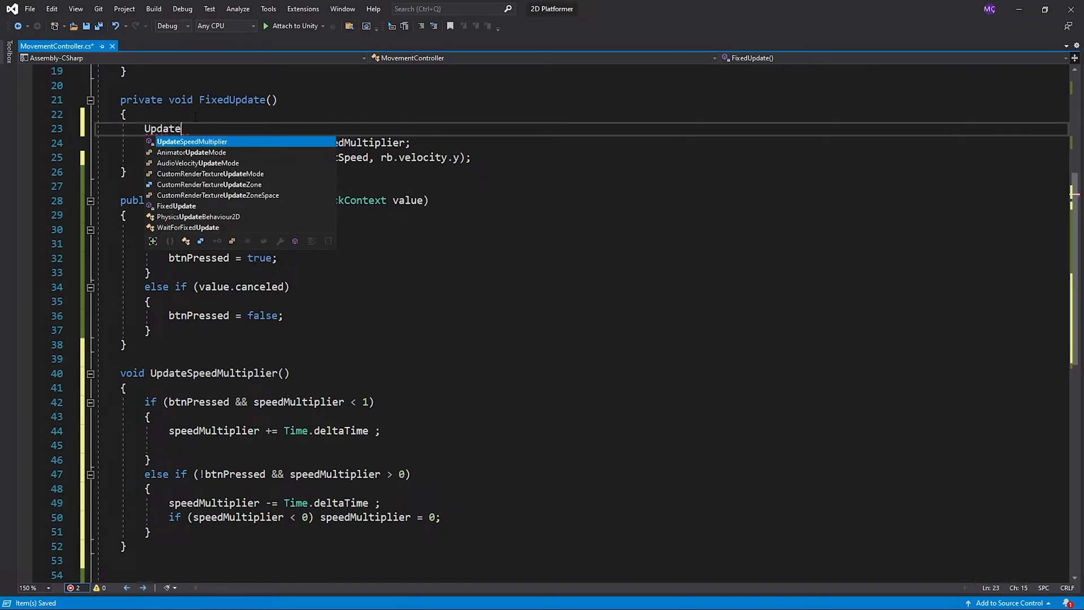
pyautogui.press('Tab')
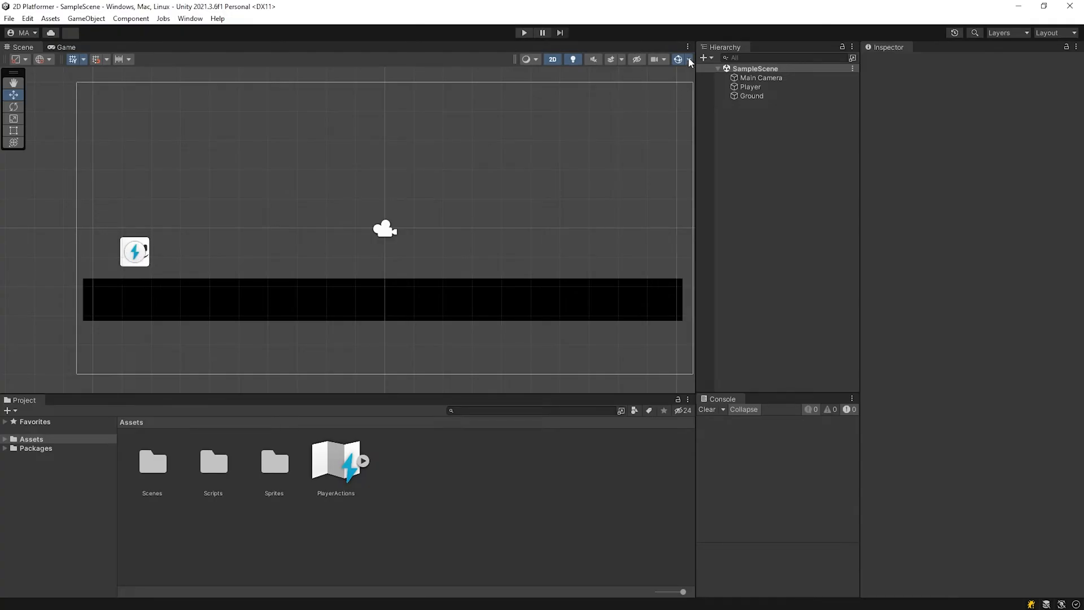
# Play the game, watch the Player slide to the ground's right end, then stop.
pyautogui.click(692, 59)
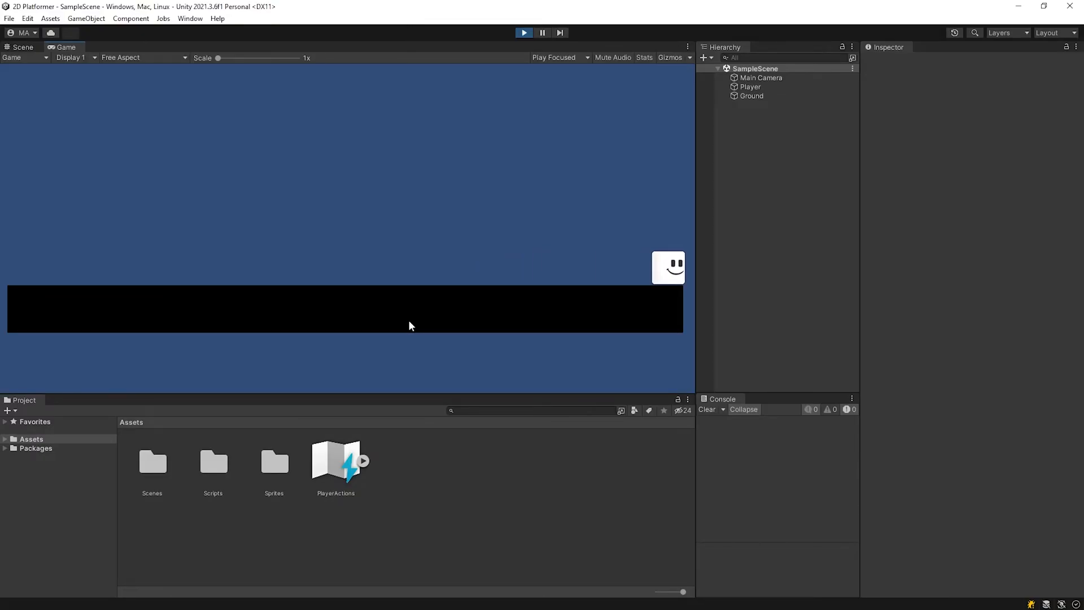
pyautogui.click(524, 32)
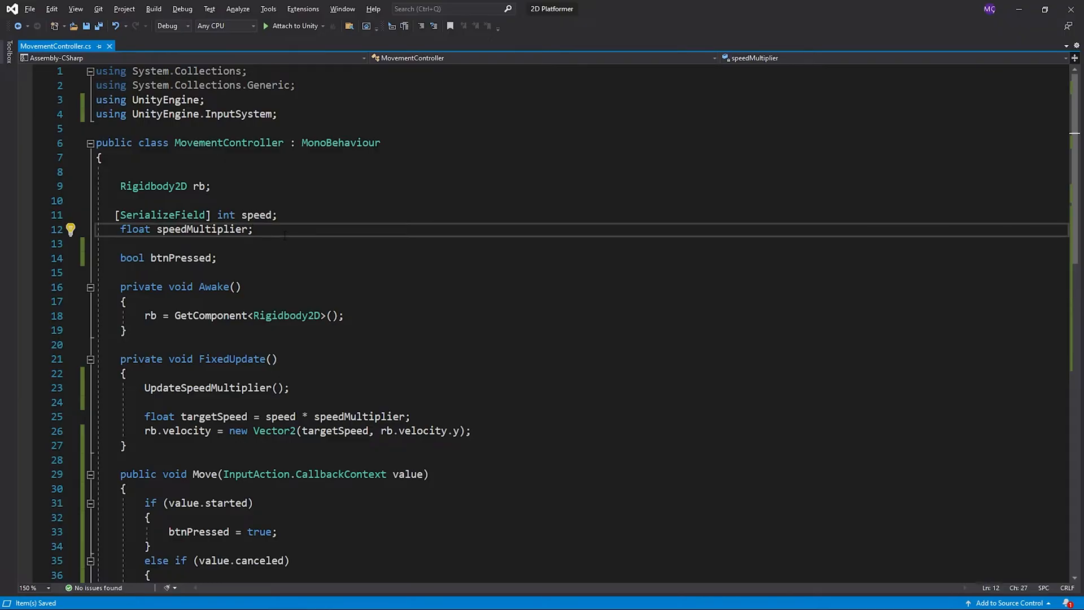
# Add a [Range(1,10)] [SerializeField] float acceleration and multiply the multiplier ramp by it.
pyautogui.write('[SerializeField]')
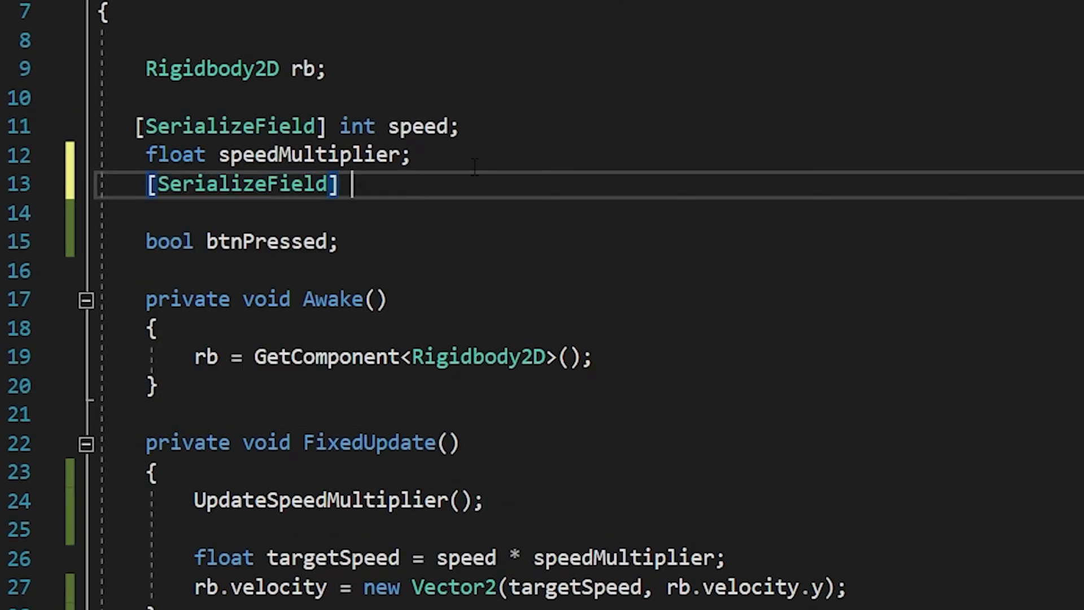
pyautogui.write('float accel')
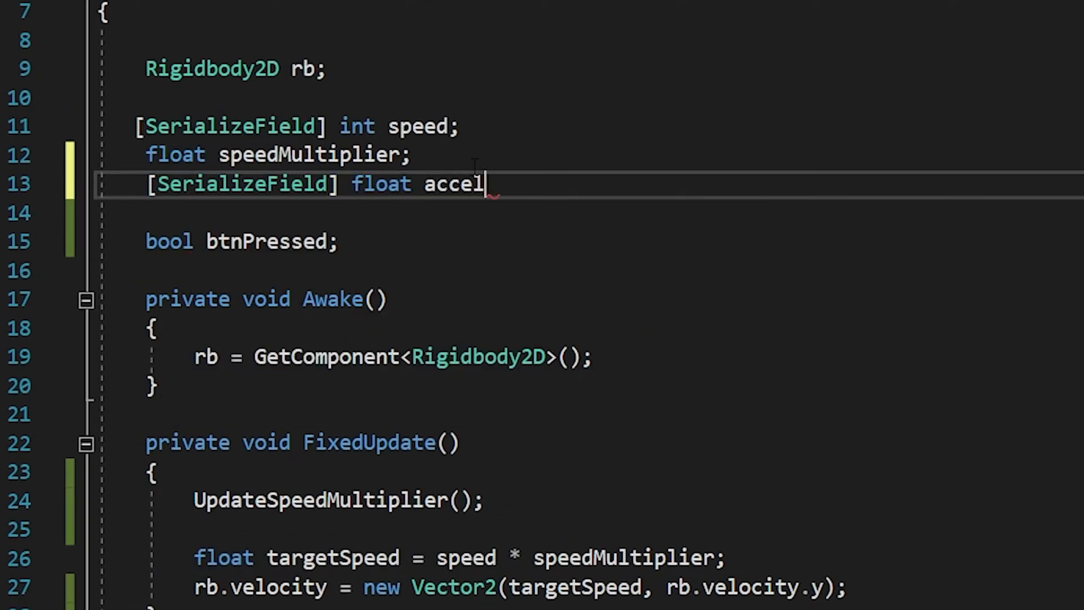
pyautogui.write('eration;')
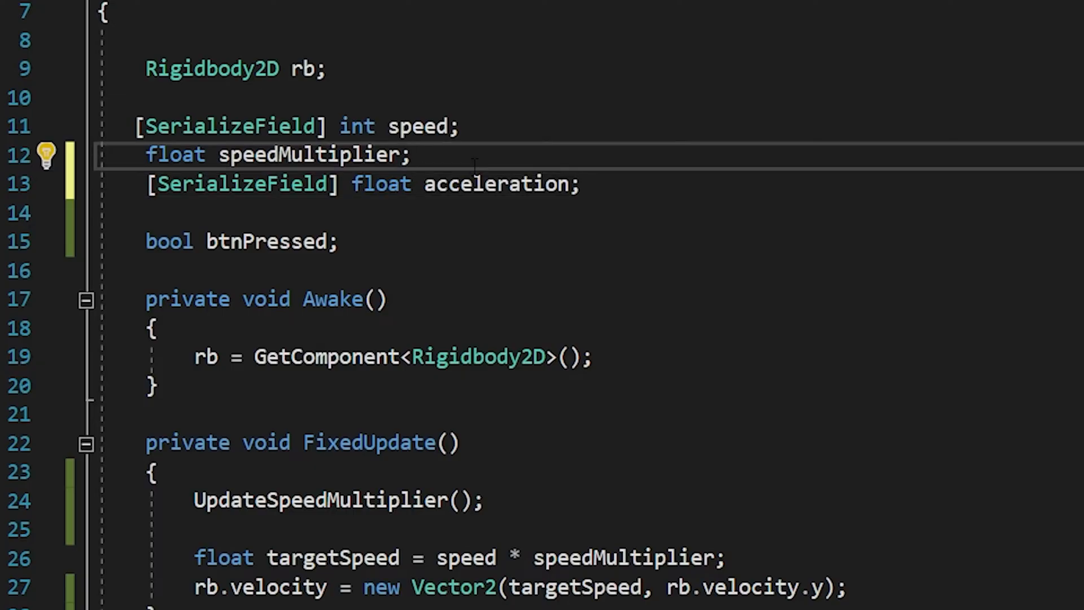
pyautogui.write('[Range]')
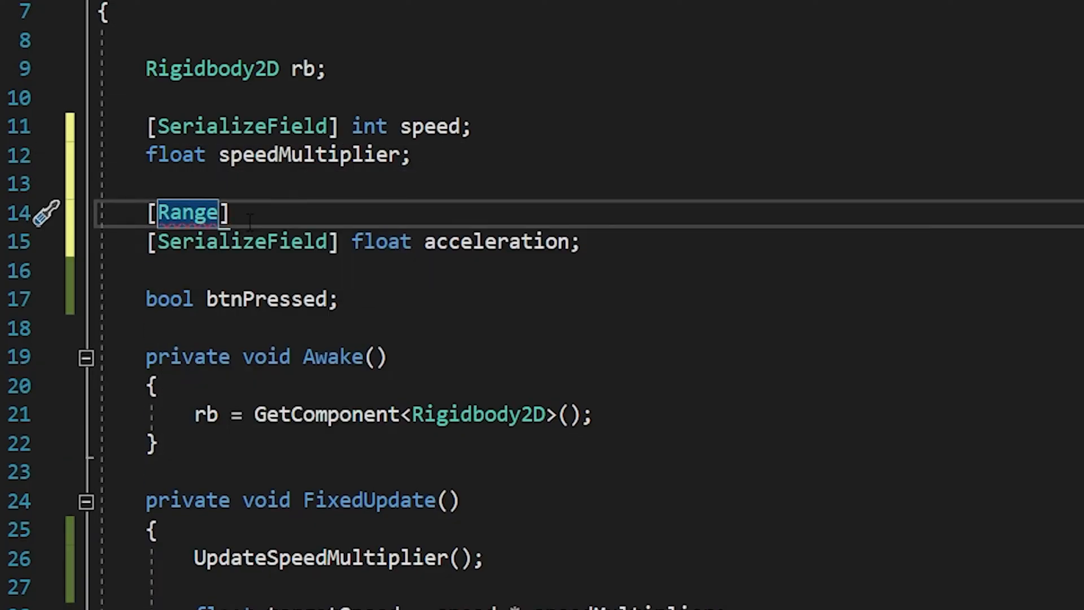
pyautogui.write('(1,10)')
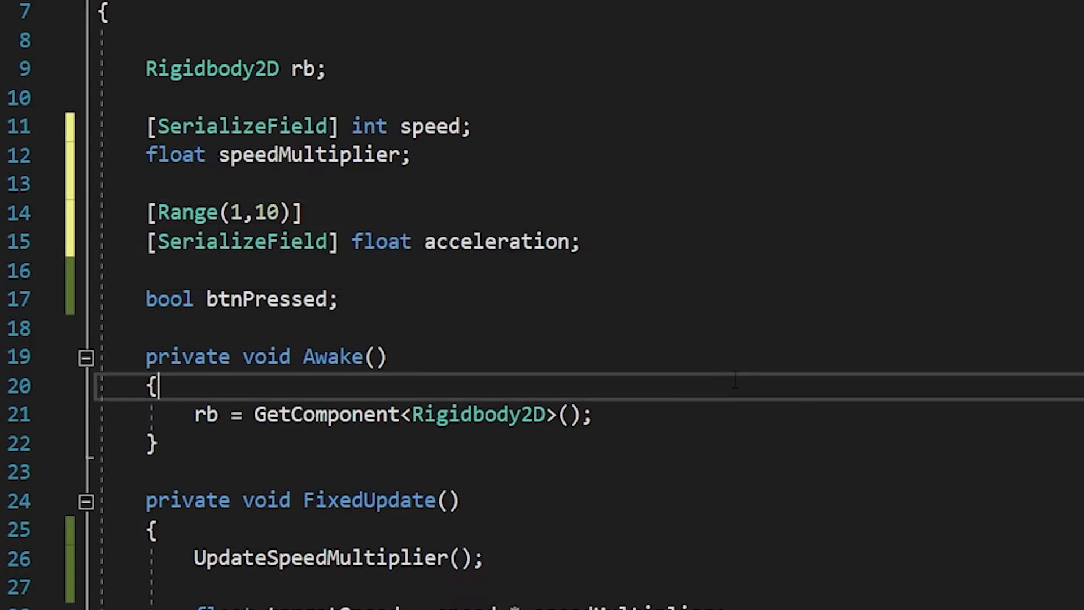
pyautogui.scroll(-3)
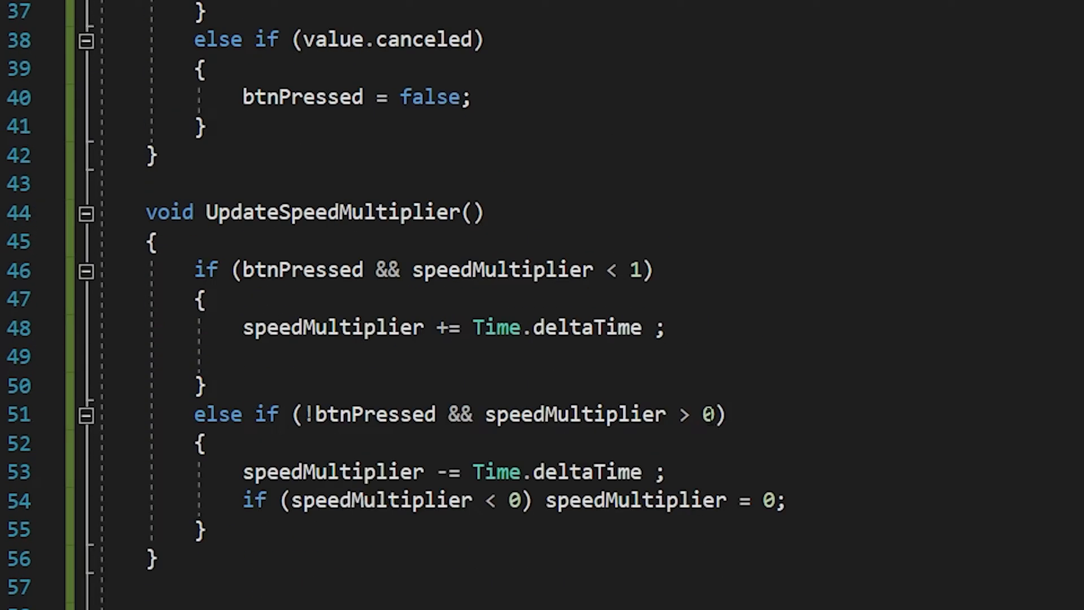
pyautogui.write('*acceleration')
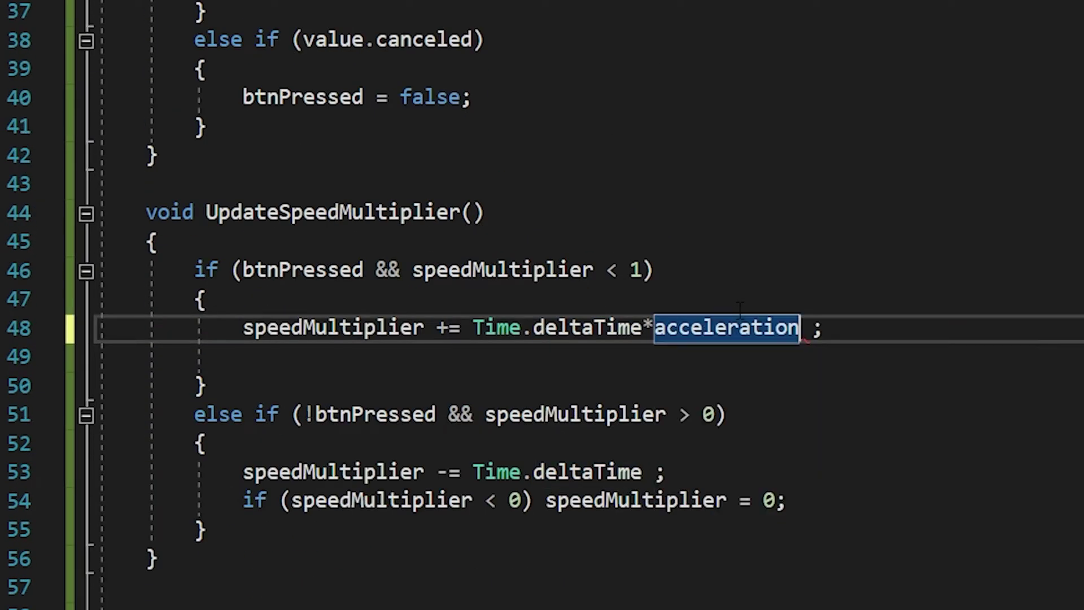
pyautogui.write('*a')
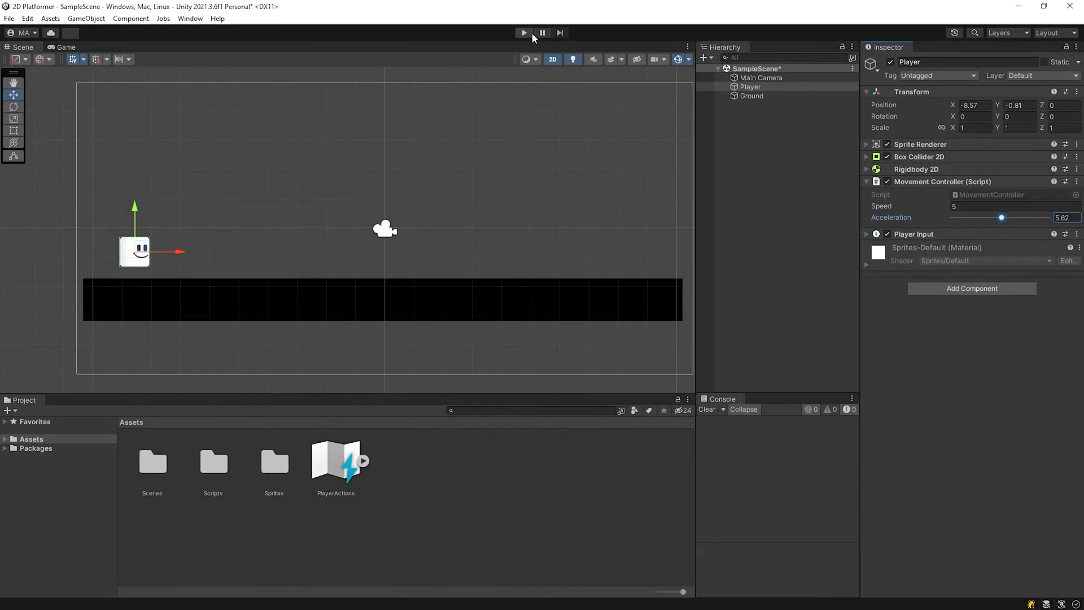
# In Play mode, drag the Acceleration slider to 10, down to 1, then back up.
pyautogui.click(524, 32)
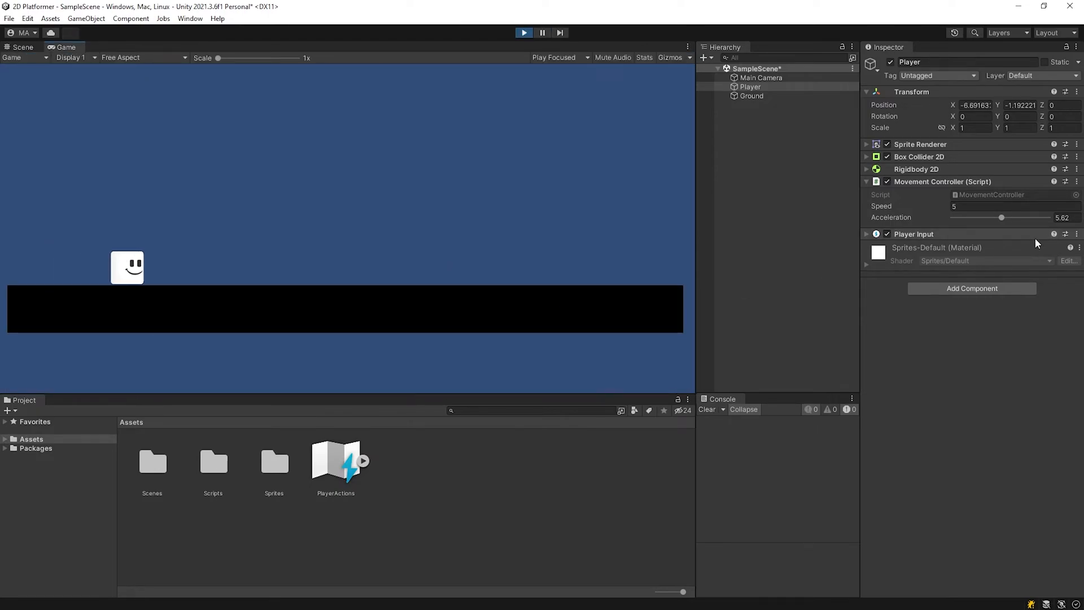
pyautogui.moveTo(1001, 217); pyautogui.dragTo(1057, 217)
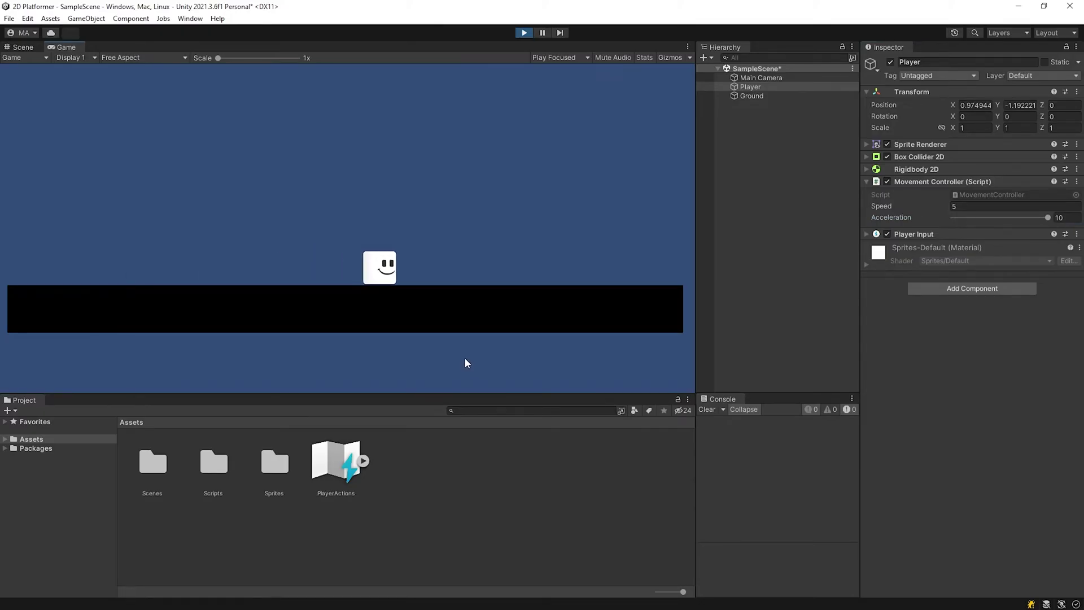
pyautogui.moveTo(1058, 217); pyautogui.dragTo(958, 217)
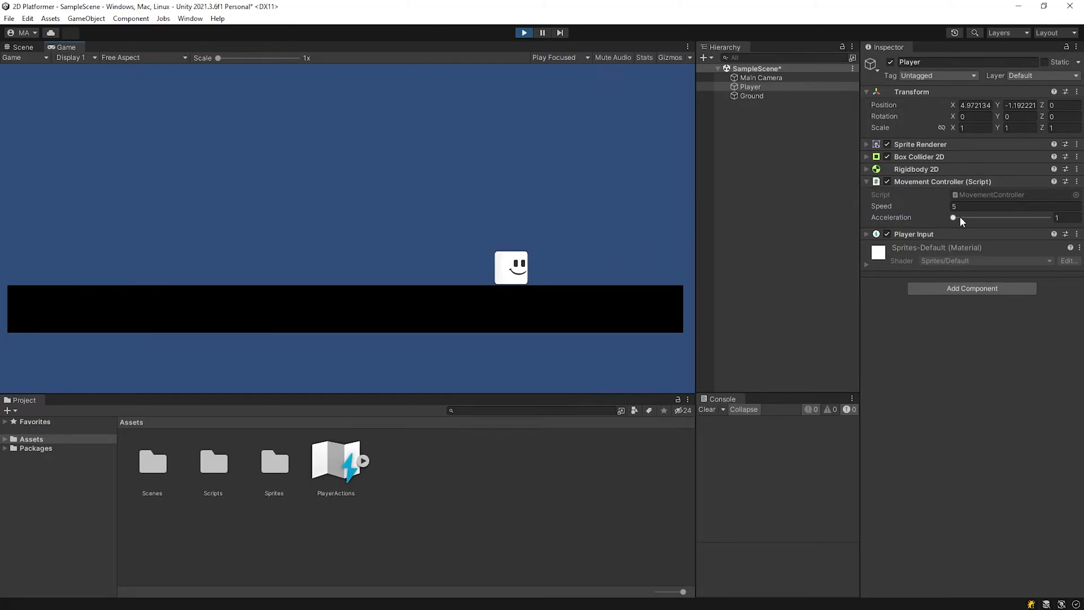
pyautogui.moveTo(955, 217); pyautogui.dragTo(1051, 217)
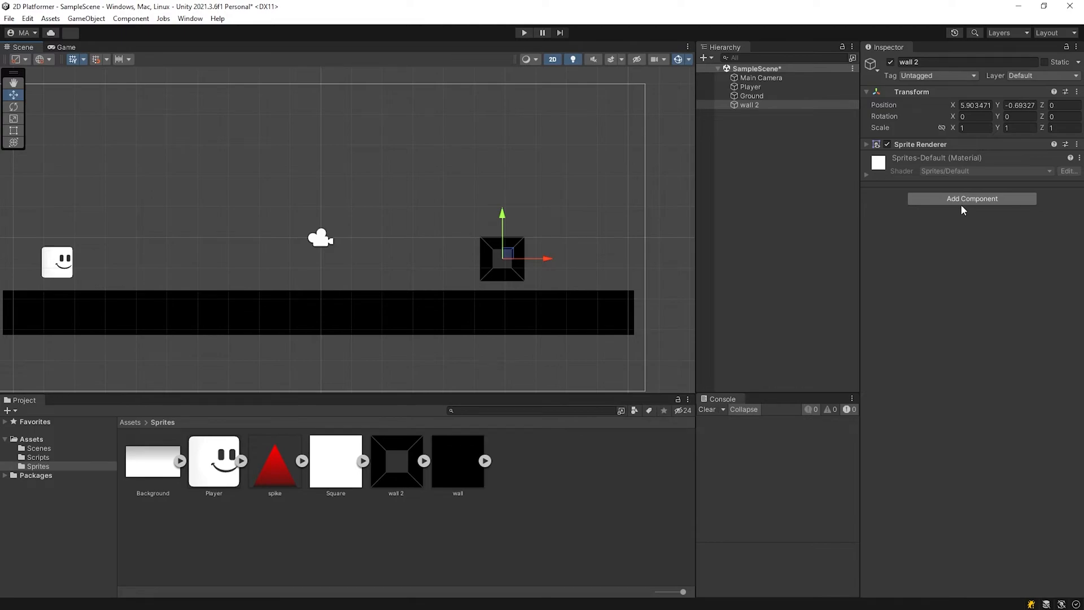
# Add a Box Collider 2D to wall 2 and start adding a new wall layer.
pyautogui.click(972, 198)
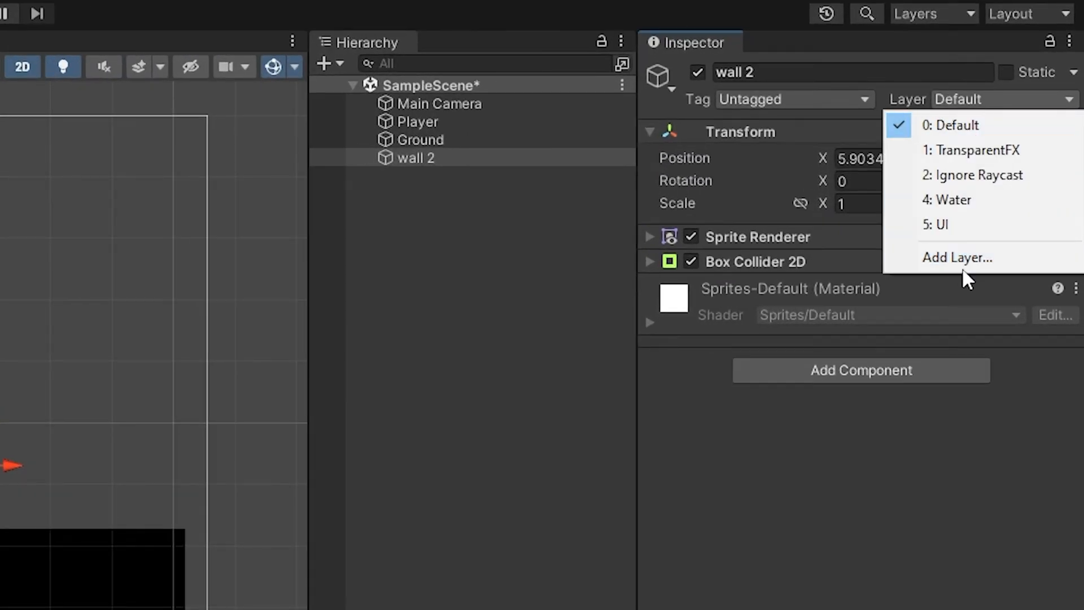
pyautogui.write('Wa')
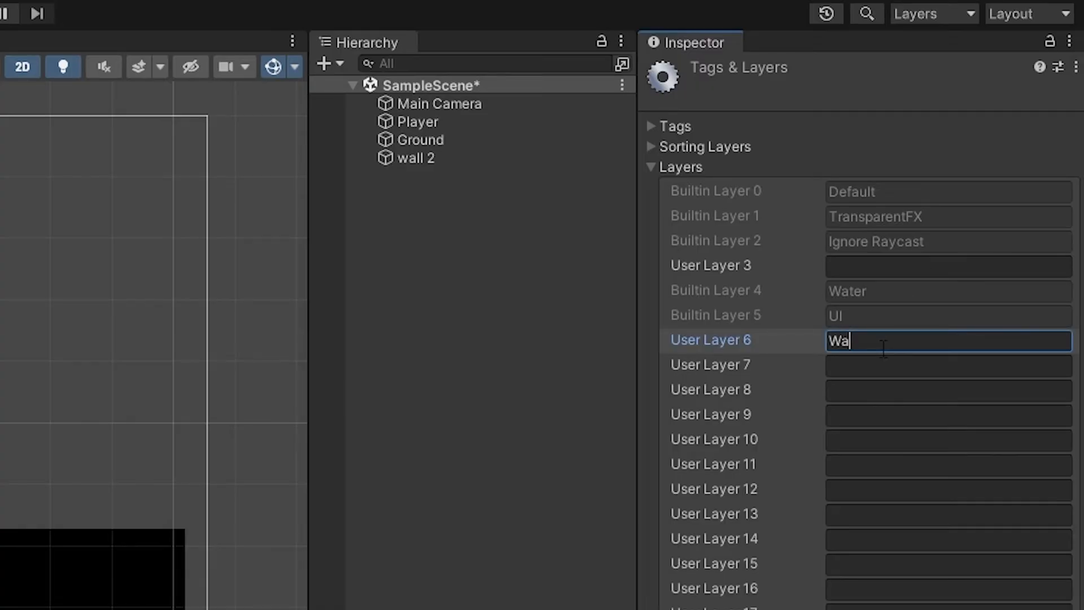
pyautogui.click(418, 157)
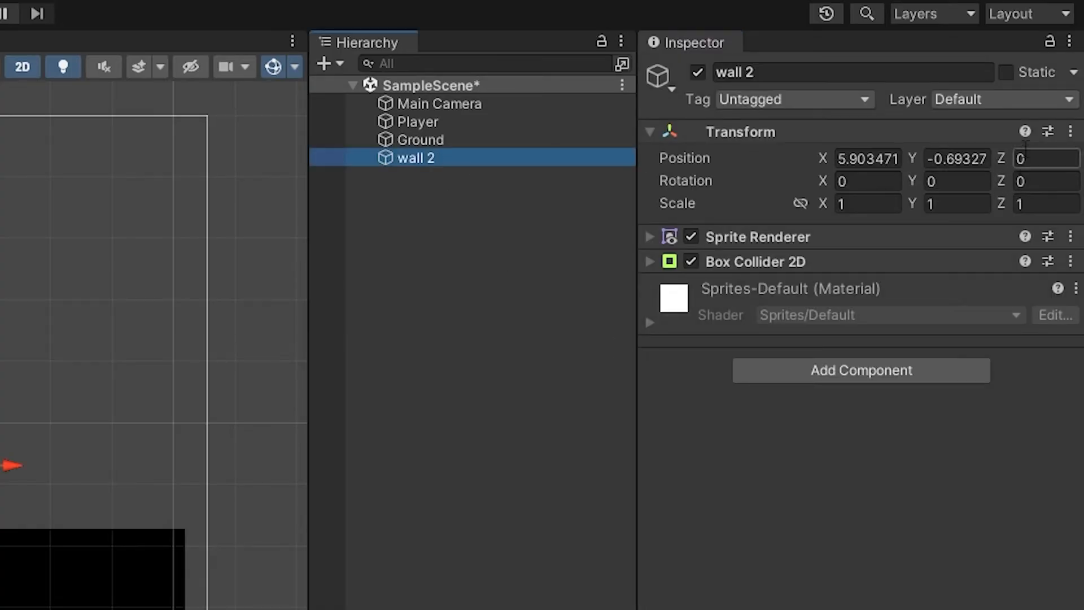
pyautogui.click(1004, 99)
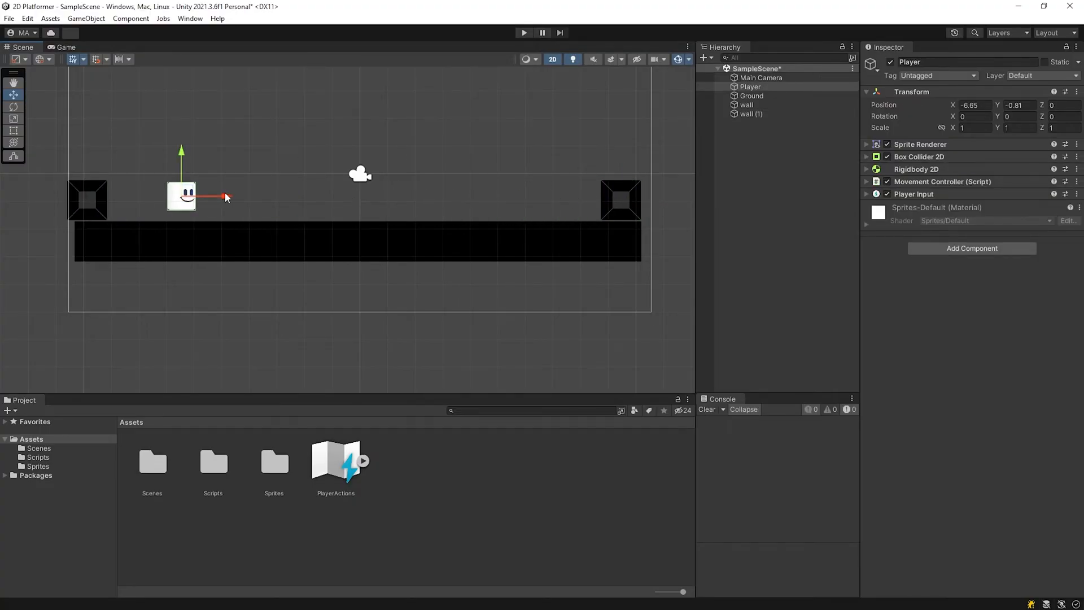
# Select both wall objects and play-test the player running between them, then stop.
pyautogui.click(87, 201)
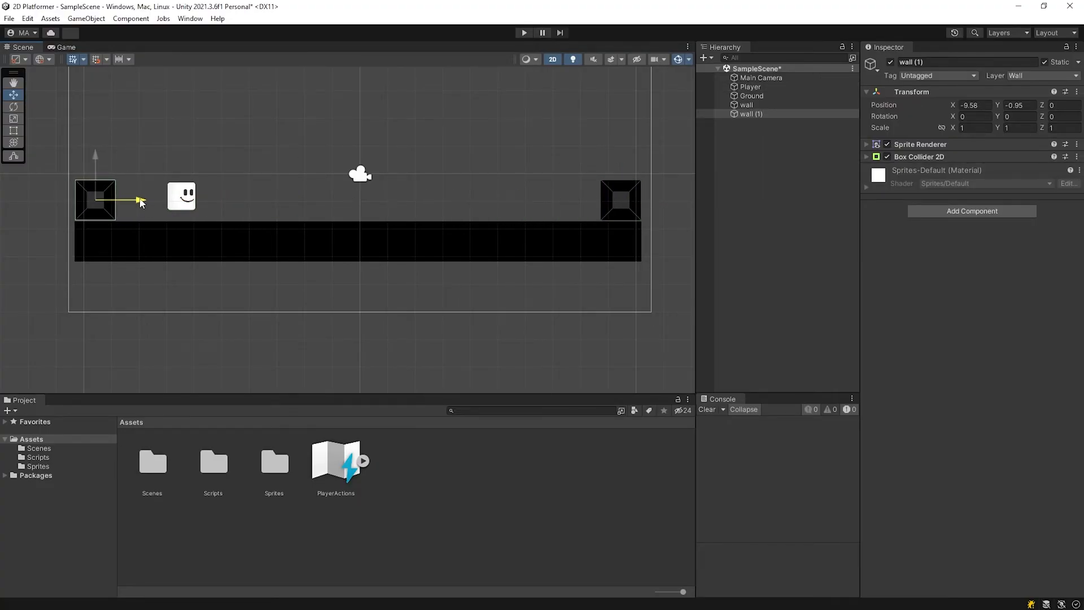
pyautogui.click(525, 32)
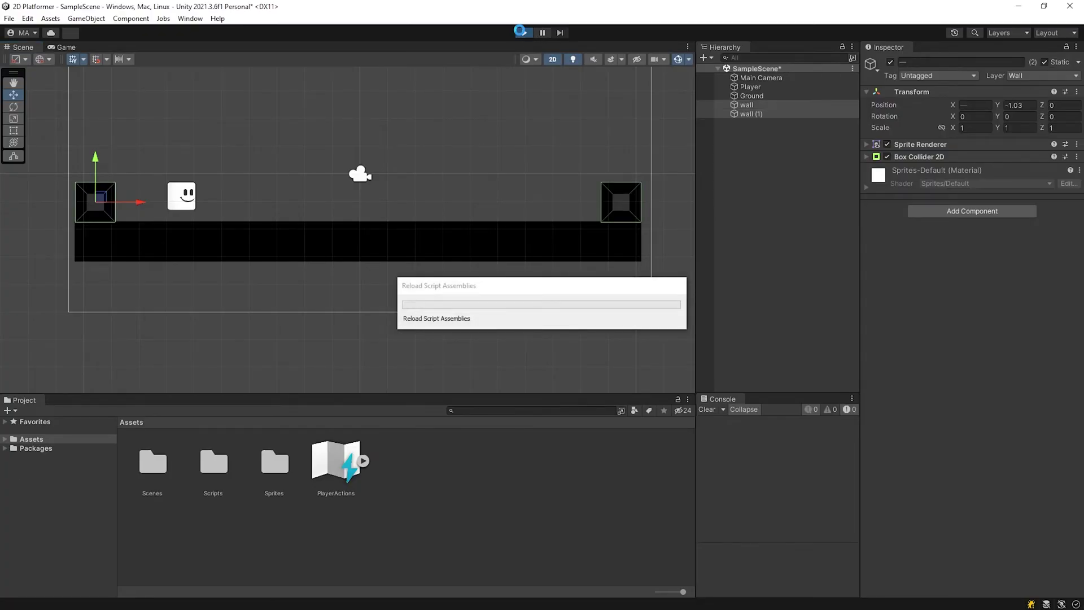
pyautogui.click(525, 31)
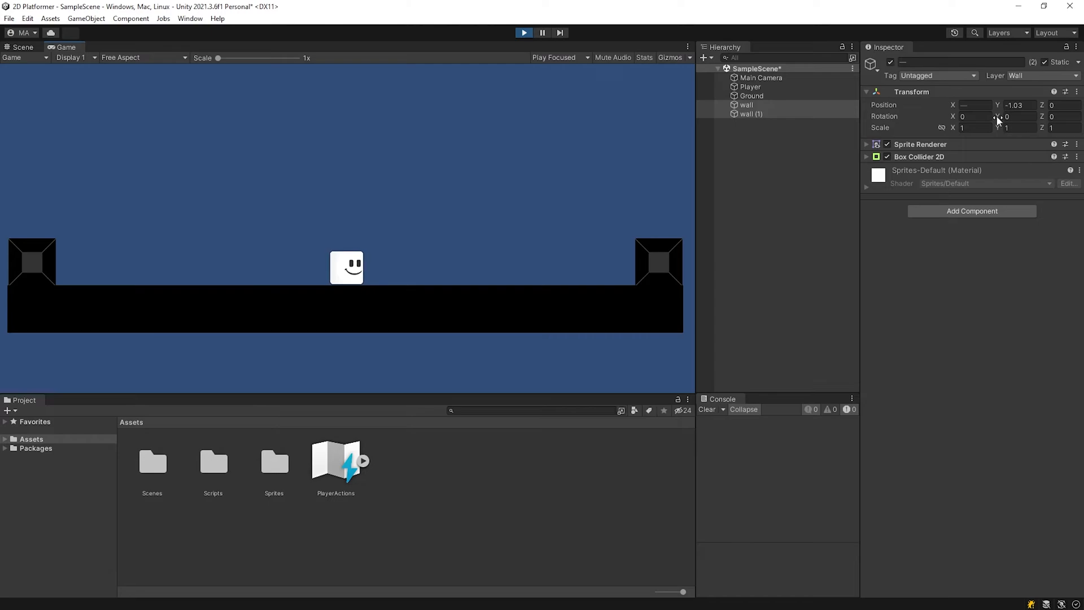
pyautogui.click(751, 86)
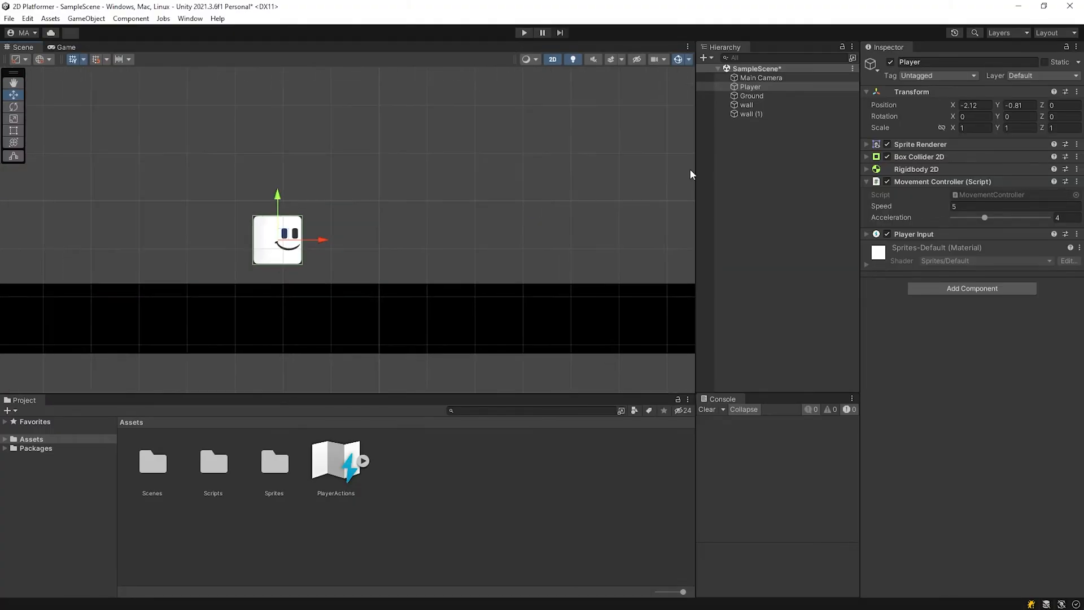
# Try flipping Player with Scale X -1, then Rotation Y 180, and reset it to 0.
pyautogui.click(974, 128)
pyautogui.write('-')
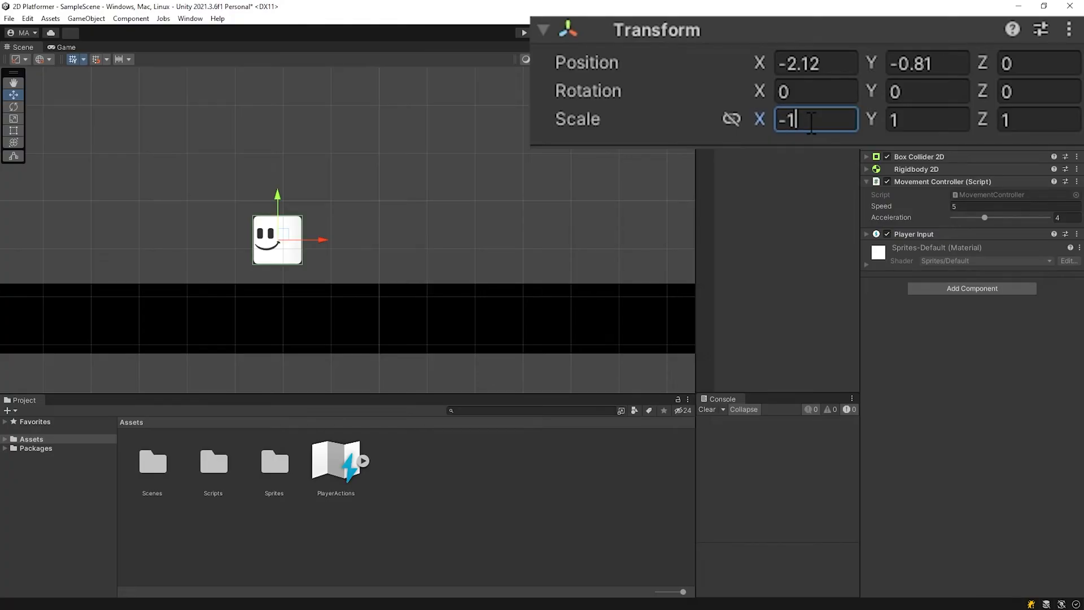
pyautogui.write('1')
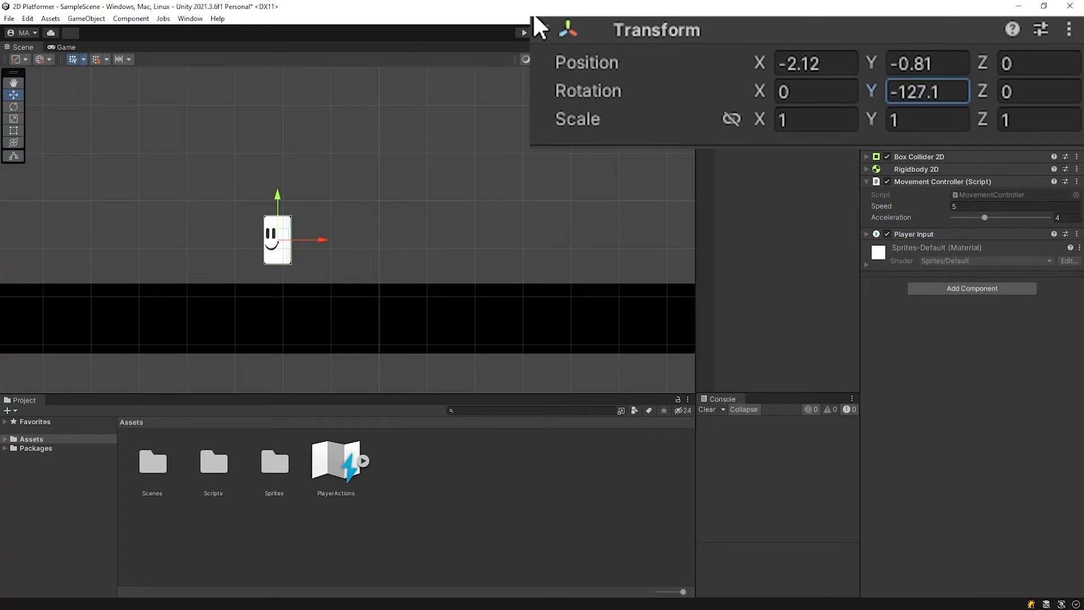
pyautogui.write('-59.53')
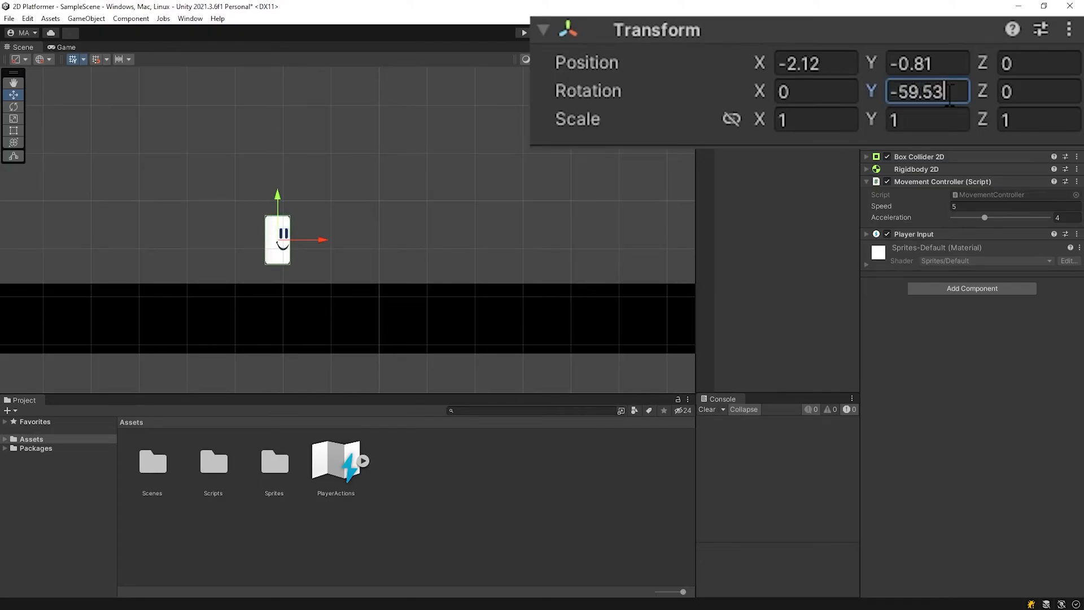
pyautogui.write('180')
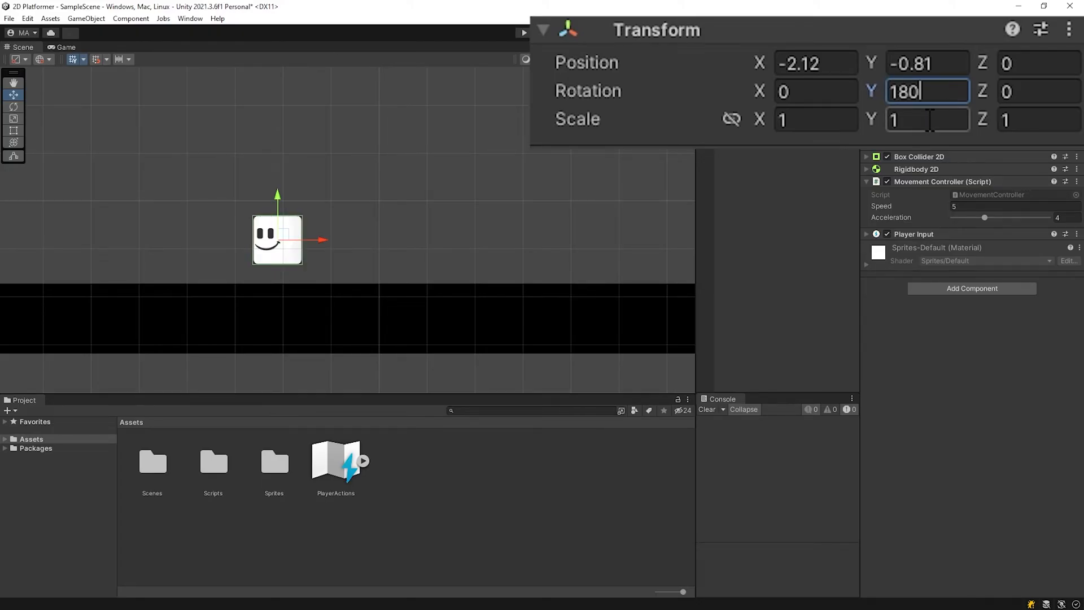
pyautogui.write('0')
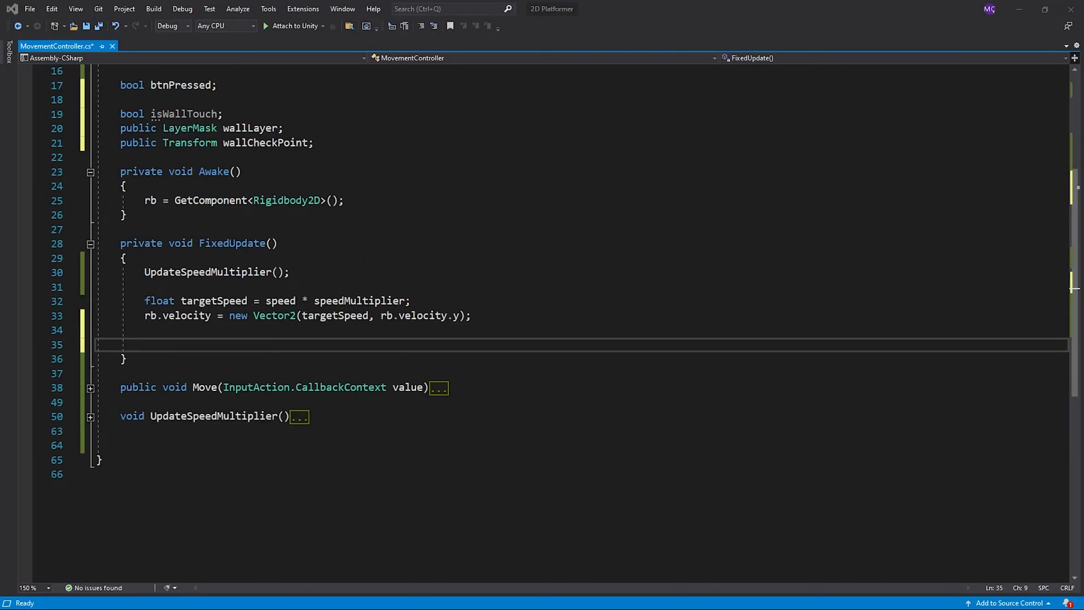
# Add the Physics2D.OverlapBox wall check at wallCheckPoint.position (0.03 by 0.6) in FixedUpdate.
pyautogui.write('isWallTouch = Physics2D.OverlapBox(wallCheckPoint.position, new Vector2(0.03f, 0.6f), 0, wallLayer);')
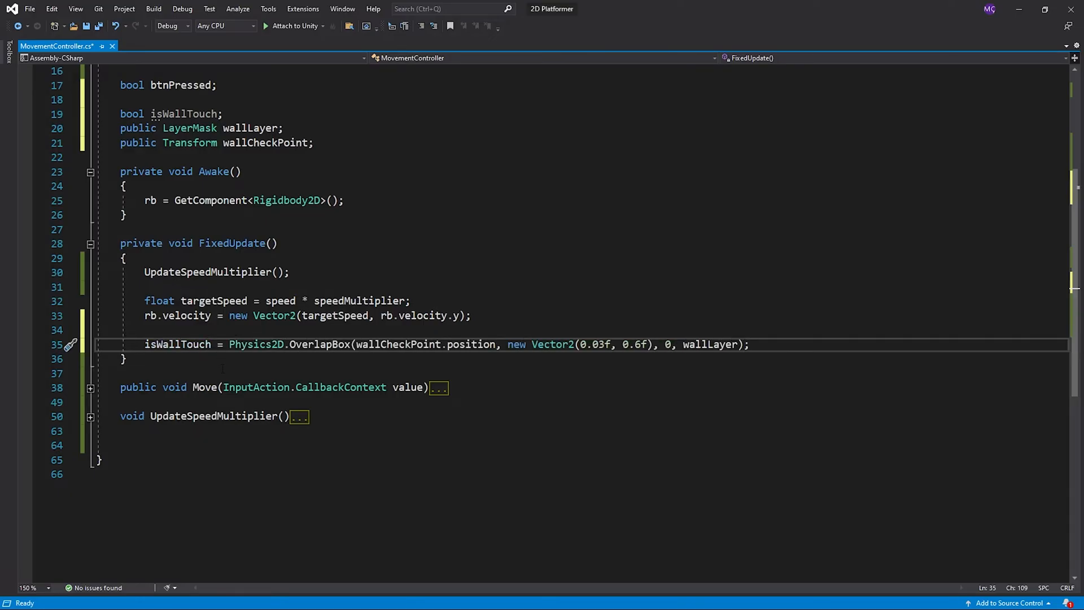
pyautogui.click(124, 358)
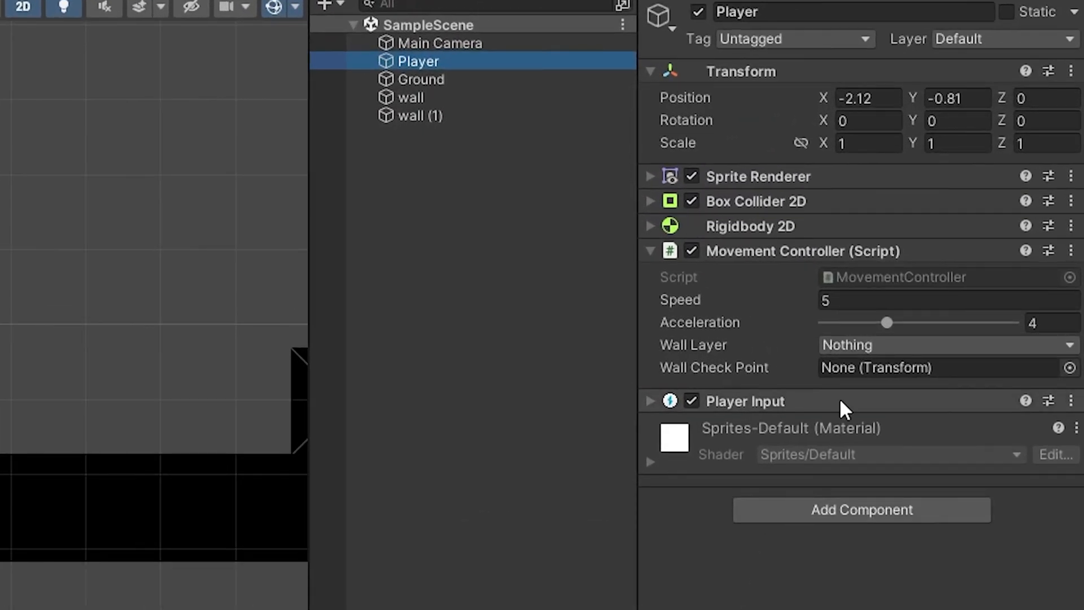
# Set Movement Controller's Wall Layer to Wall and create an empty WallCheckPoint child under Player.
pyautogui.click(946, 345)
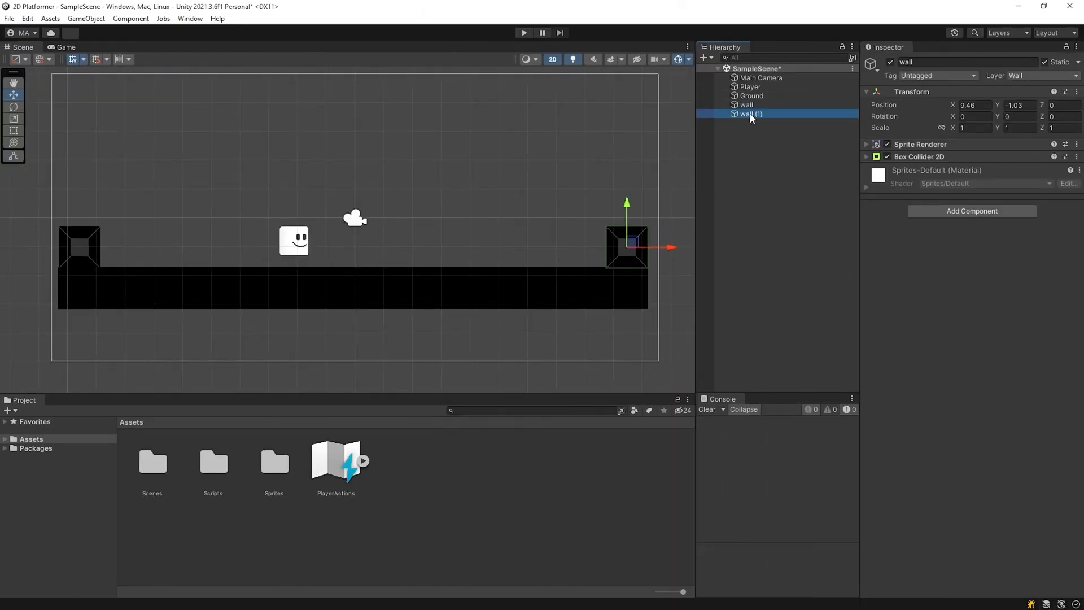
pyautogui.click(751, 86)
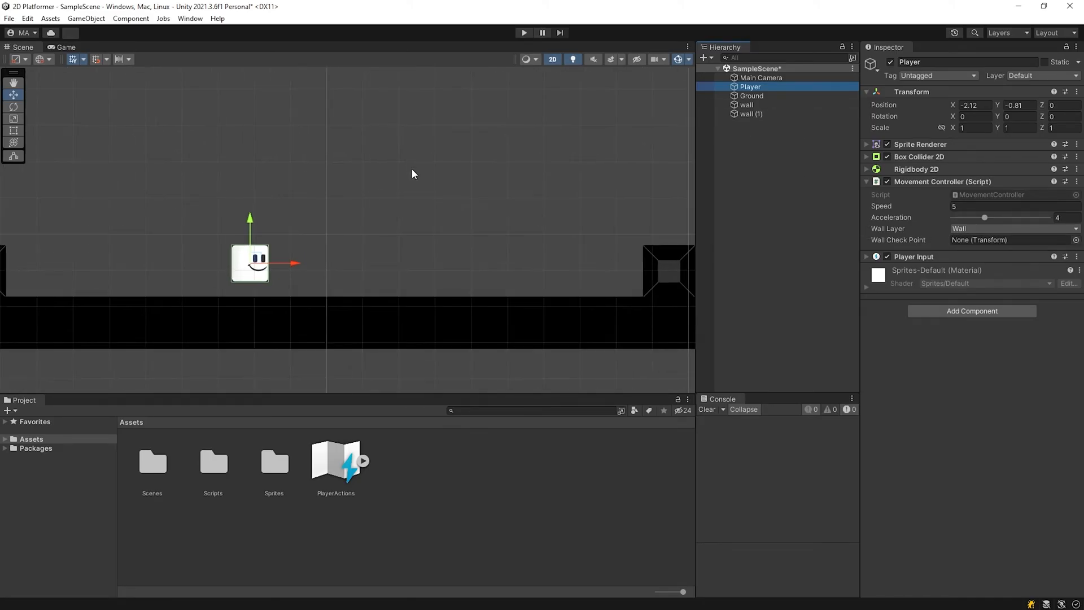
pyautogui.rightClick(750, 87)
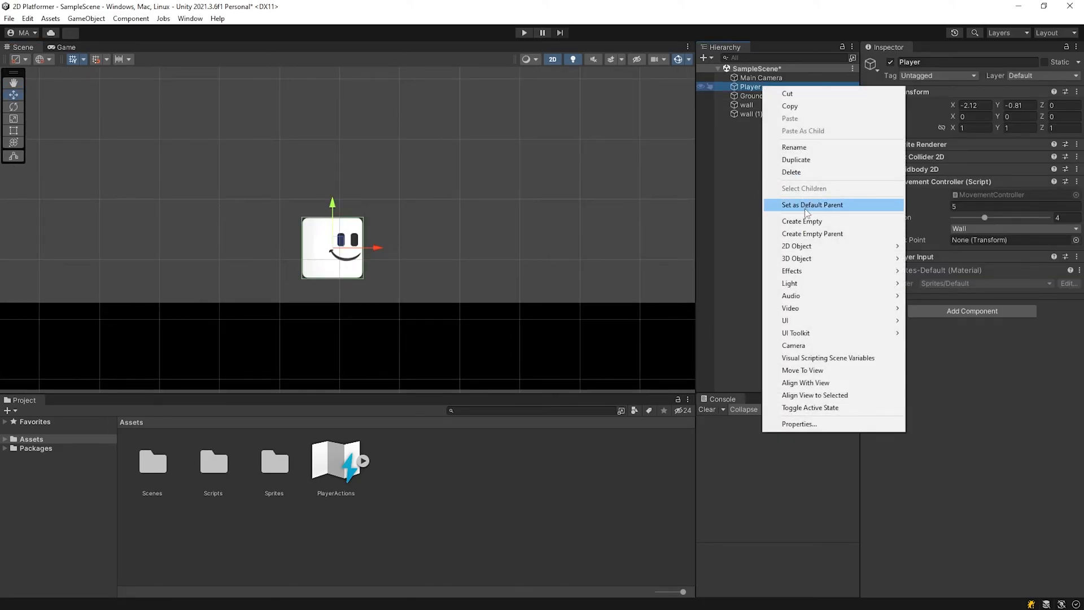
pyautogui.click(802, 221)
pyautogui.write('WallCheckPoint')
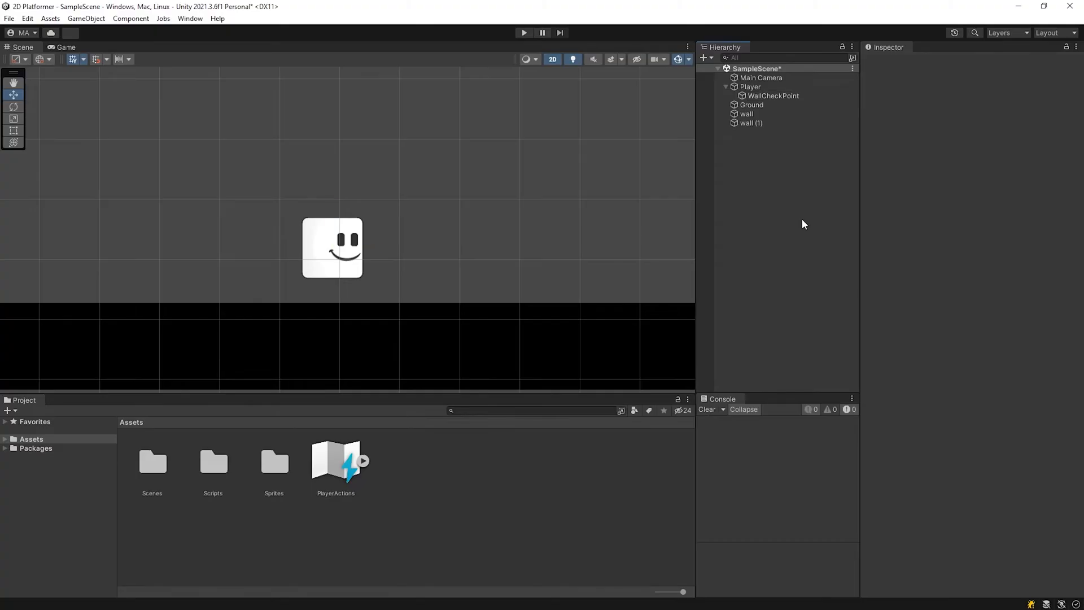
pyautogui.click(774, 96)
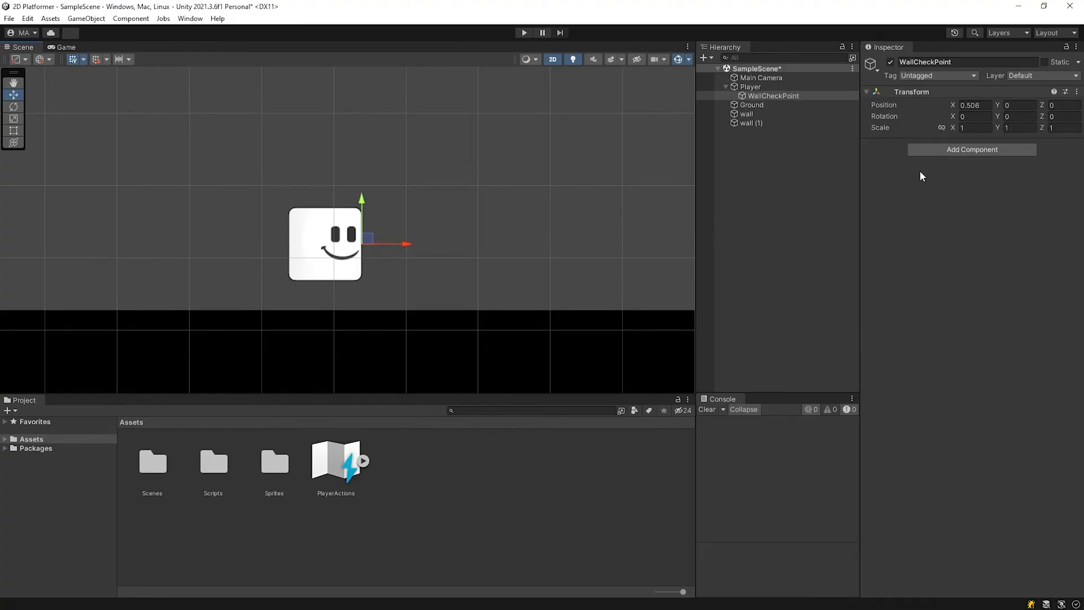
# Give WallCheckPoint a Box Collider 2D sized 0.06 wide by 0.8 tall.
pyautogui.write('box')
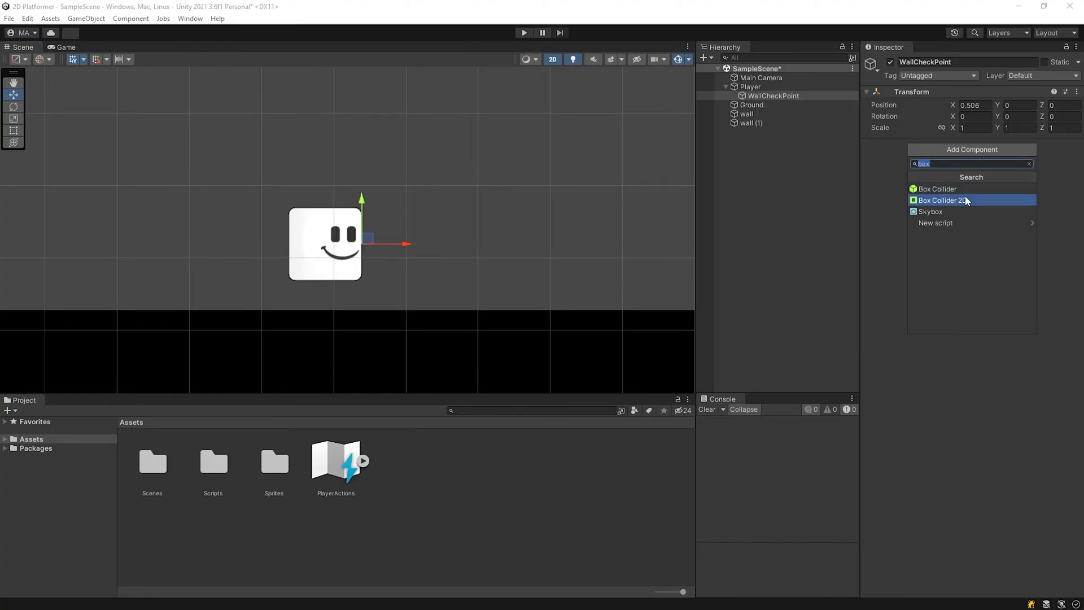
pyautogui.click(943, 200)
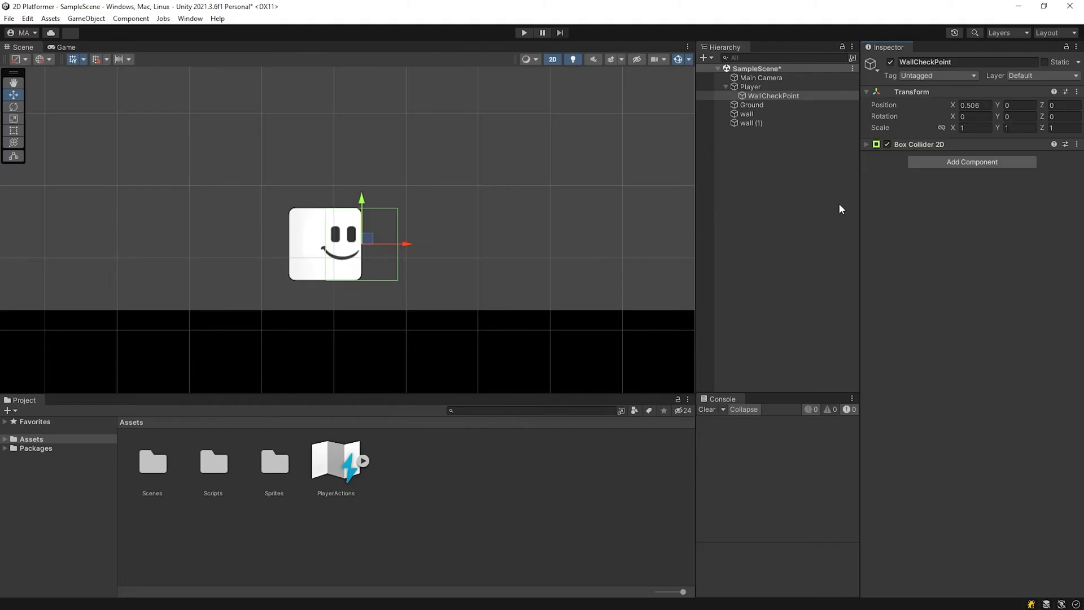
pyautogui.click(867, 144)
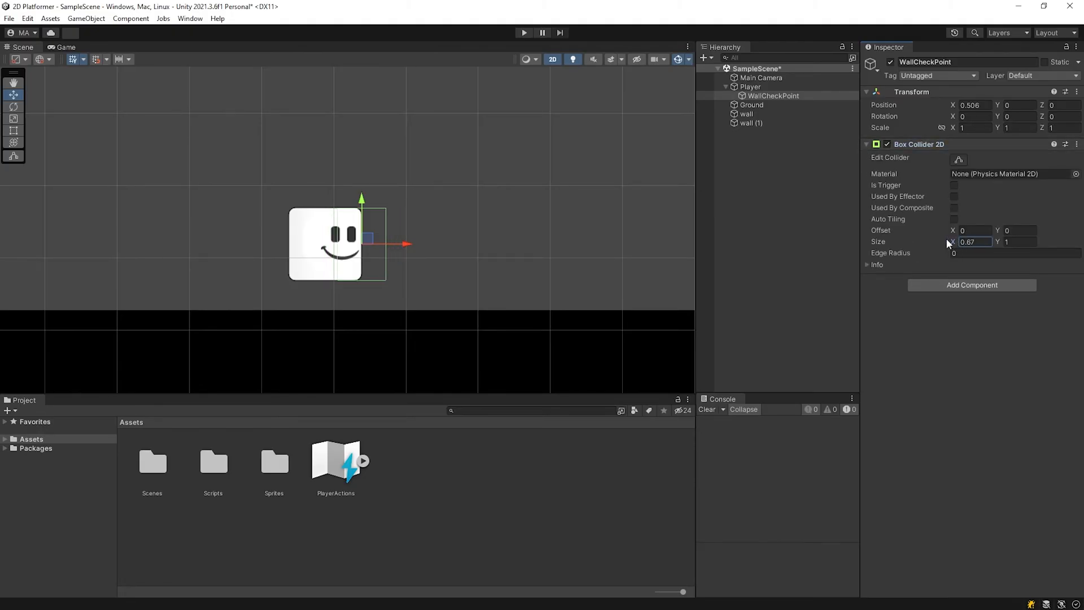
pyautogui.write('0.19')
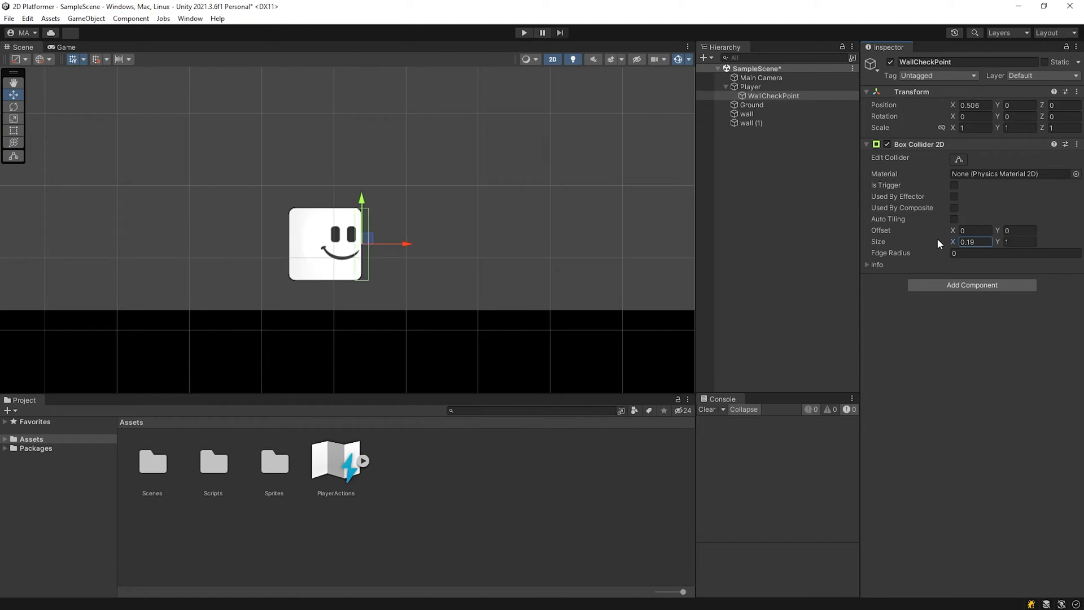
pyautogui.write('0.1')
pyautogui.click(1021, 241)
pyautogui.write('0.6')
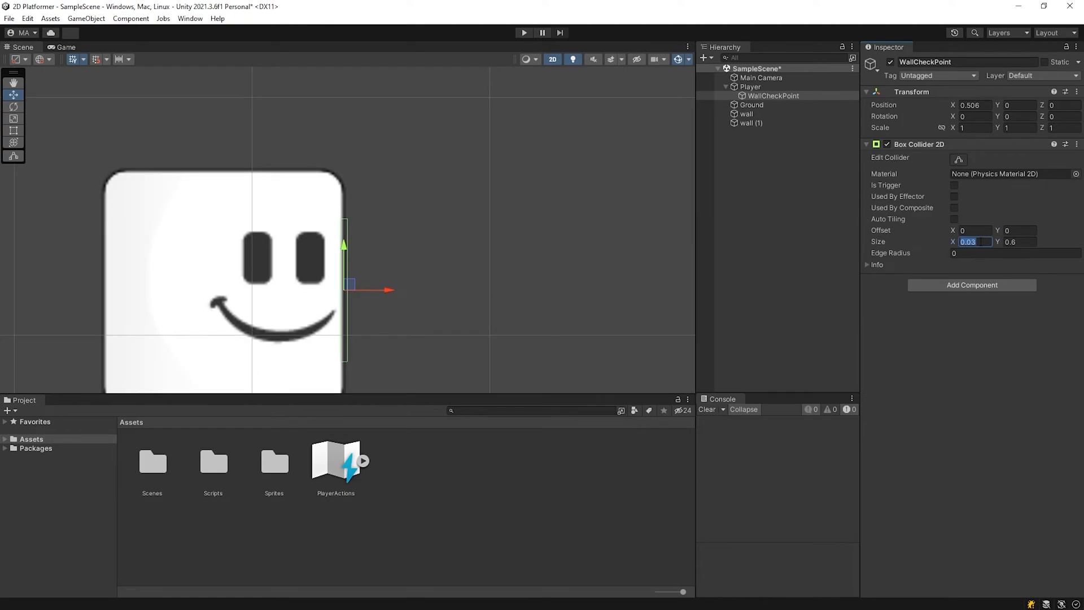
pyautogui.write('0.06')
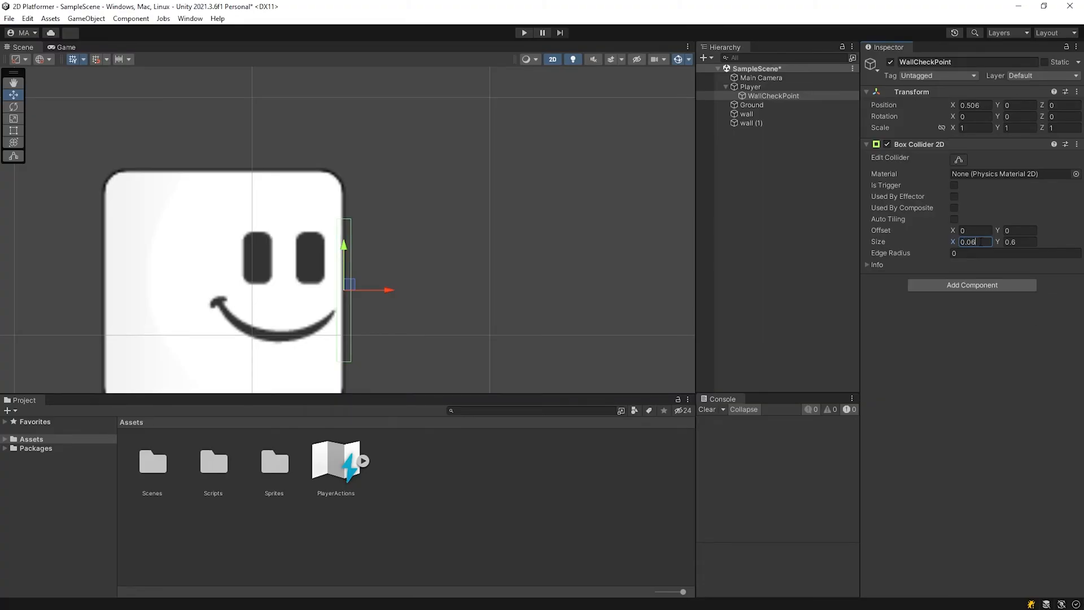
pyautogui.write('0.8')
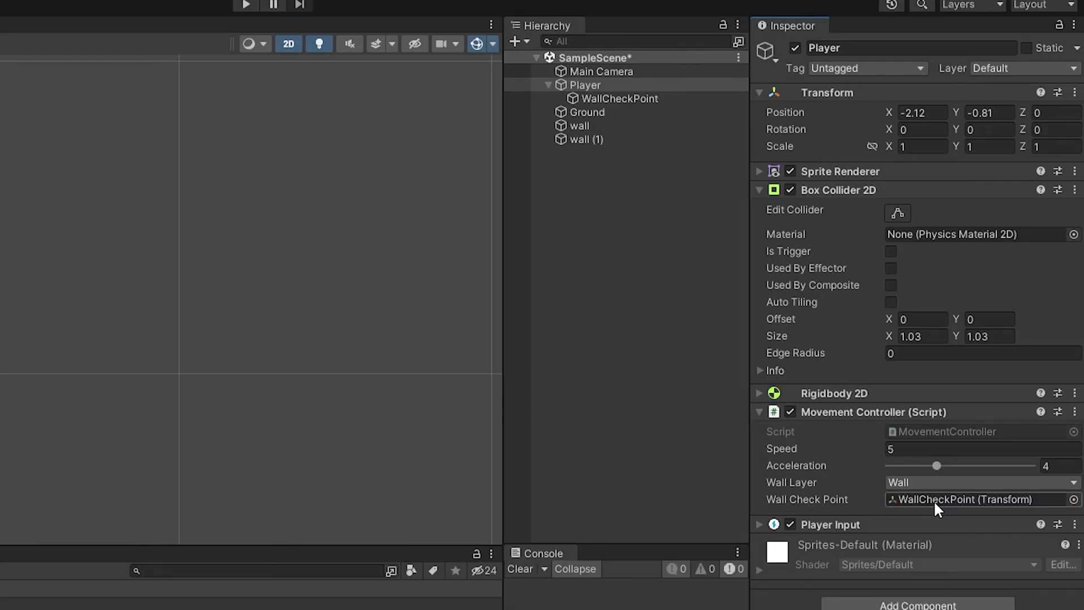
# Assign WallCheckPoint to the Wall Check Point field and play-test the run into the right wall.
pyautogui.click(620, 98)
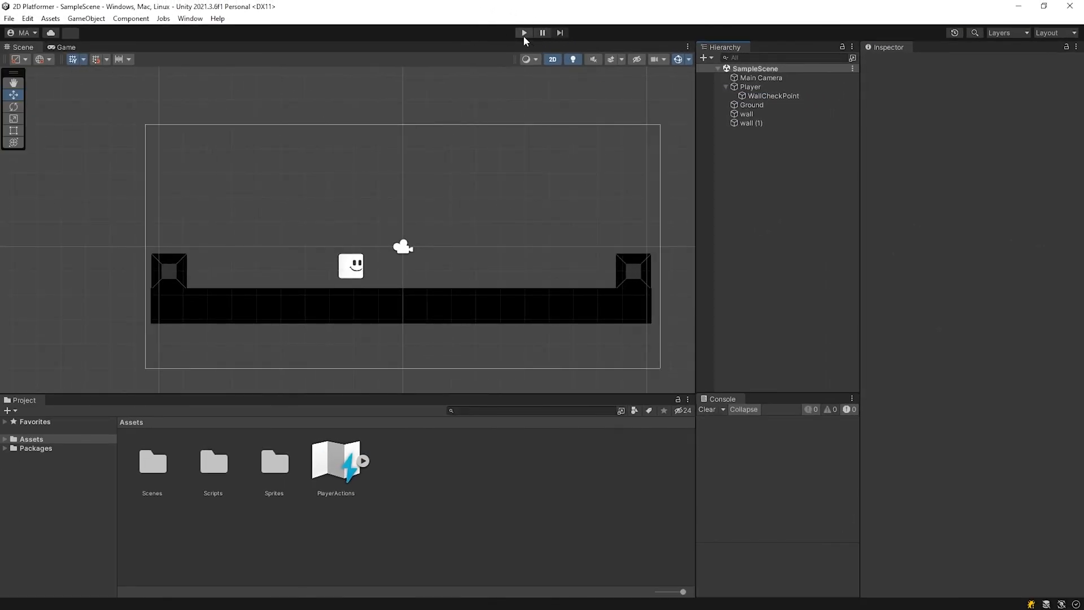
pyautogui.click(525, 31)
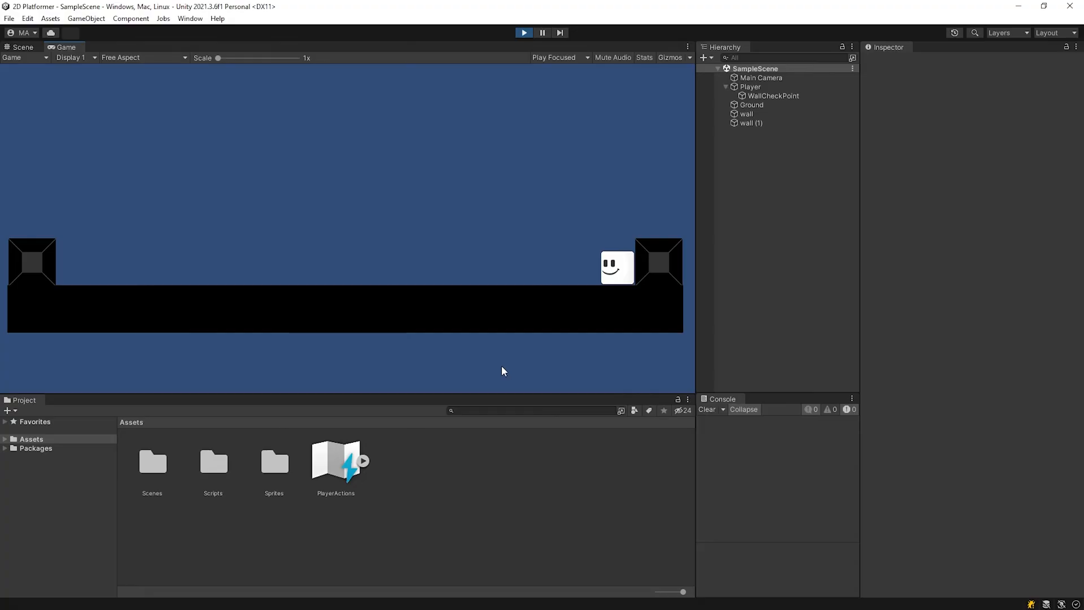
pyautogui.click(525, 32)
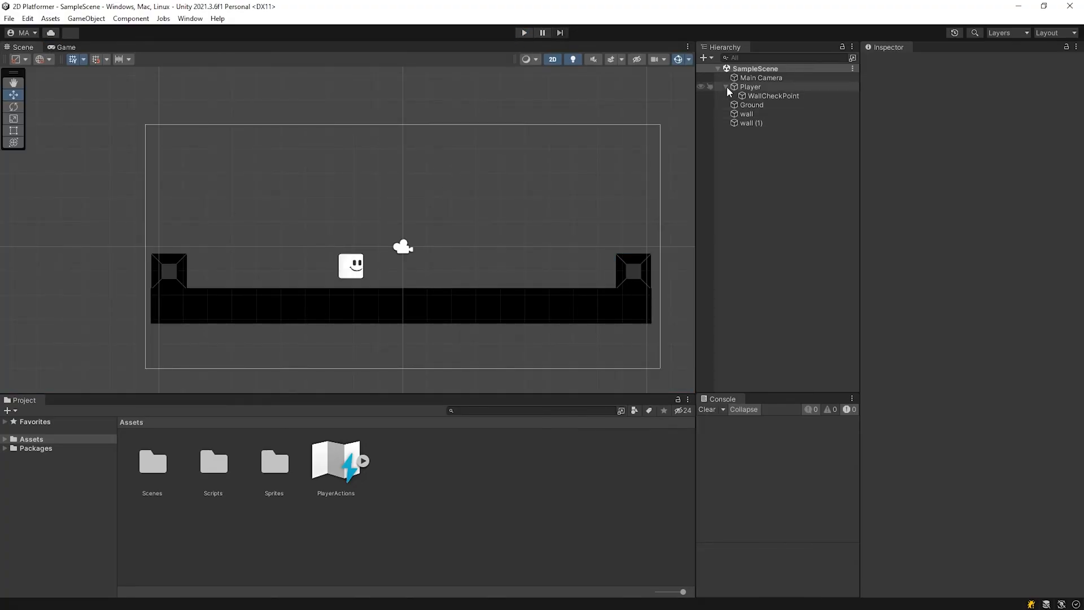
# Set the Player's Transform Rotation Y to 180 in the Inspector.
pyautogui.click(750, 87)
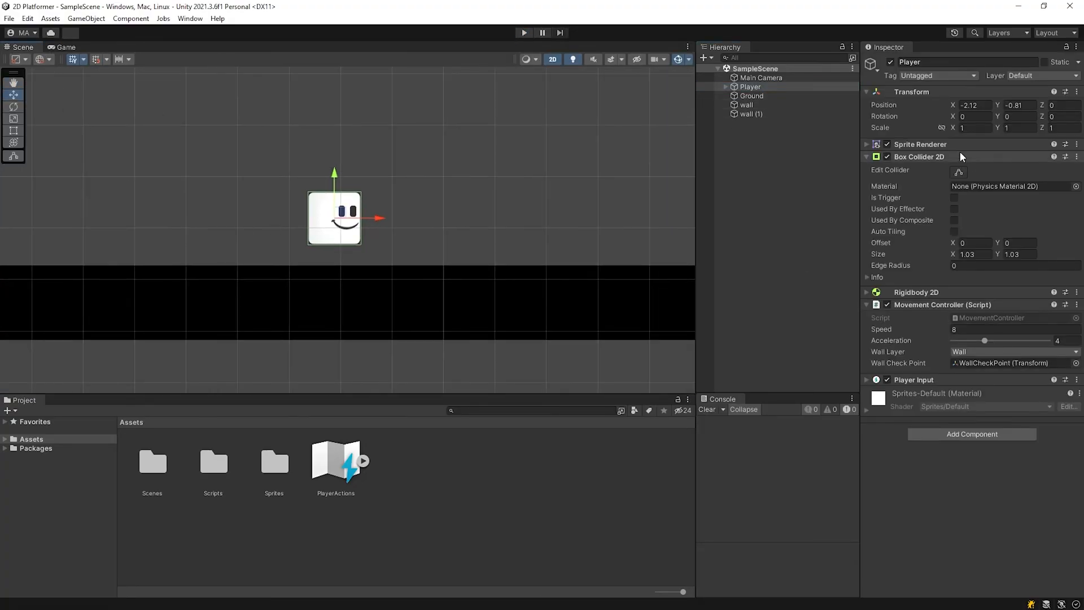
pyautogui.write('18')
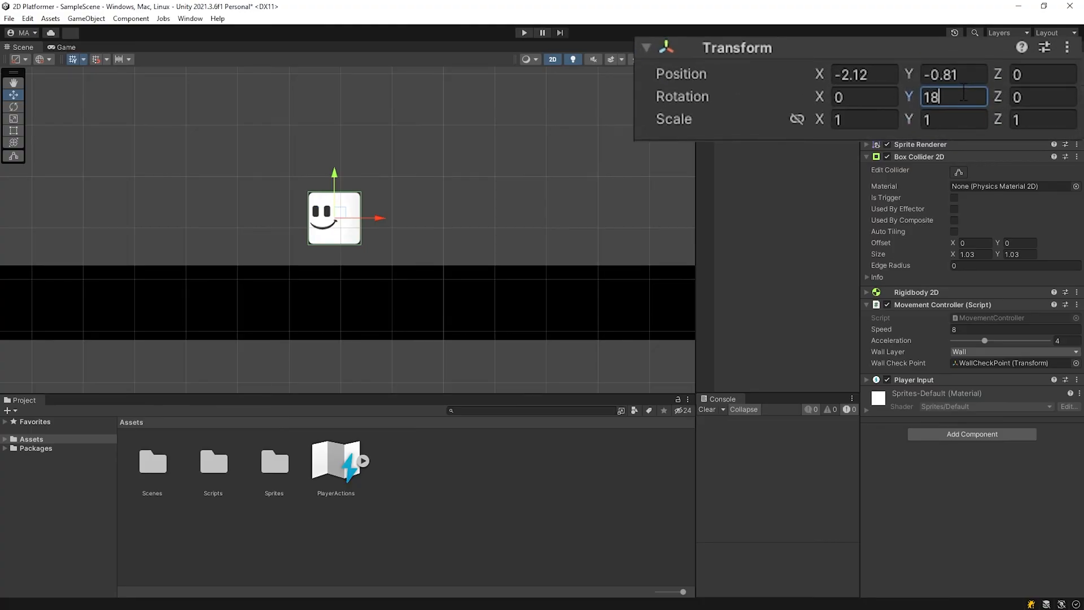
pyautogui.write('0')
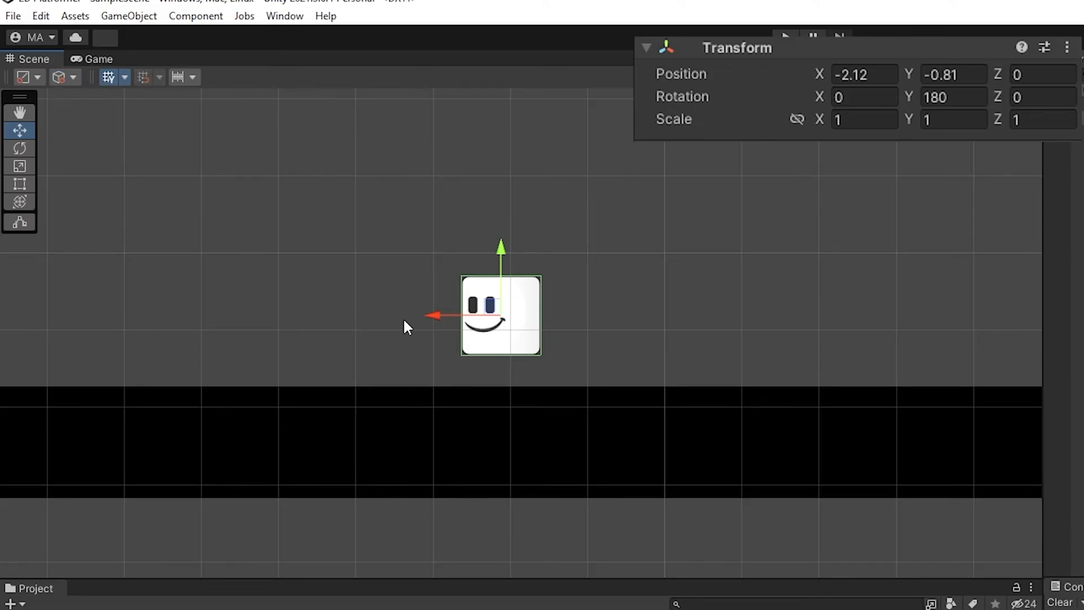
pyautogui.moveTo(130, 101)
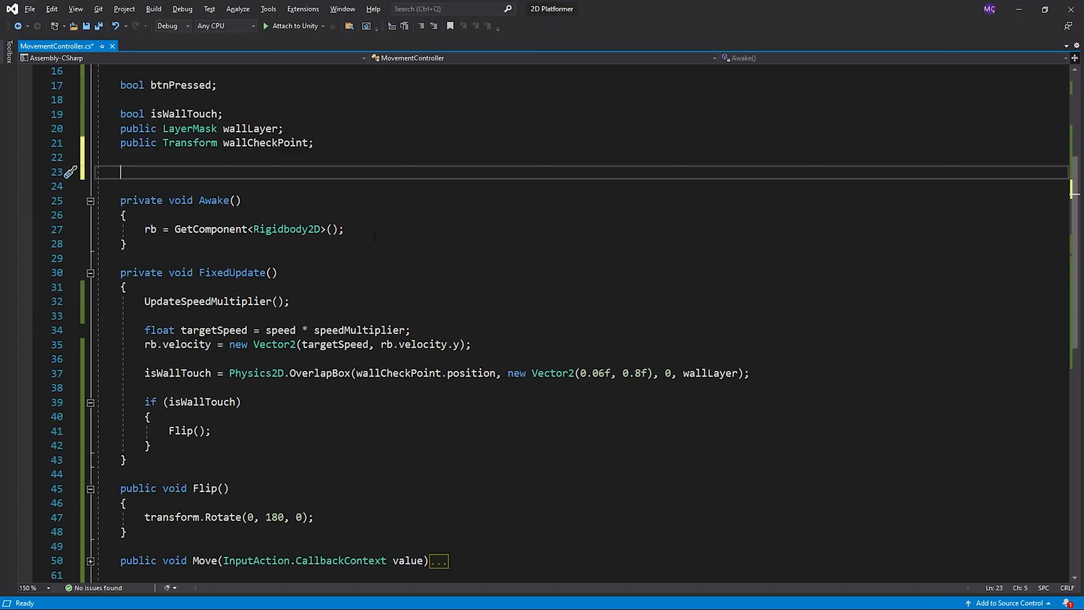
# Declare Vector2 relativeTransform and multiply targetSpeed by relativeTransform.x in MovementController.
pyautogui.write('Vector2 relat')
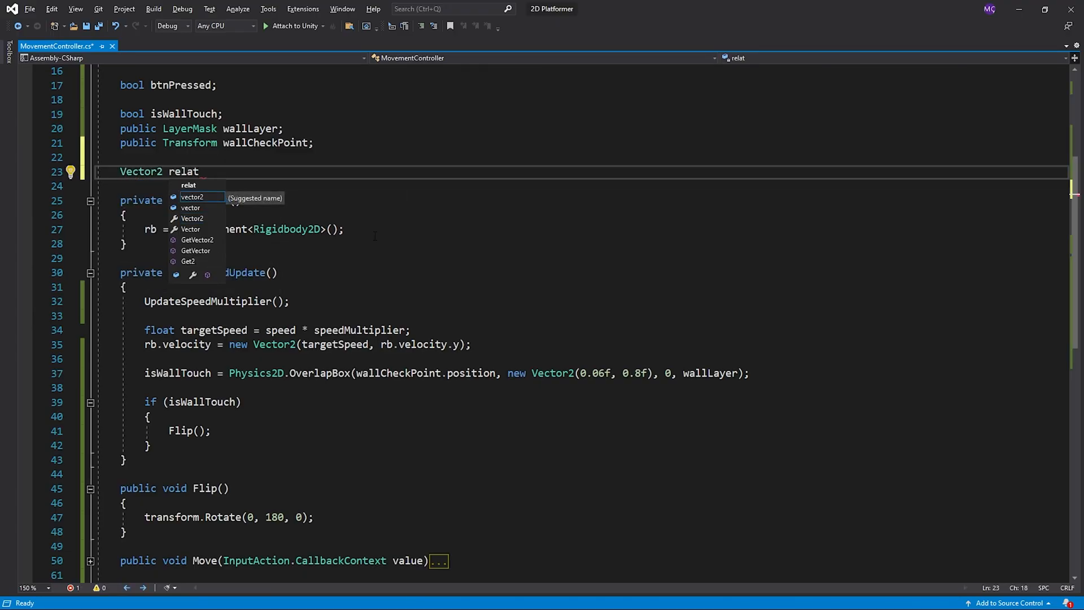
pyautogui.write('iveTra')
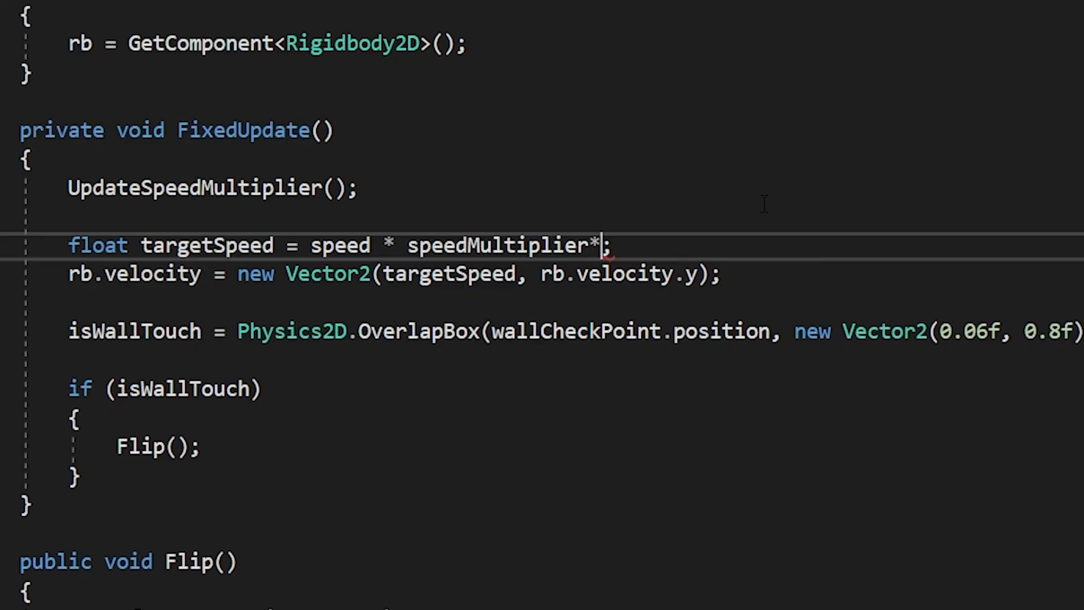
pyautogui.write('relativeTransform.x')
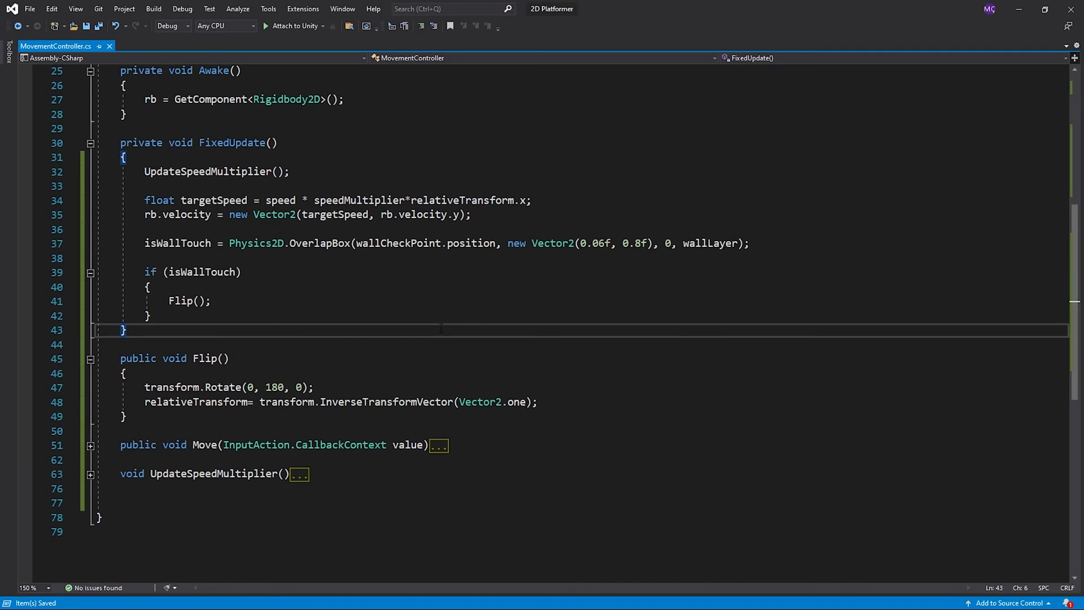
pyautogui.write('vo')
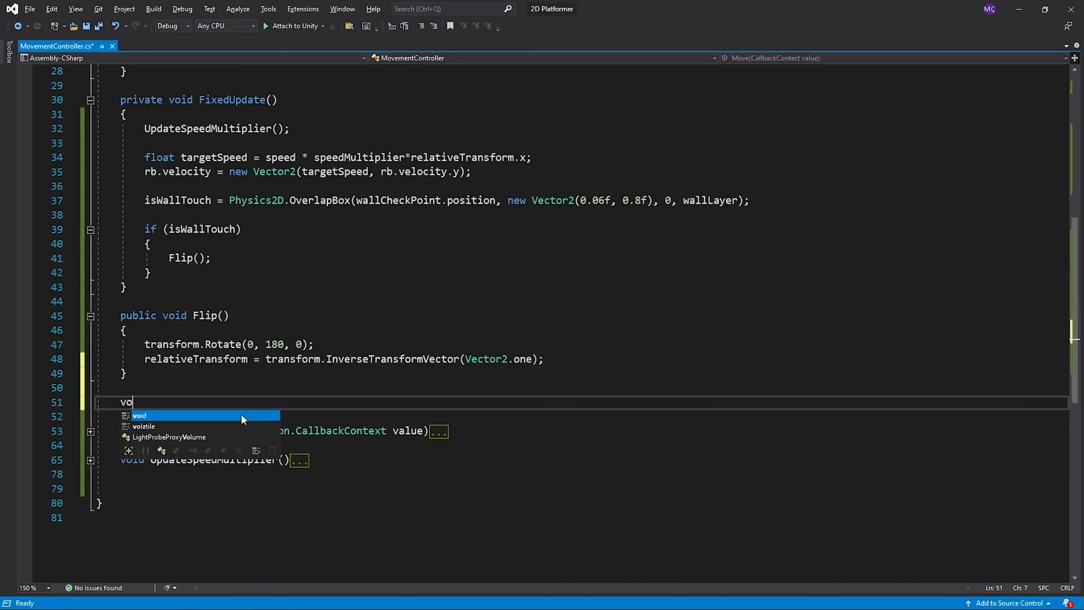